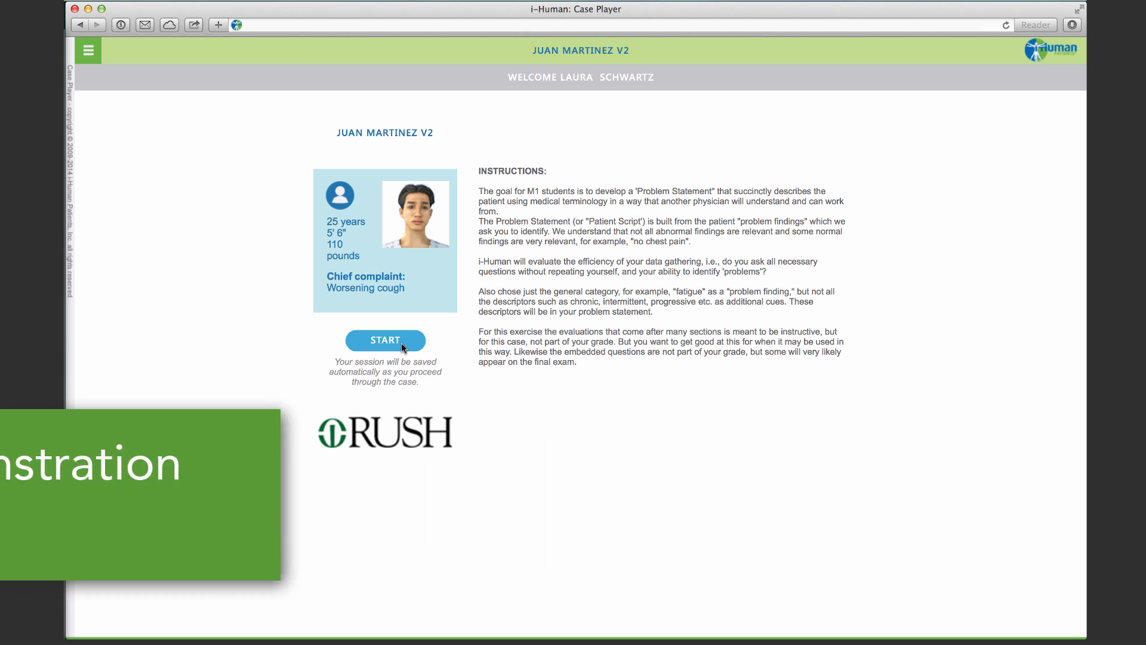
Start the Juan Martinez V2 worsening-cough case
click(385, 339)
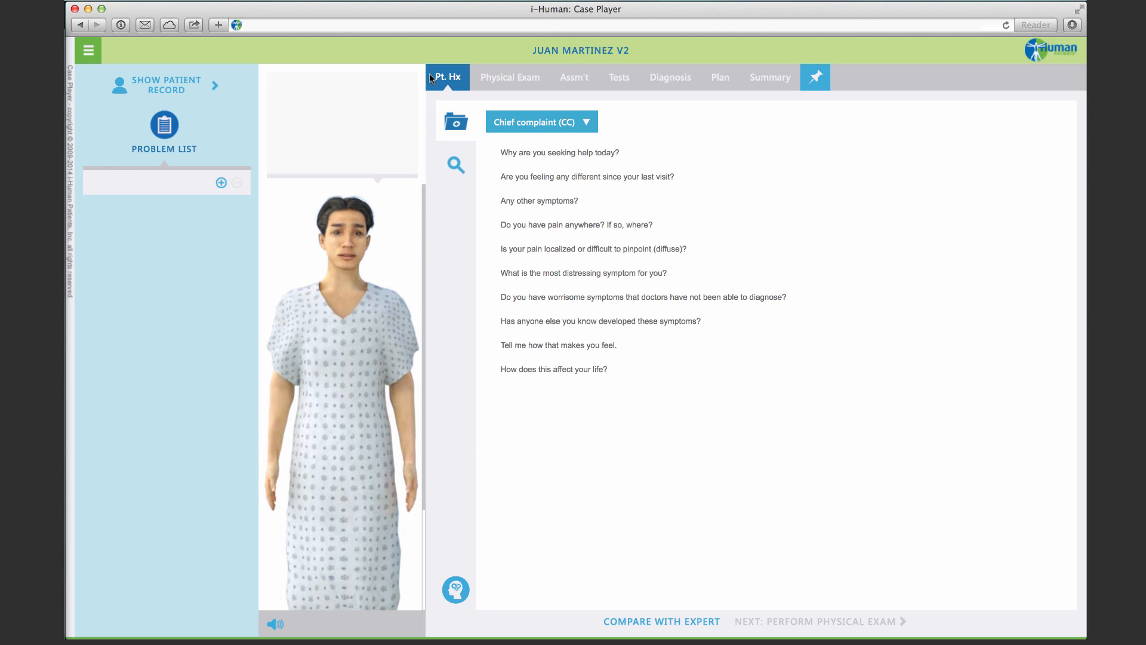
mouse_move(508, 81)
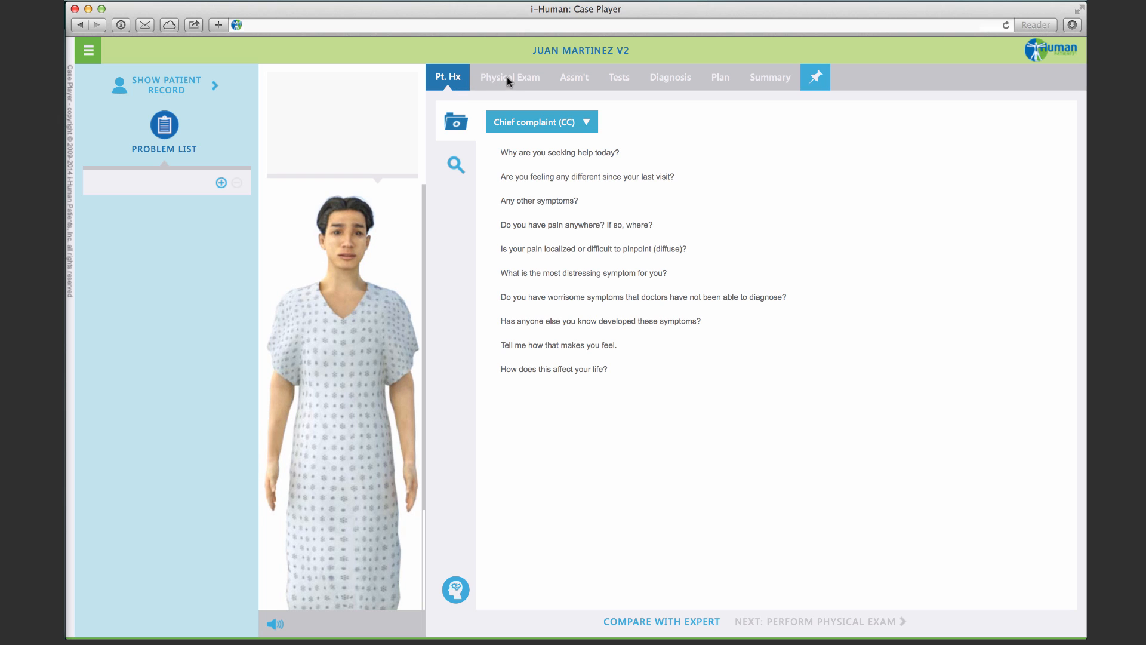
mouse_move(583, 77)
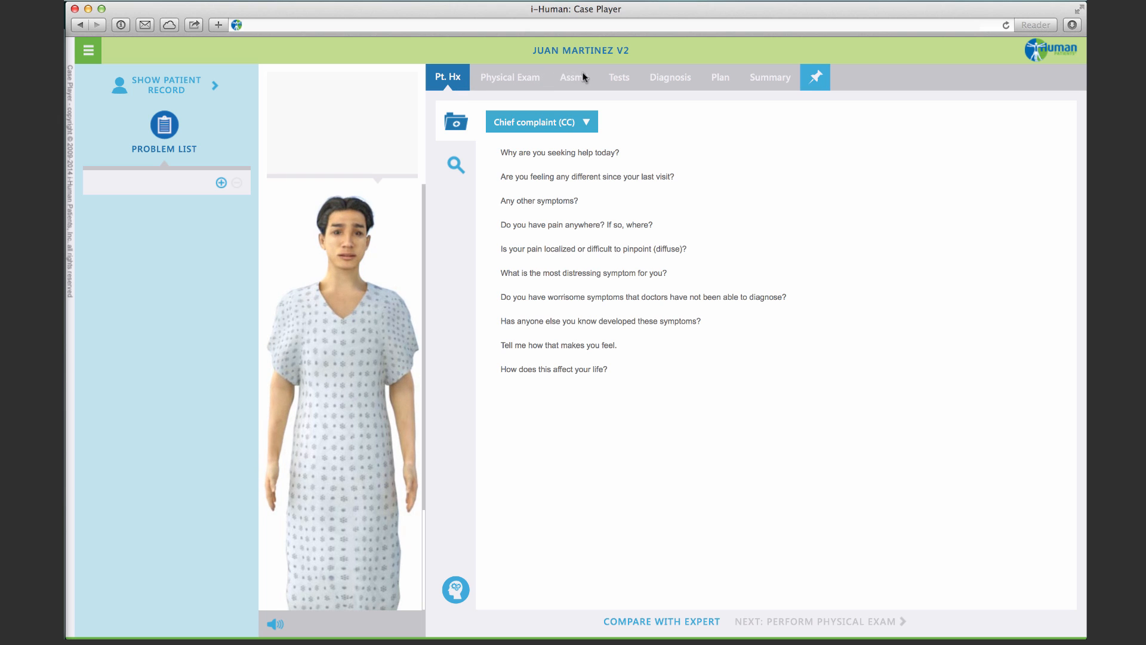
mouse_move(665, 79)
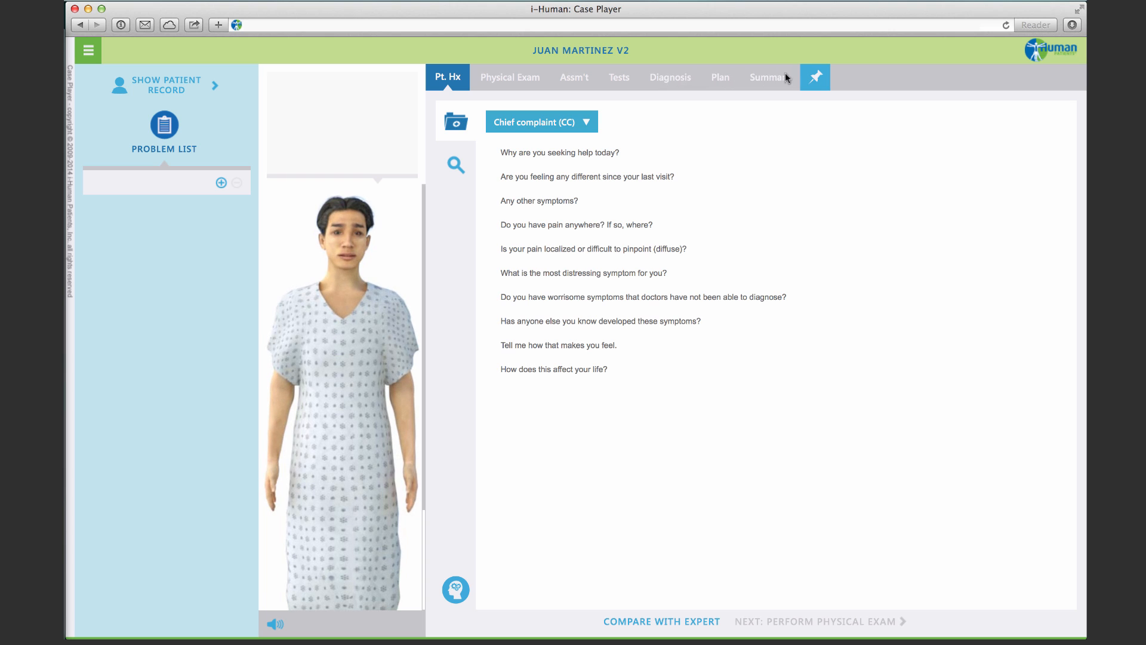
mouse_move(796, 126)
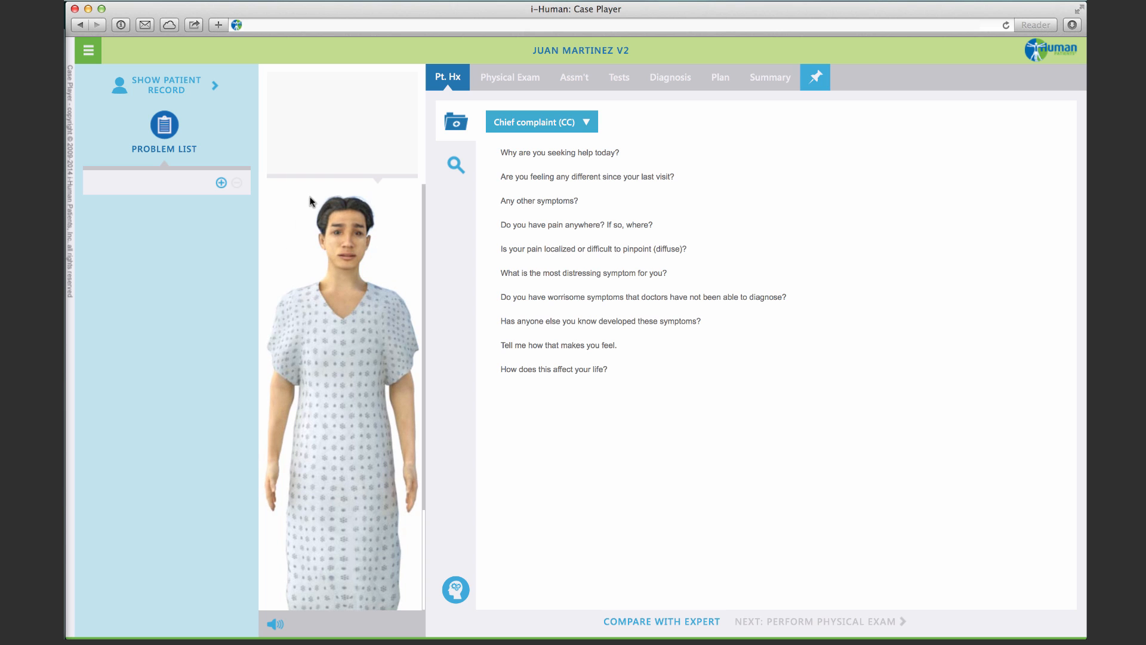
mouse_move(399, 200)
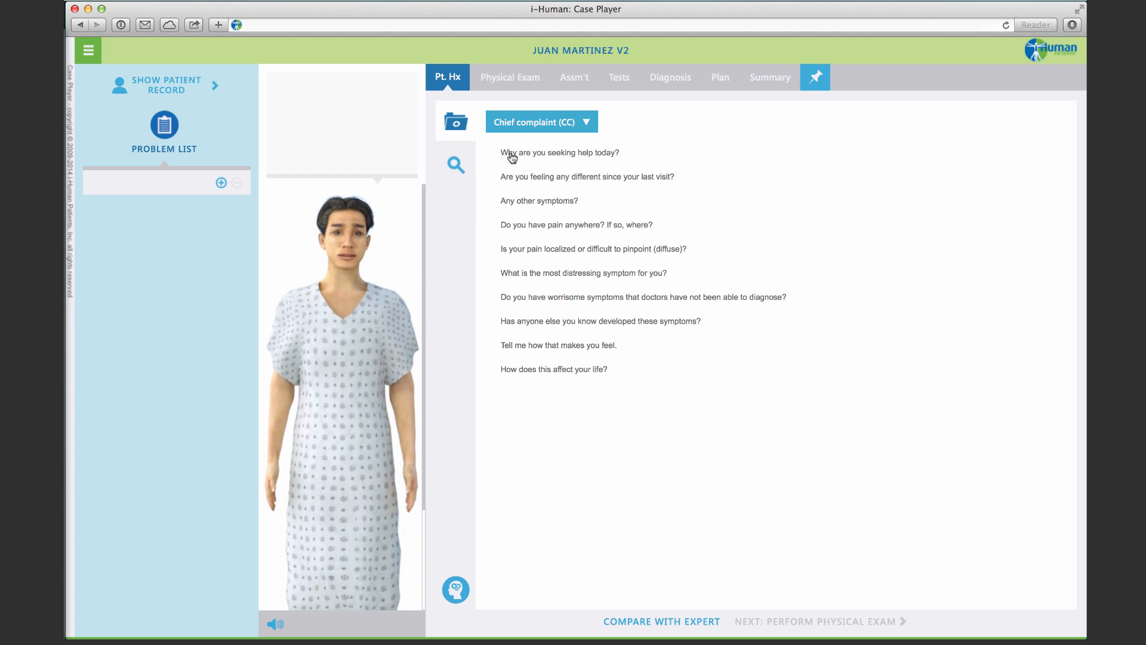
Ask why he is seeking help and add 'worsening cough' to the Problem List
click(559, 152)
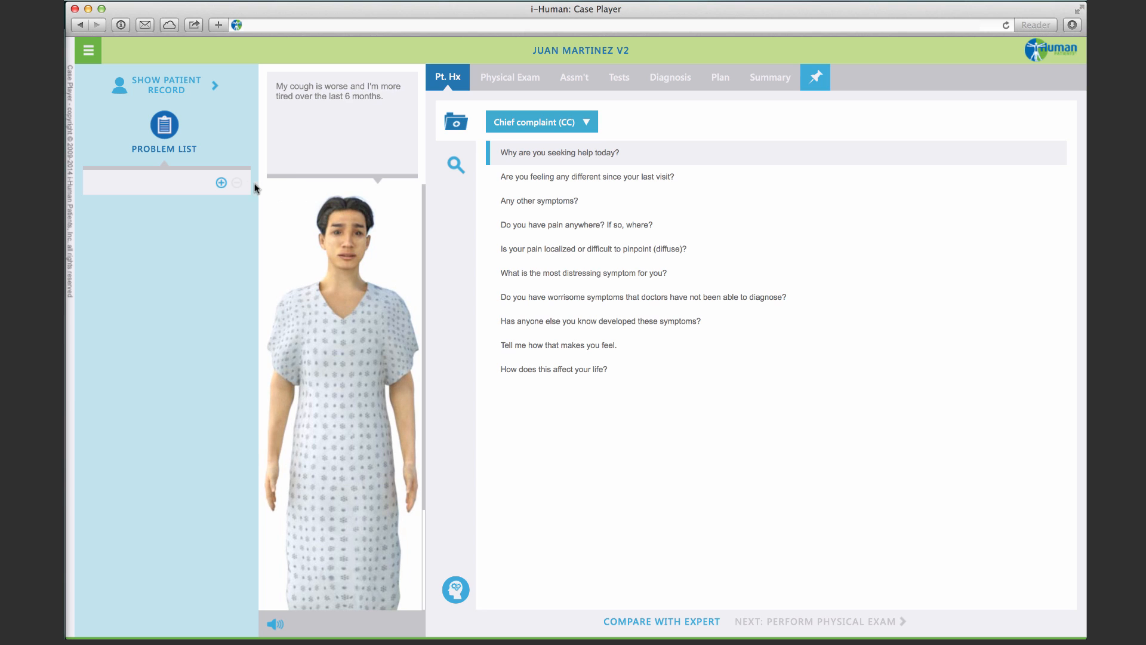
text(worsening cough)
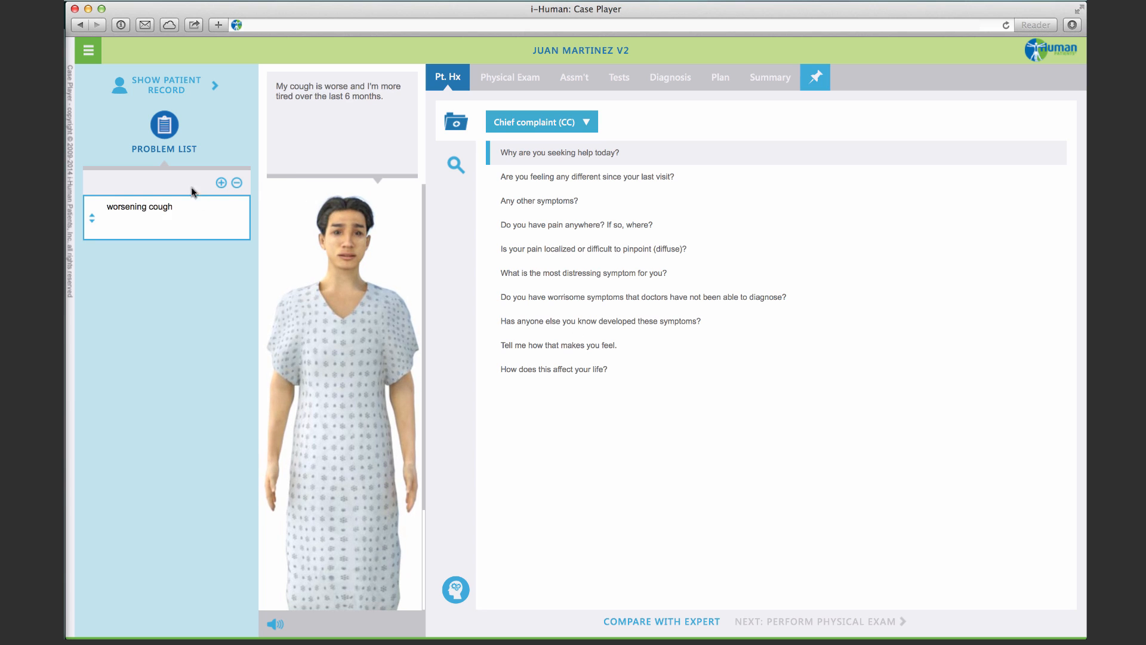
Ask the HPI difficulty-breathing severity question; he reports severe, limiting work and exercise
click(540, 121)
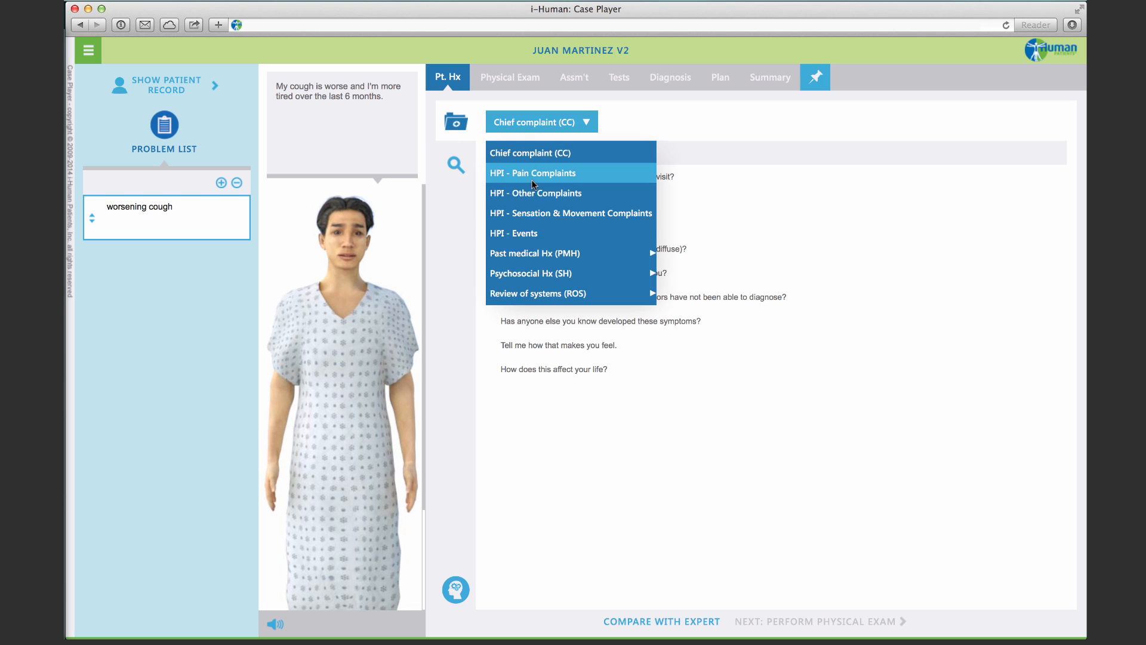
click(535, 192)
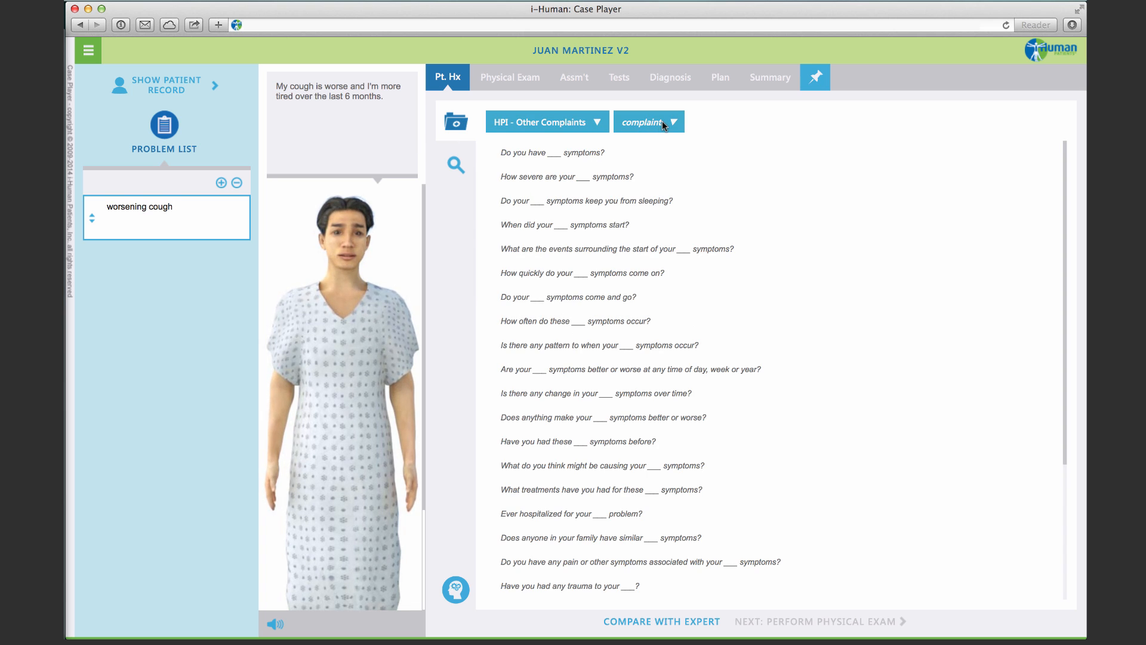
click(648, 121)
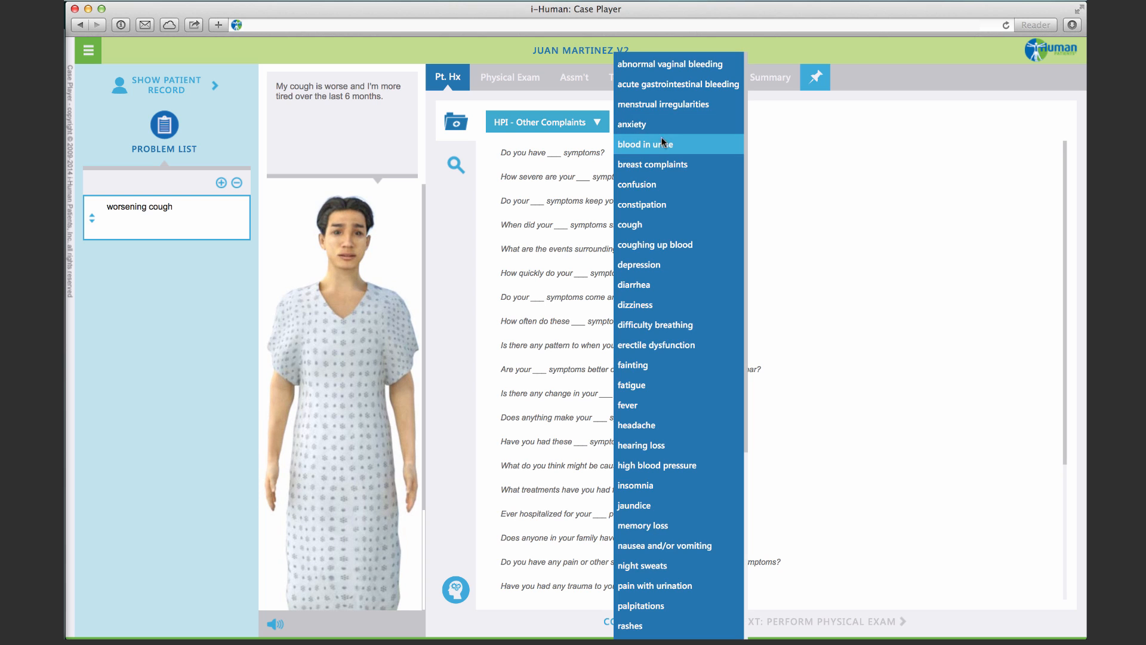
mouse_move(654, 264)
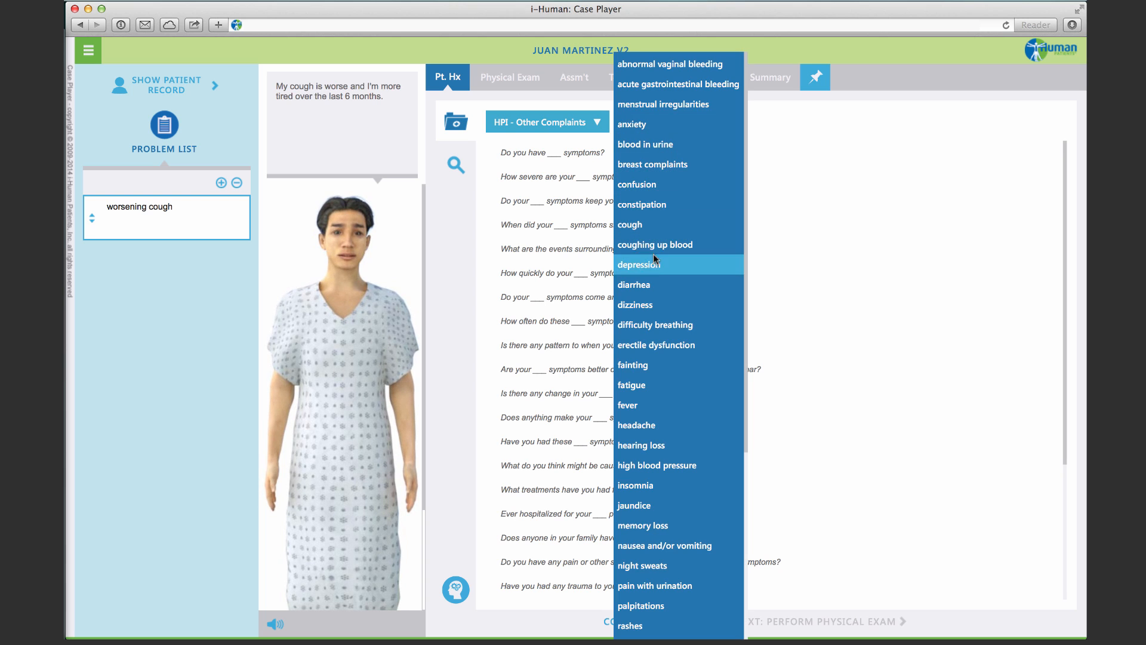
click(655, 324)
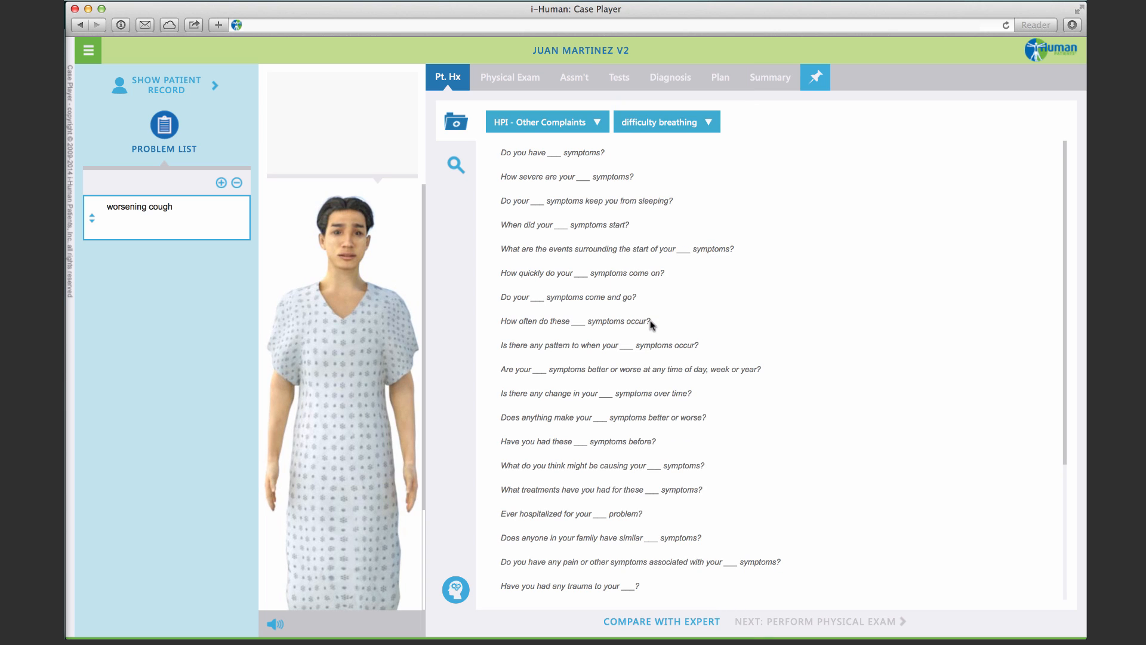
mouse_move(565, 192)
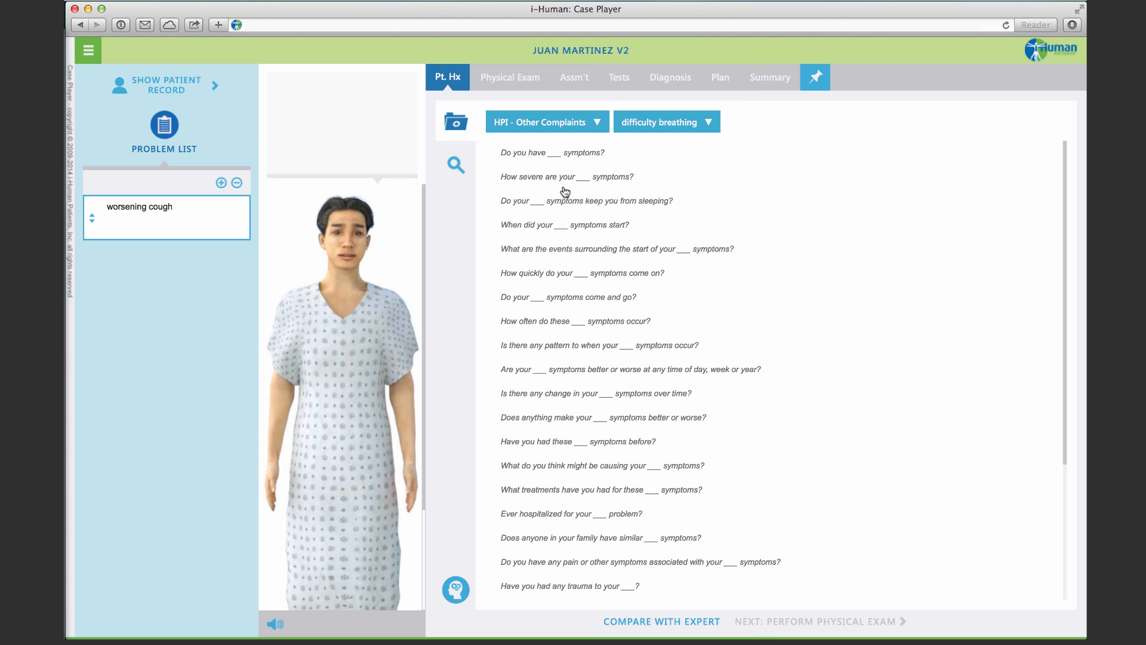
click(567, 176)
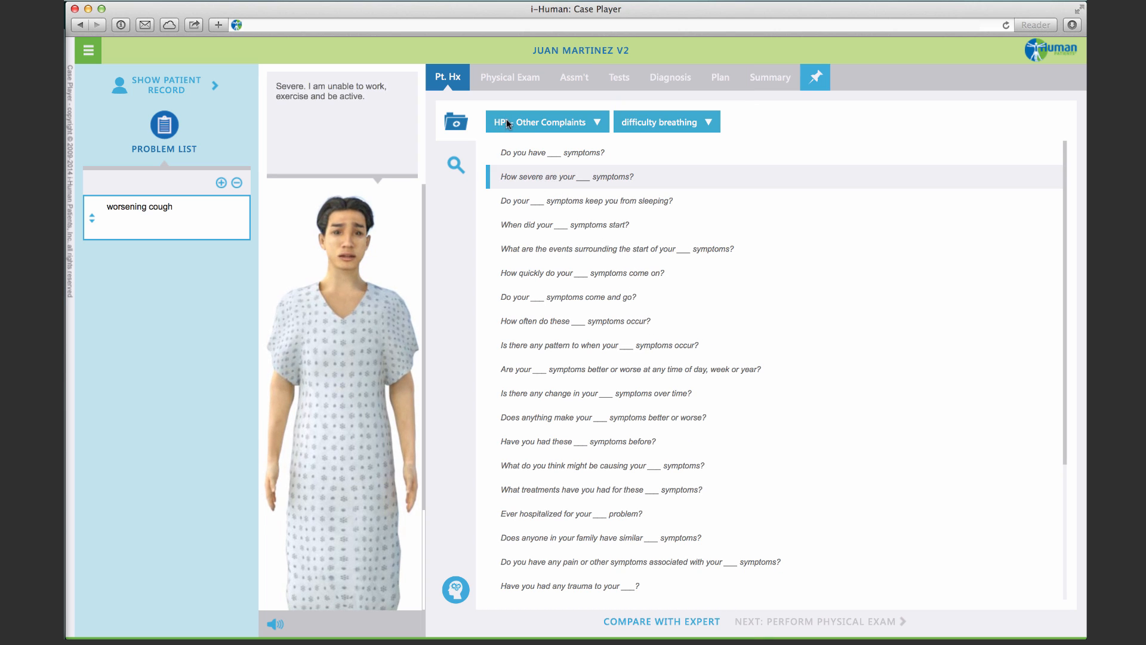
click(546, 121)
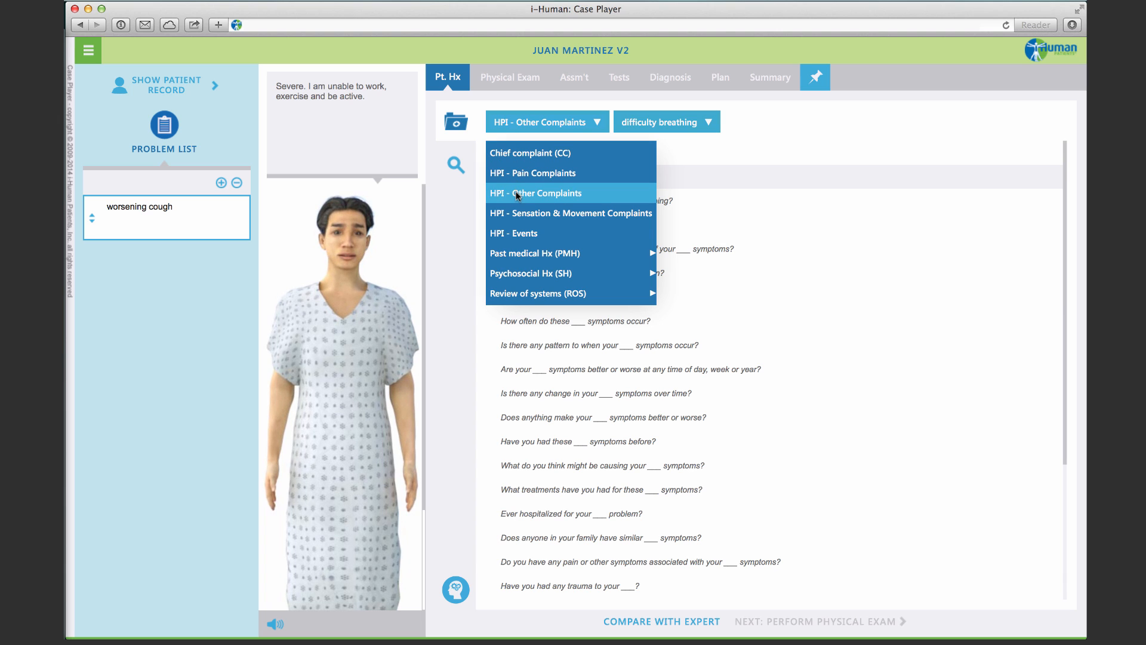
mouse_move(534, 253)
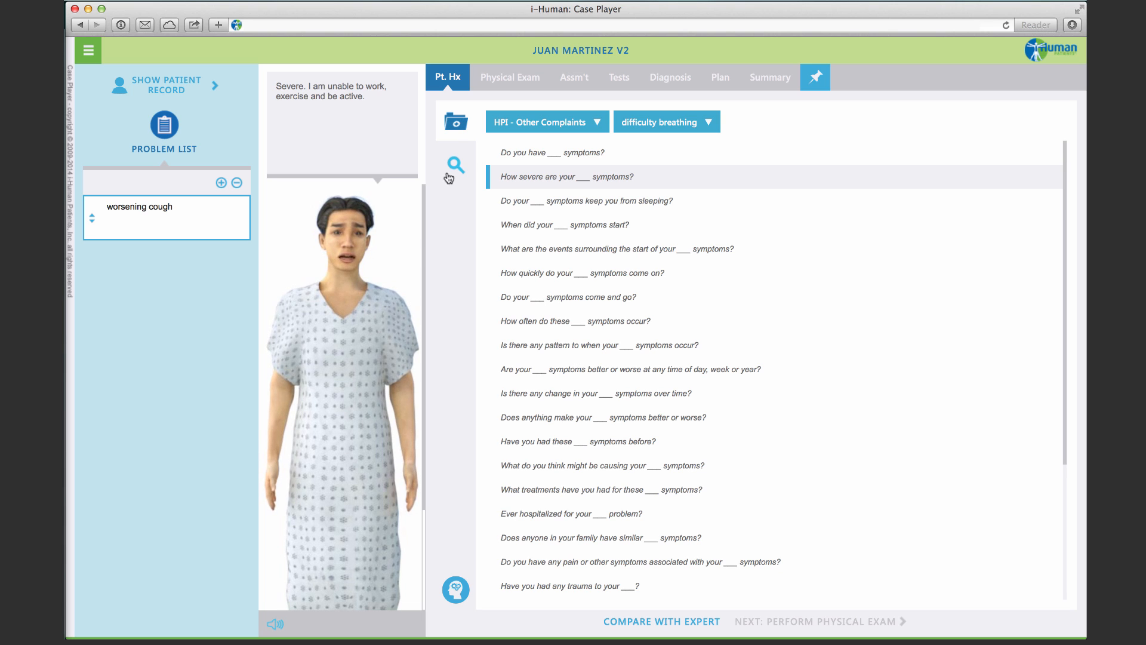
Review the record's PMH, allergies, FHx, vitals (98.6 F, SpO2 94%) and plan
text(cough)
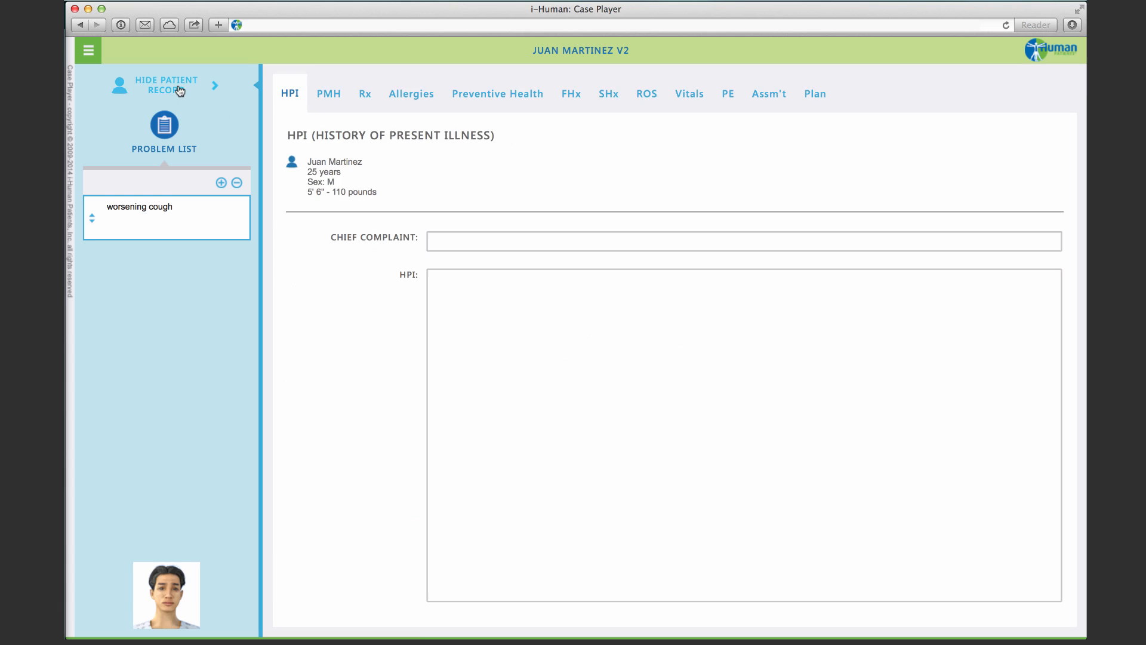
click(328, 93)
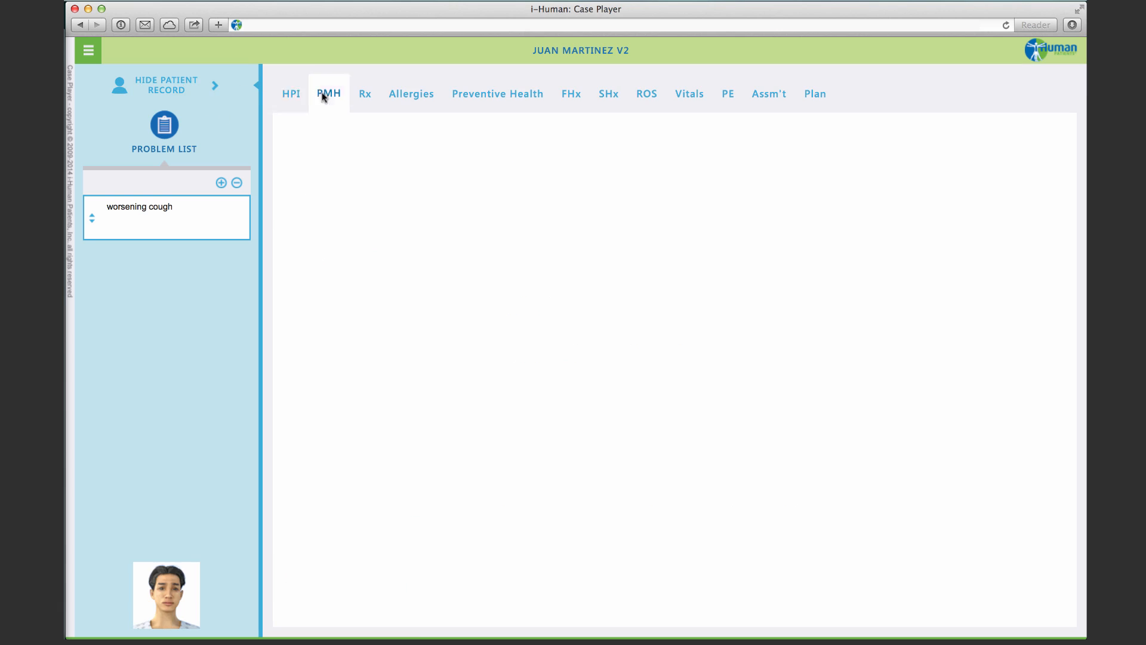
click(410, 93)
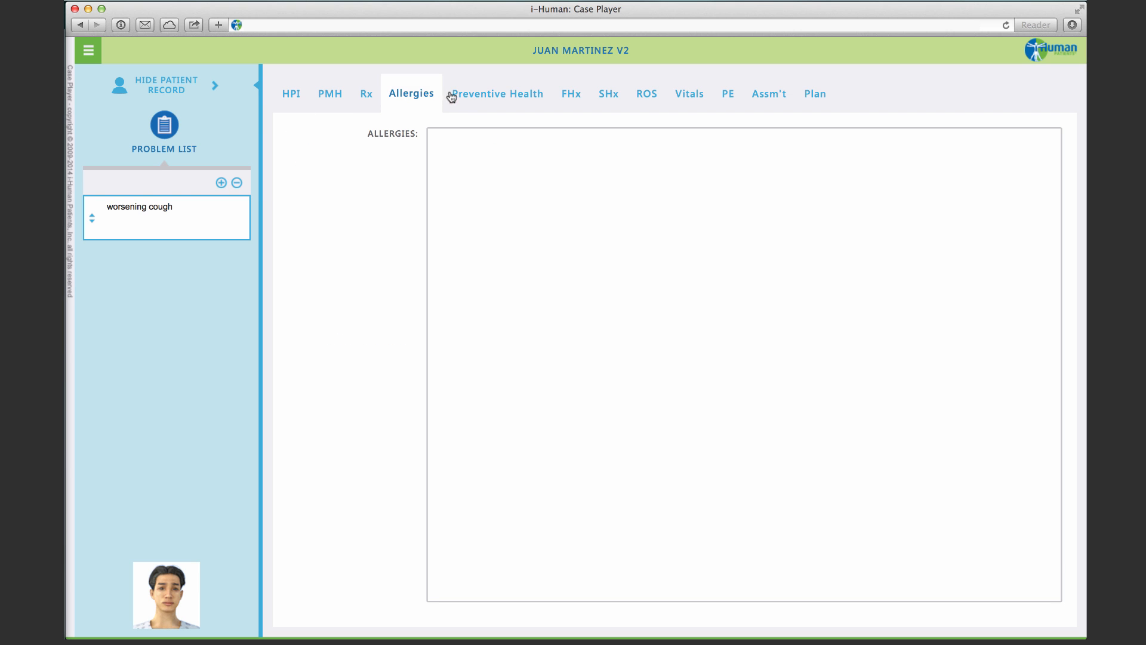
click(570, 93)
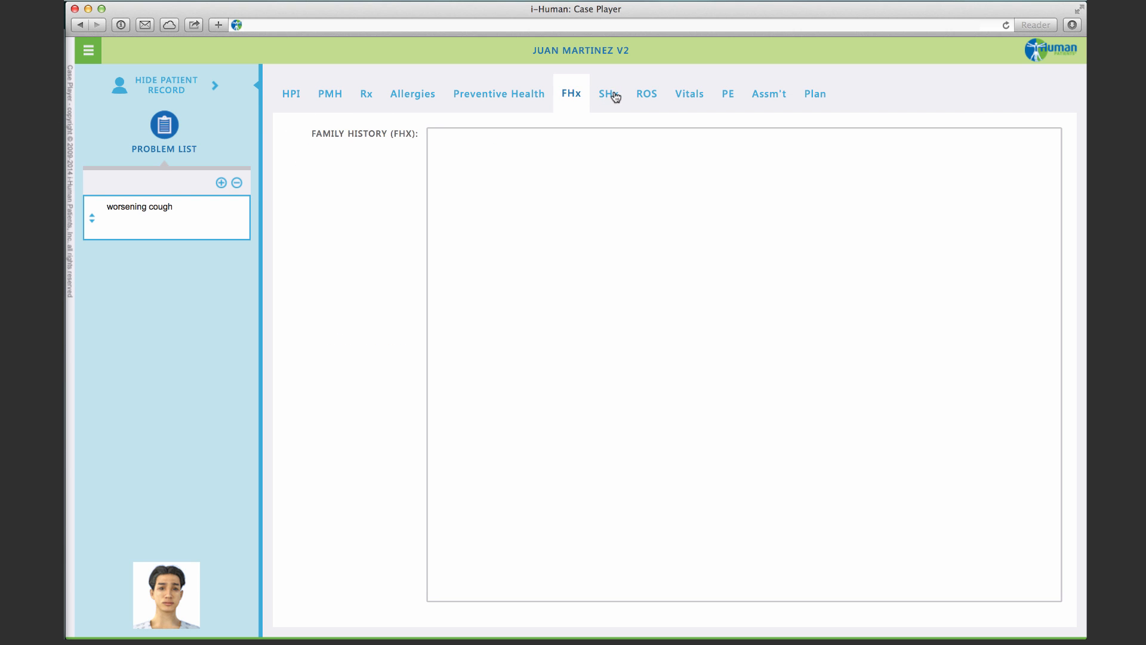
click(687, 93)
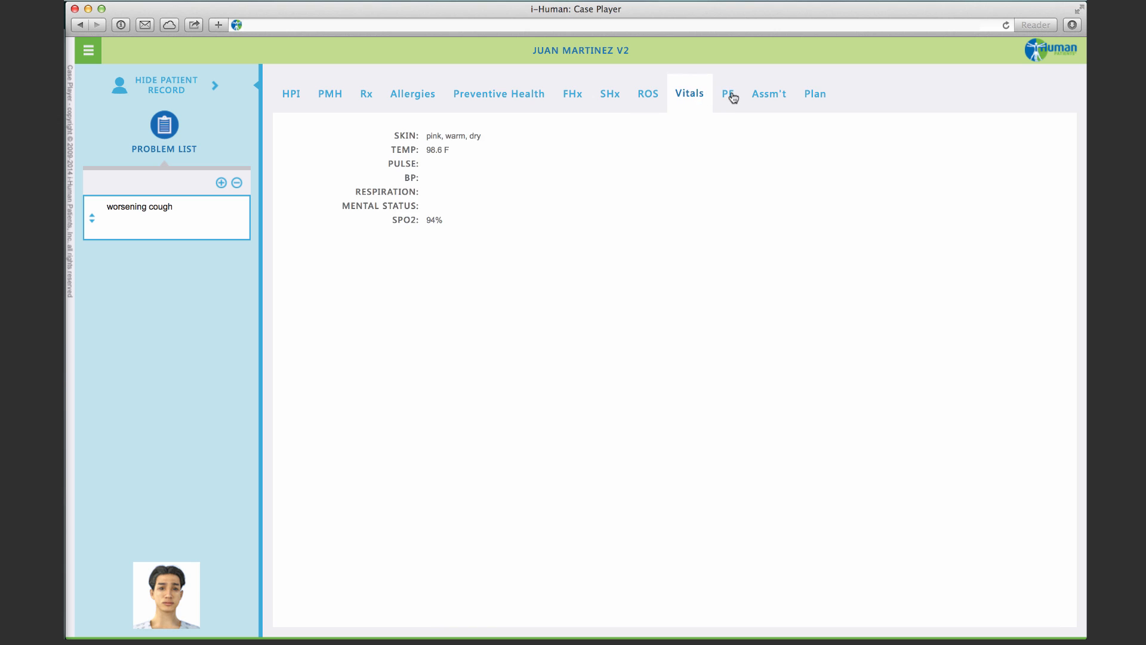
click(814, 94)
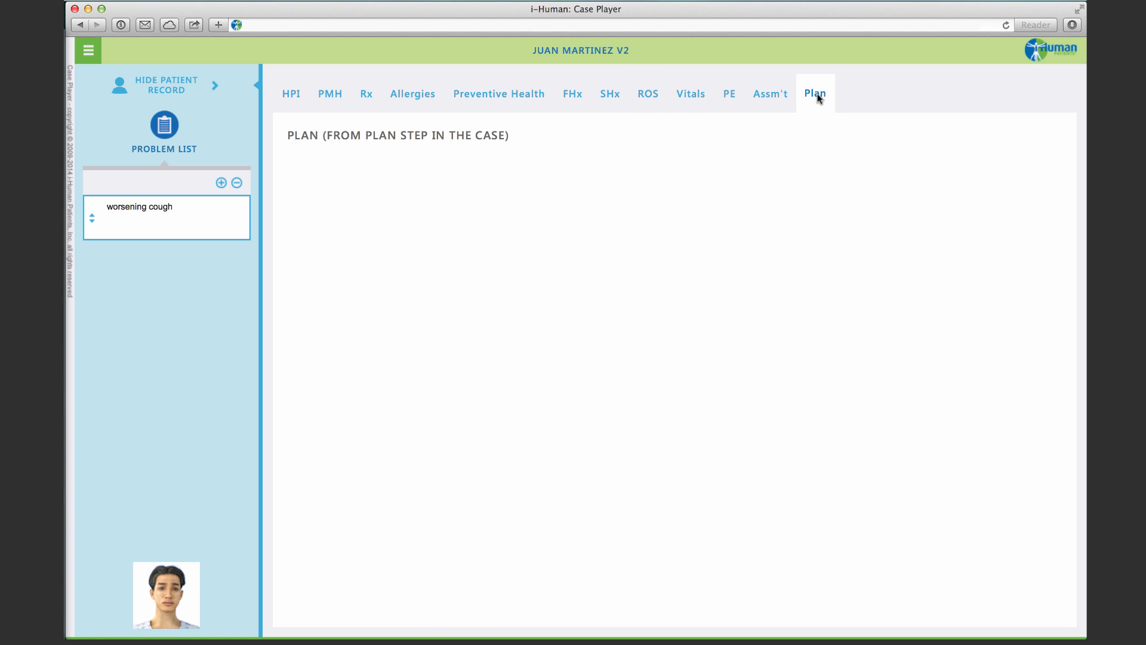
mouse_move(547, 102)
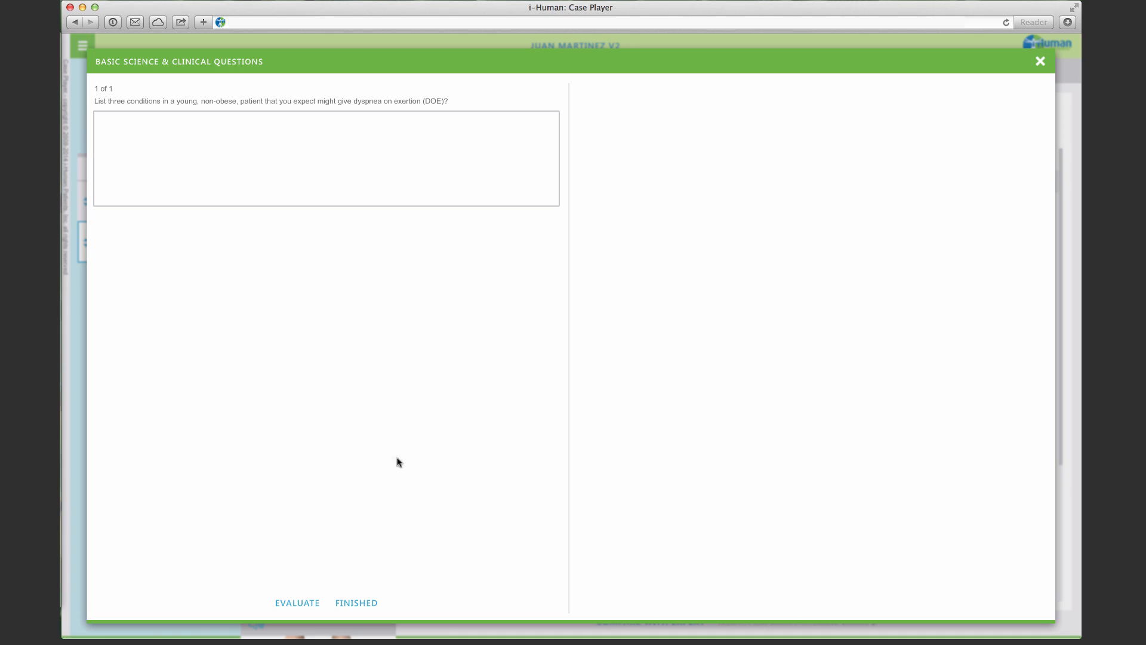
List three conditions for dyspnea on exertion, compare with the expert, and finish
click(284, 141)
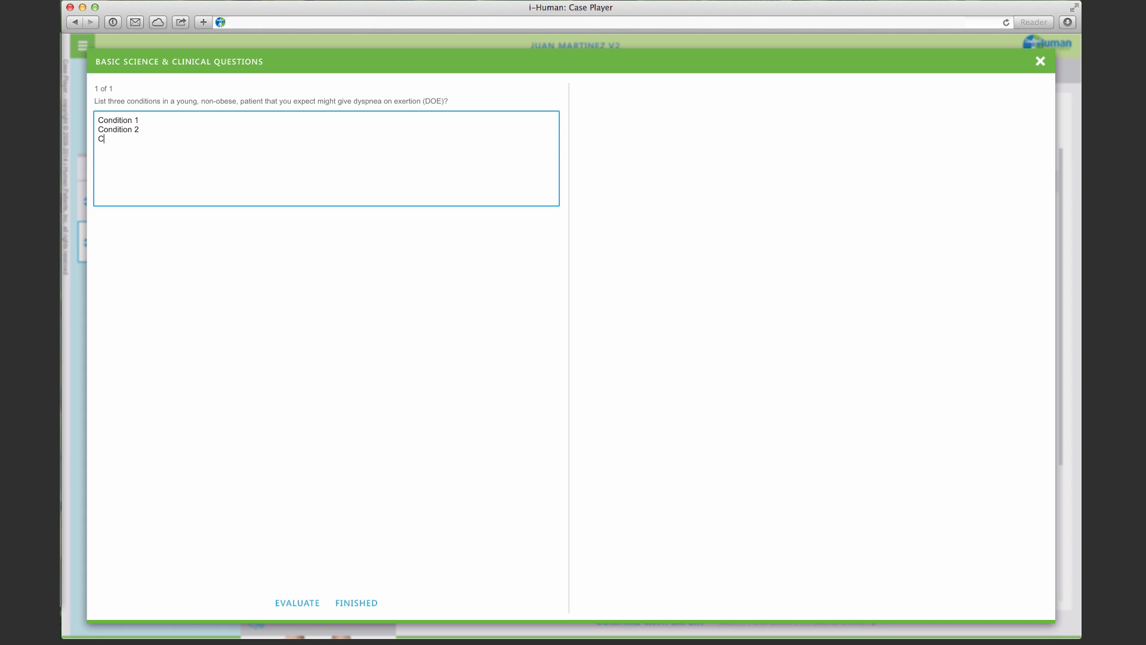
text(ondition 3)
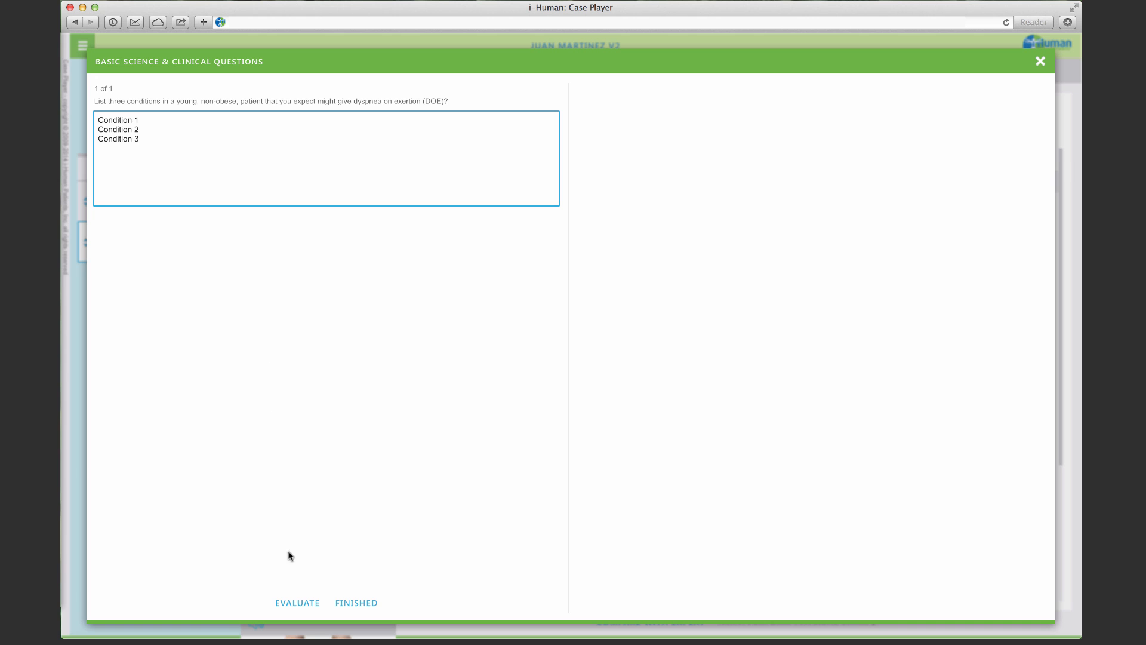
click(296, 603)
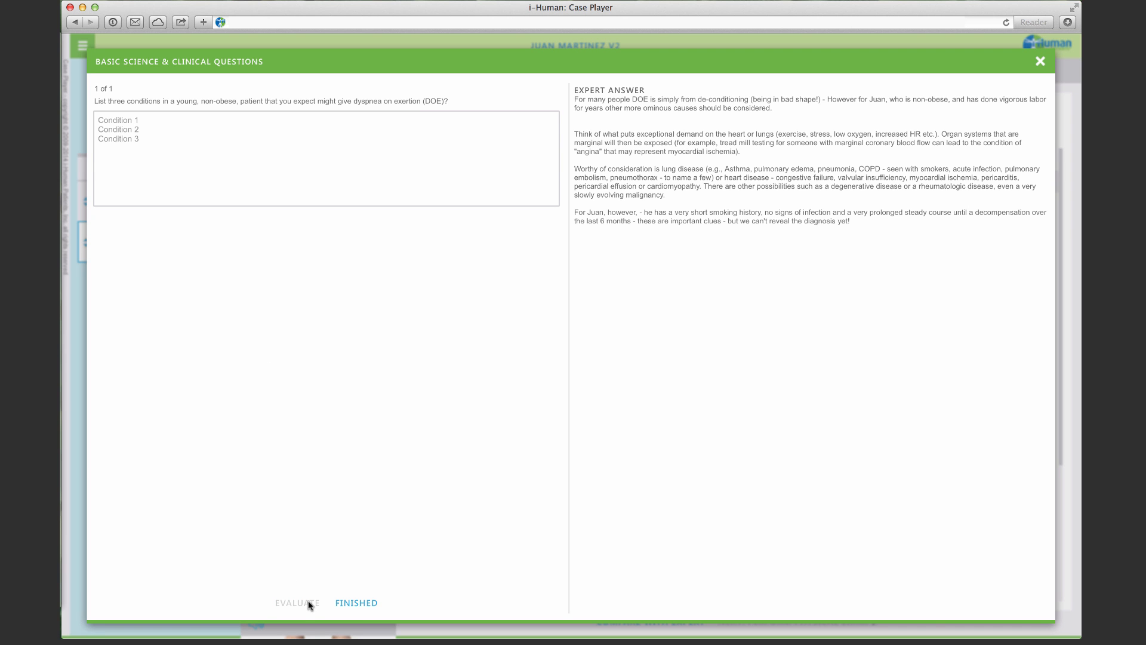
click(1039, 61)
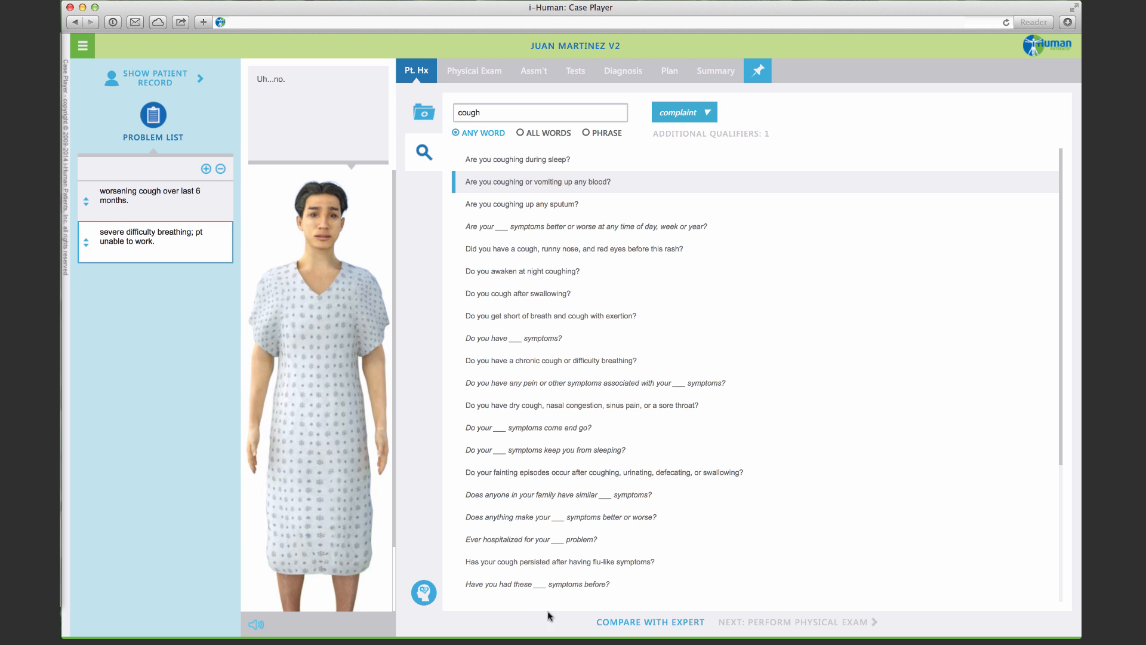
Submit the history for evaluation, review feedback (1 of 3 key questions), and start the exam
click(649, 622)
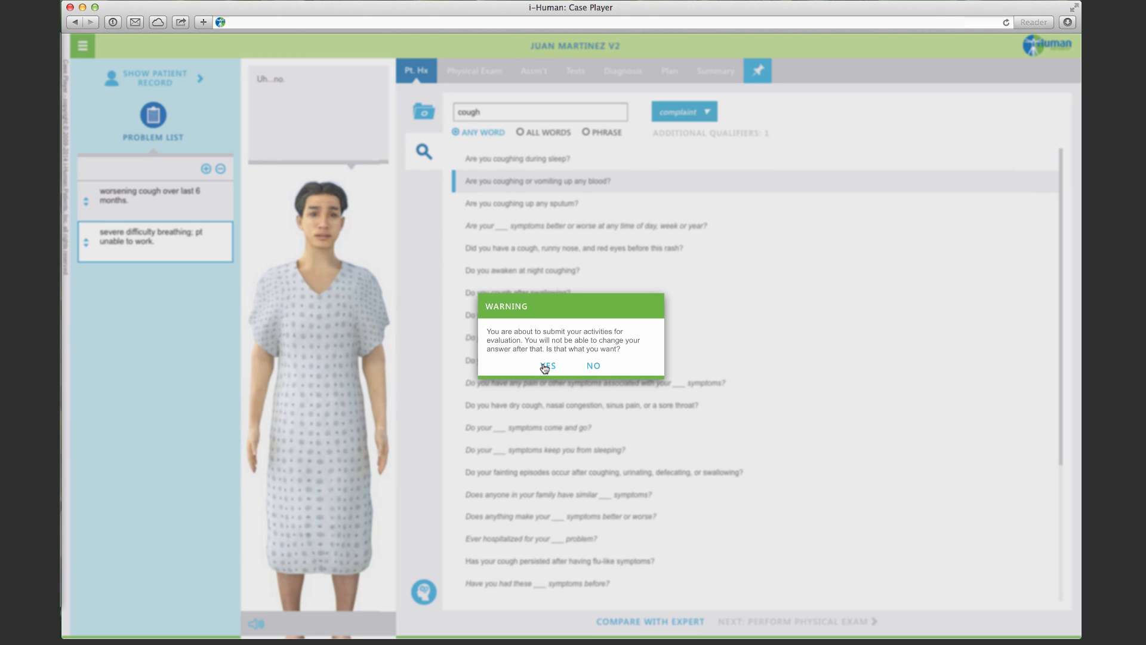
click(547, 365)
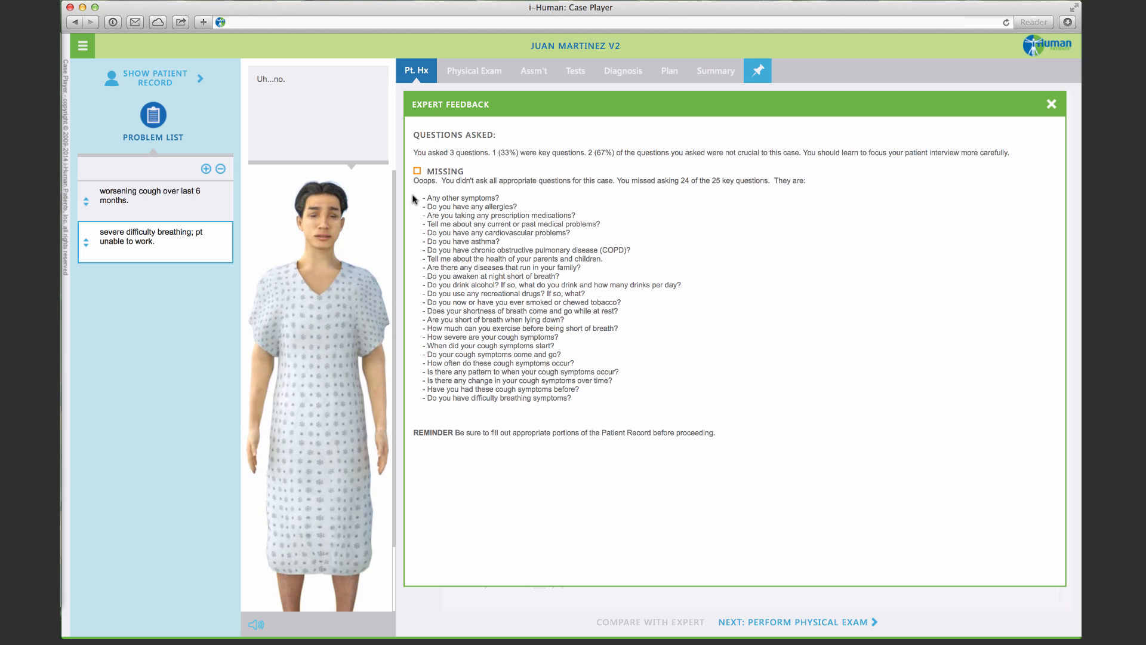
mouse_move(559, 256)
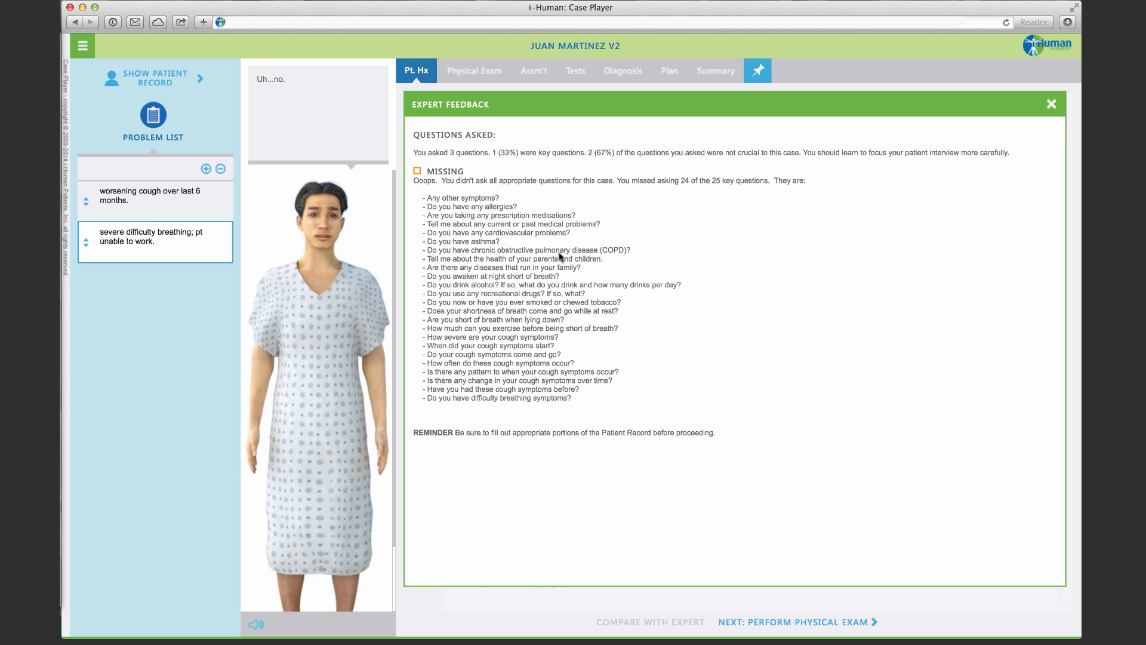
mouse_move(513, 164)
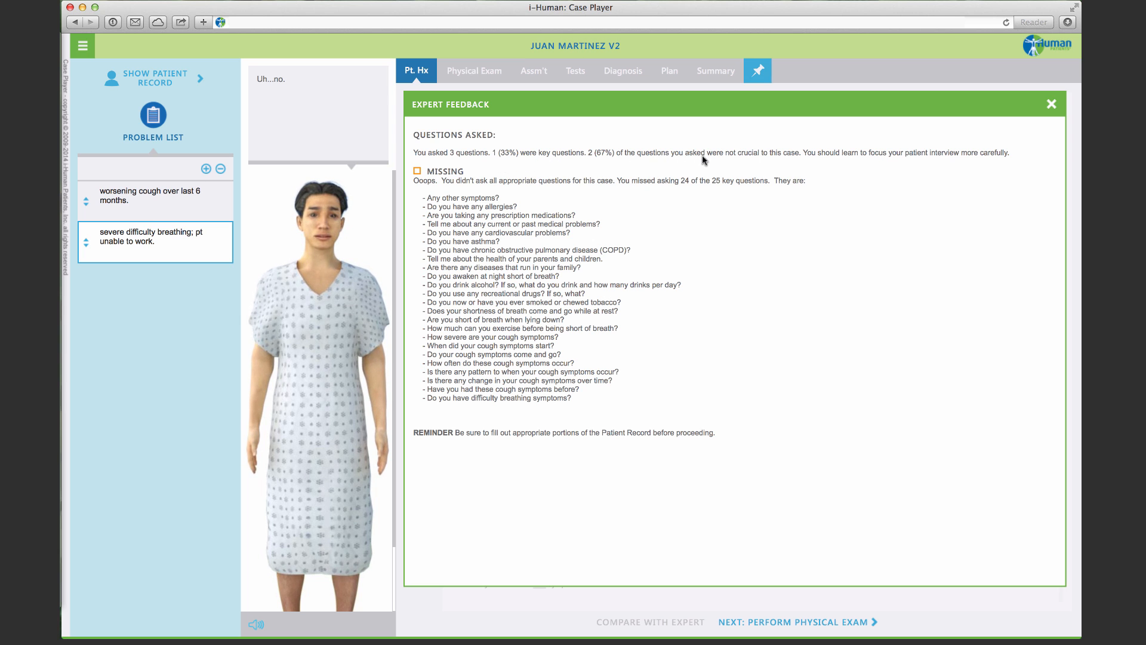
click(793, 621)
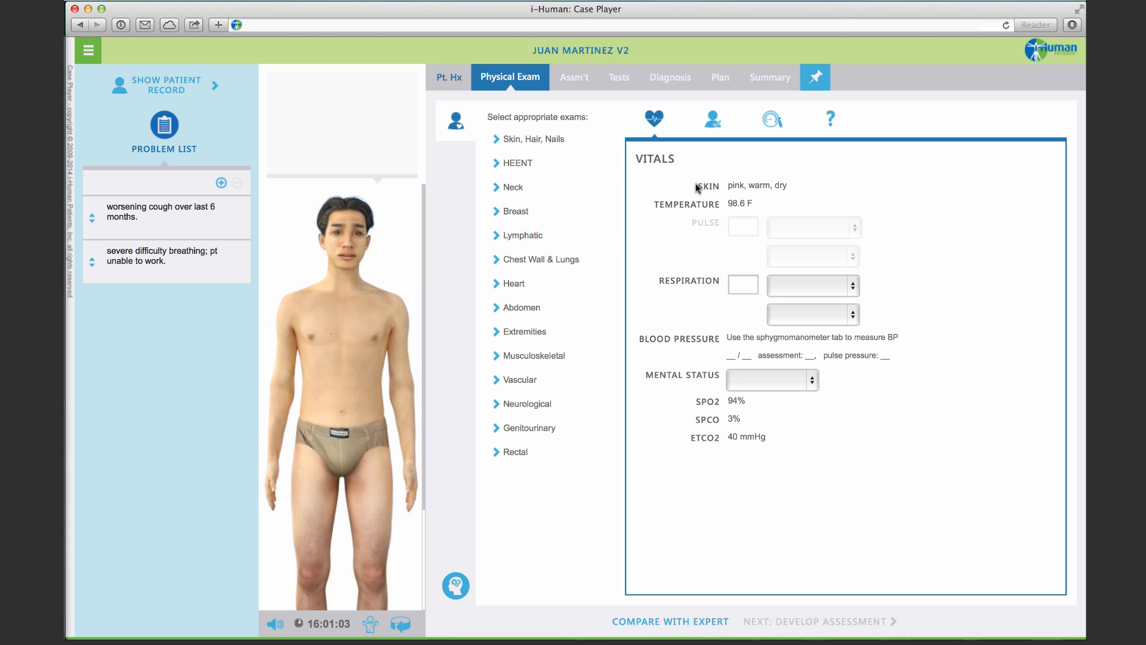
Check the exam help sheet, then chart respiration 22, regular and labored
click(829, 118)
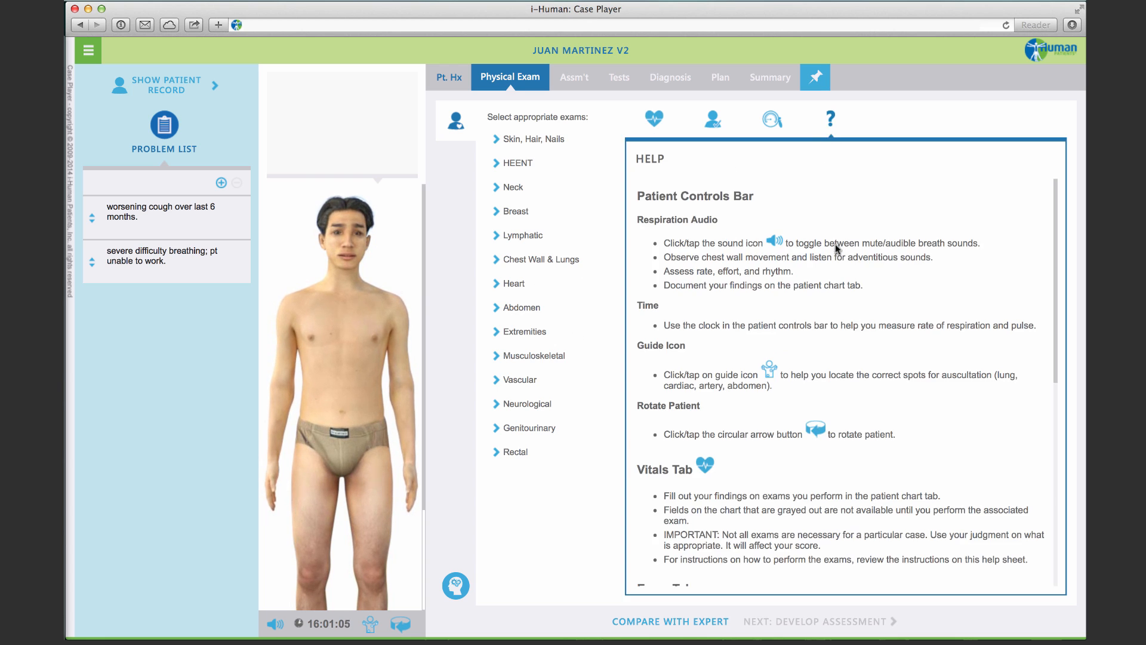
scroll(down, 3)
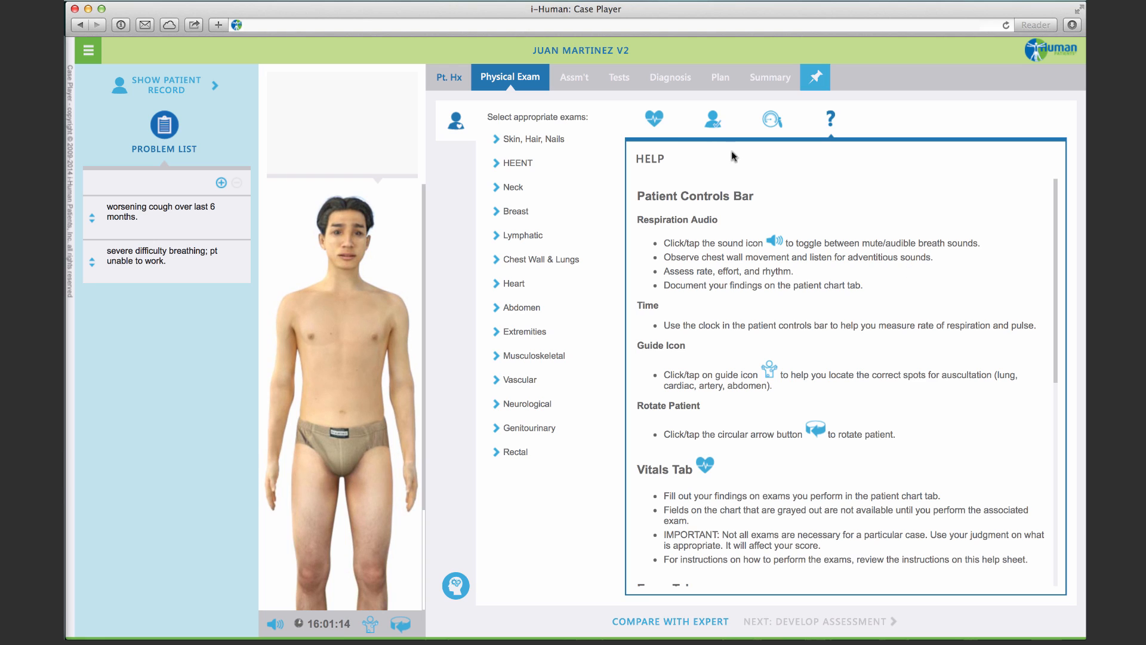
click(652, 118)
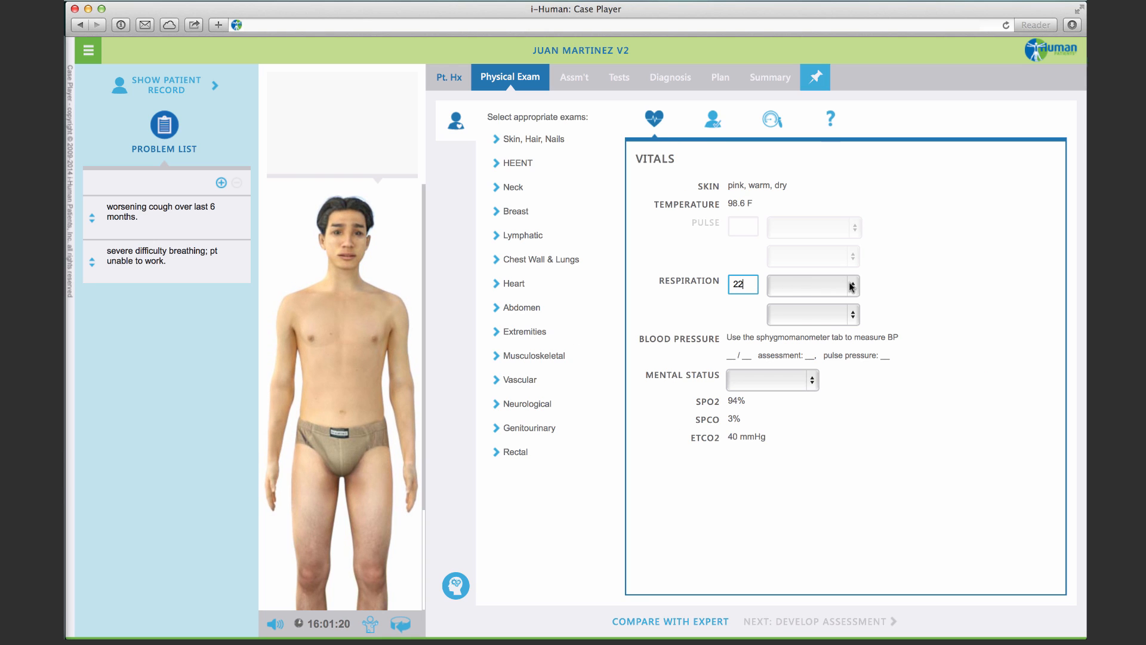
click(811, 286)
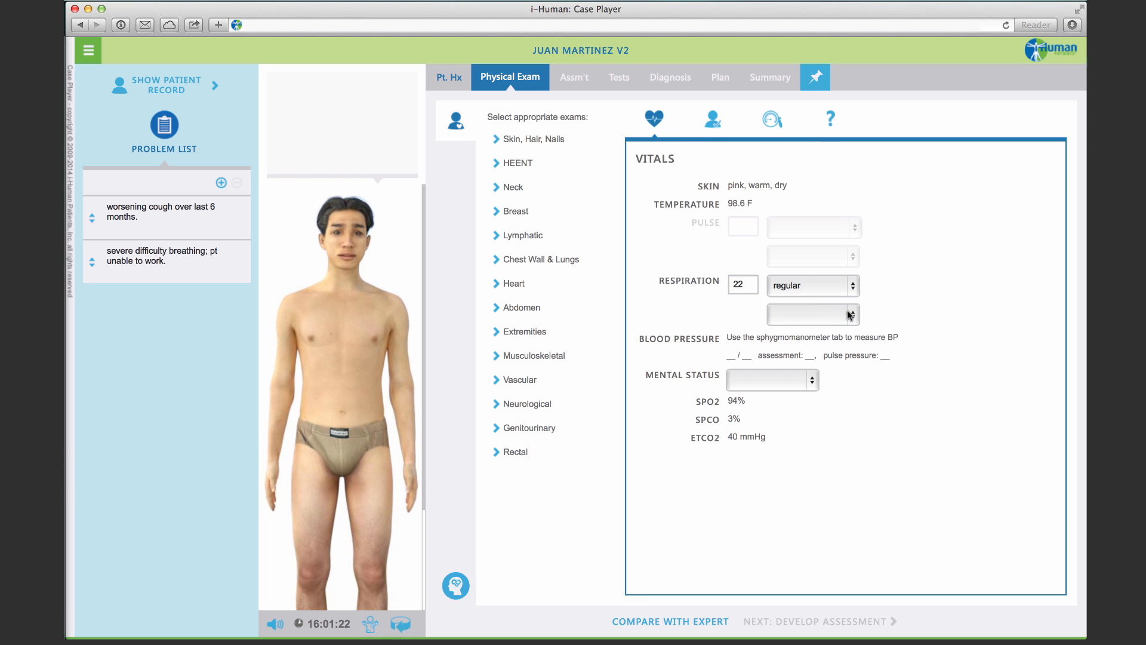
click(811, 315)
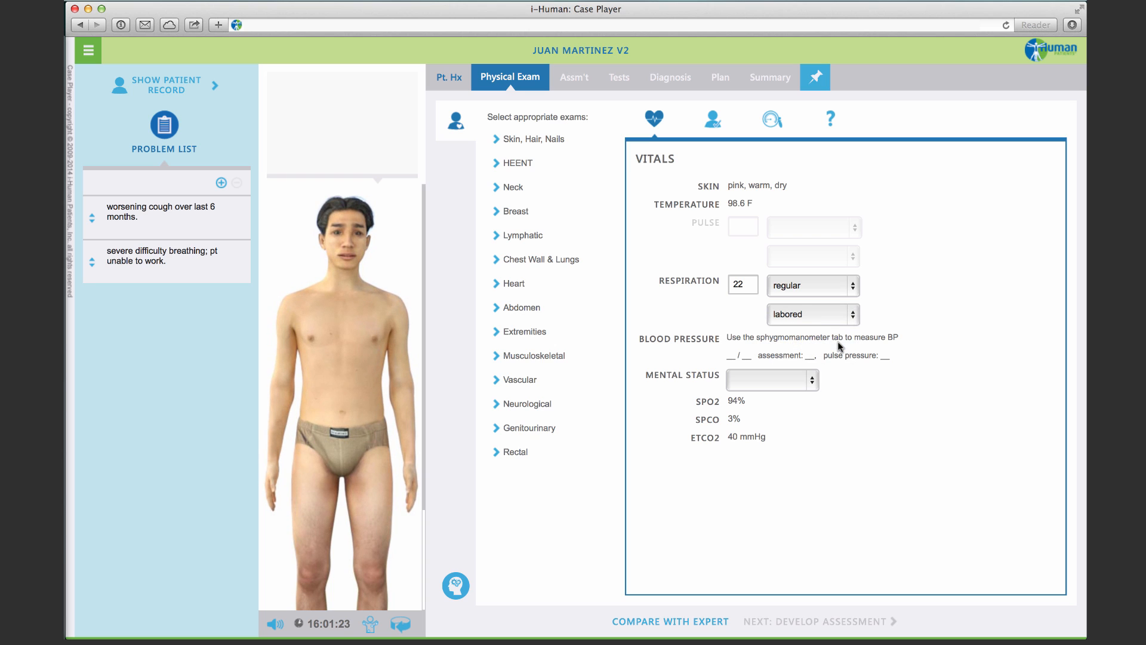
mouse_move(596, 436)
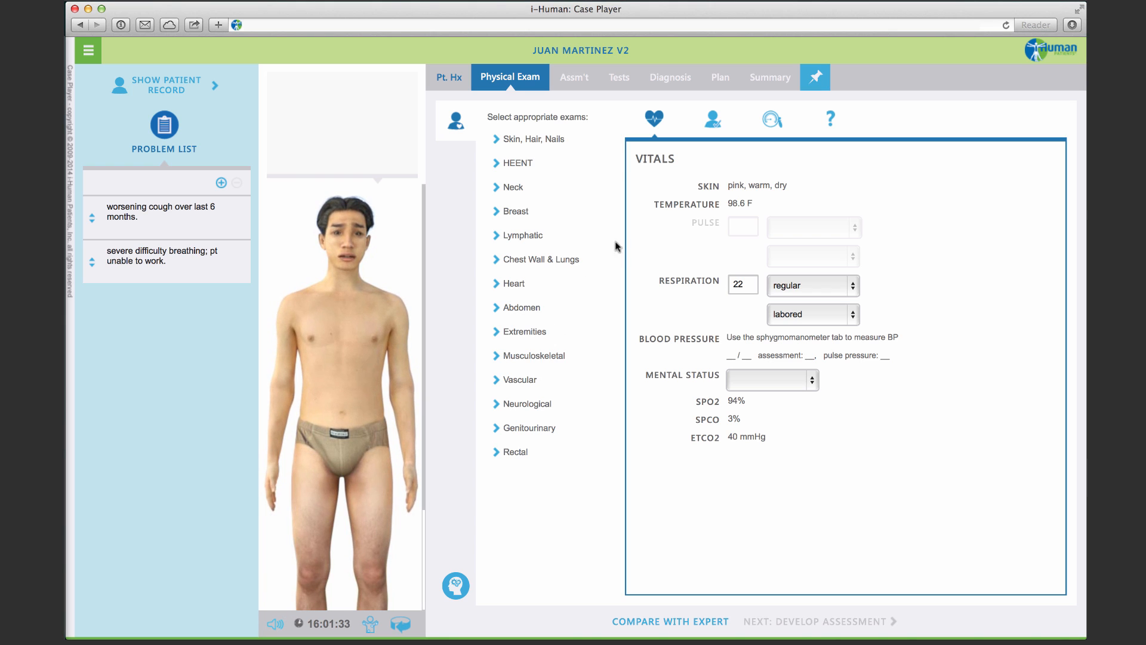
Measure blood pressure 98/60 and mark the assessment and pulse pressure normal
click(771, 118)
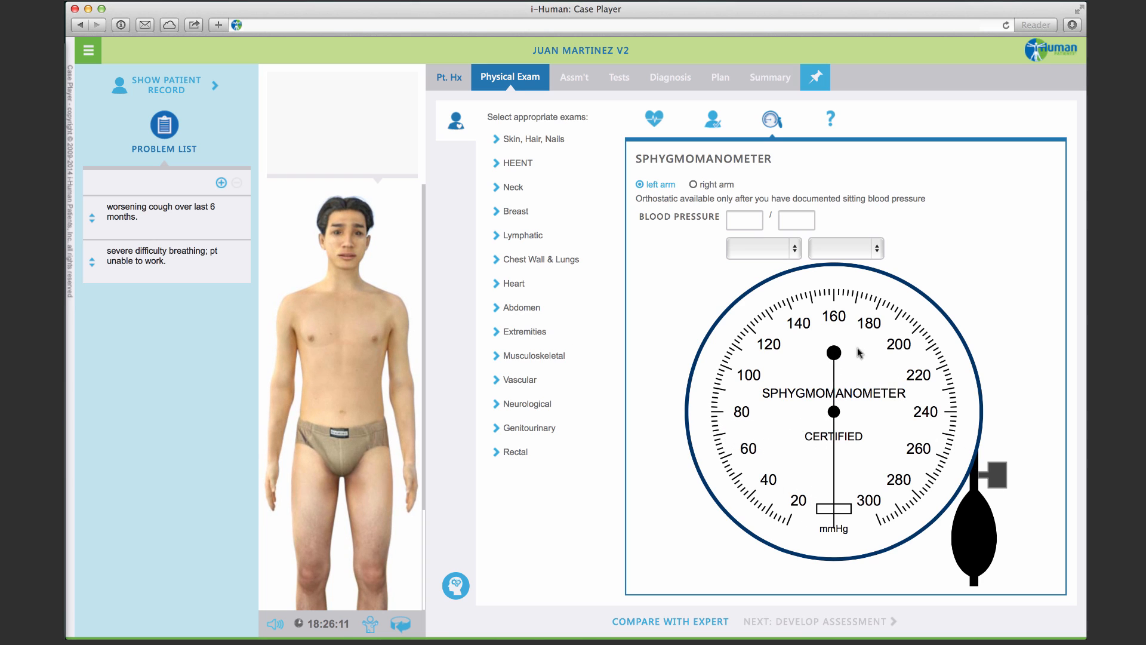
text(98)
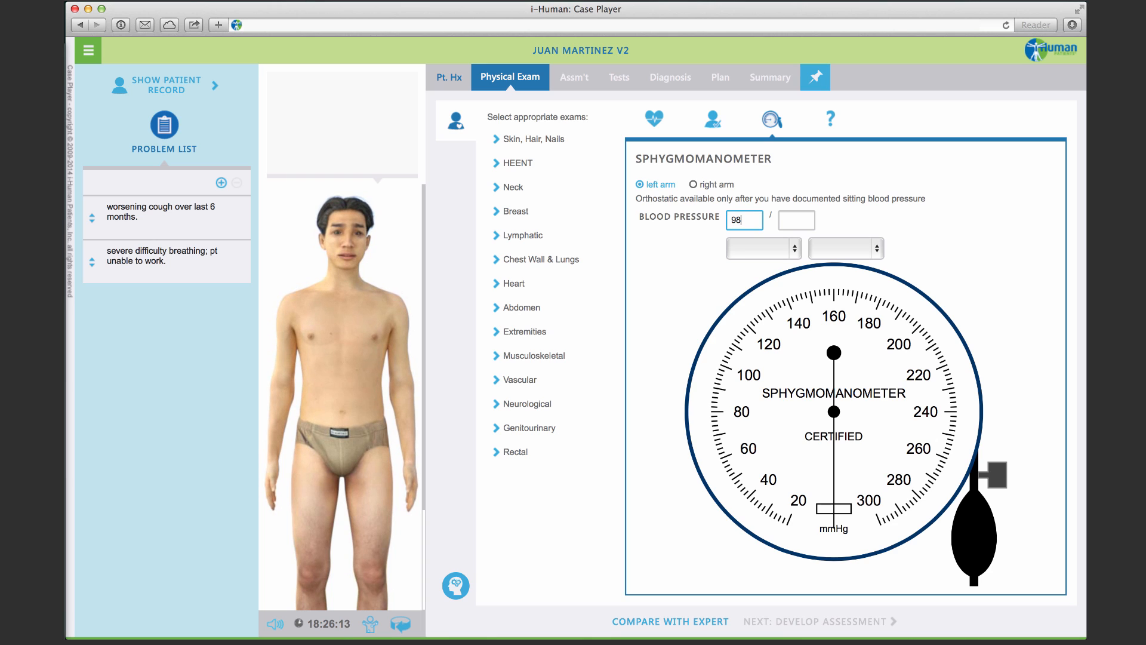
text(60)
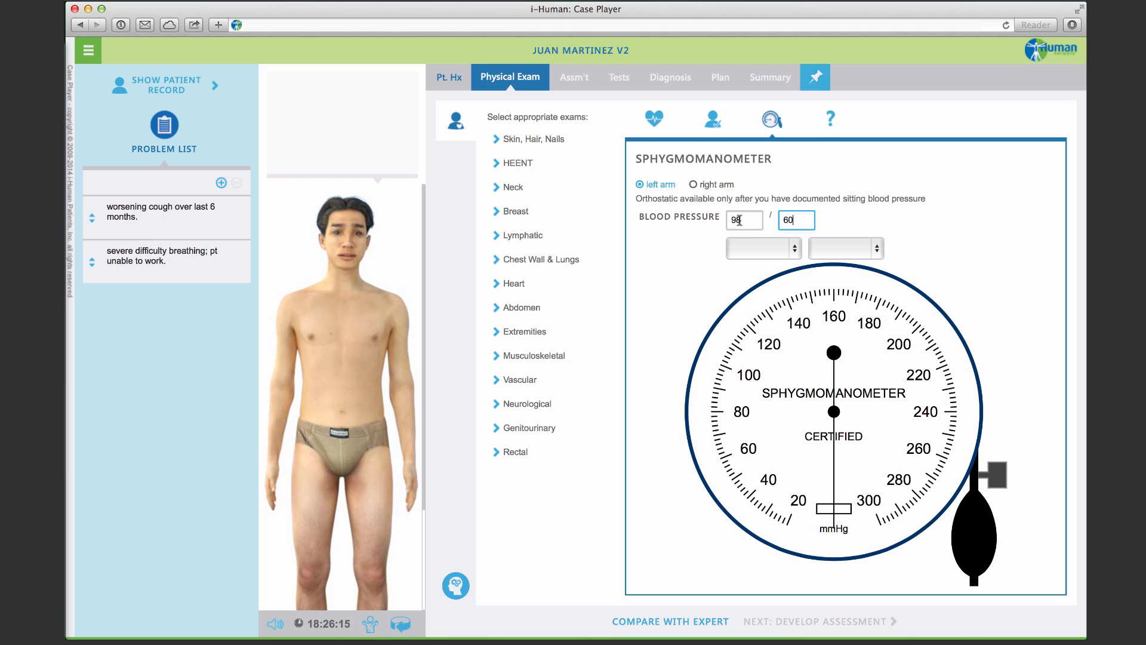
click(762, 247)
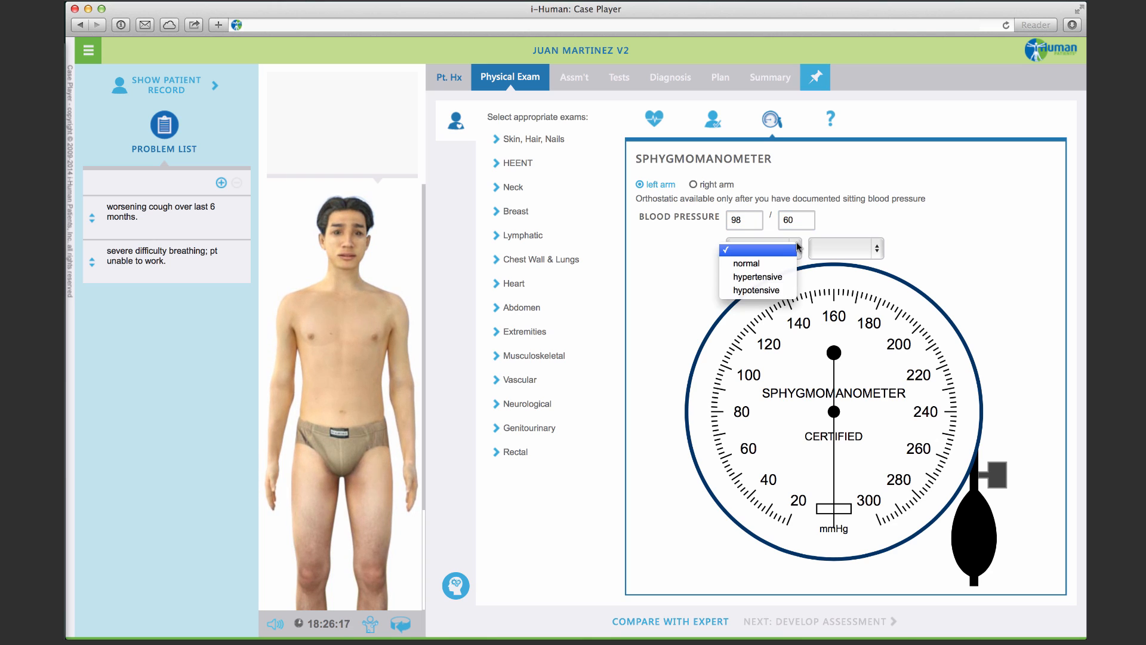
click(843, 247)
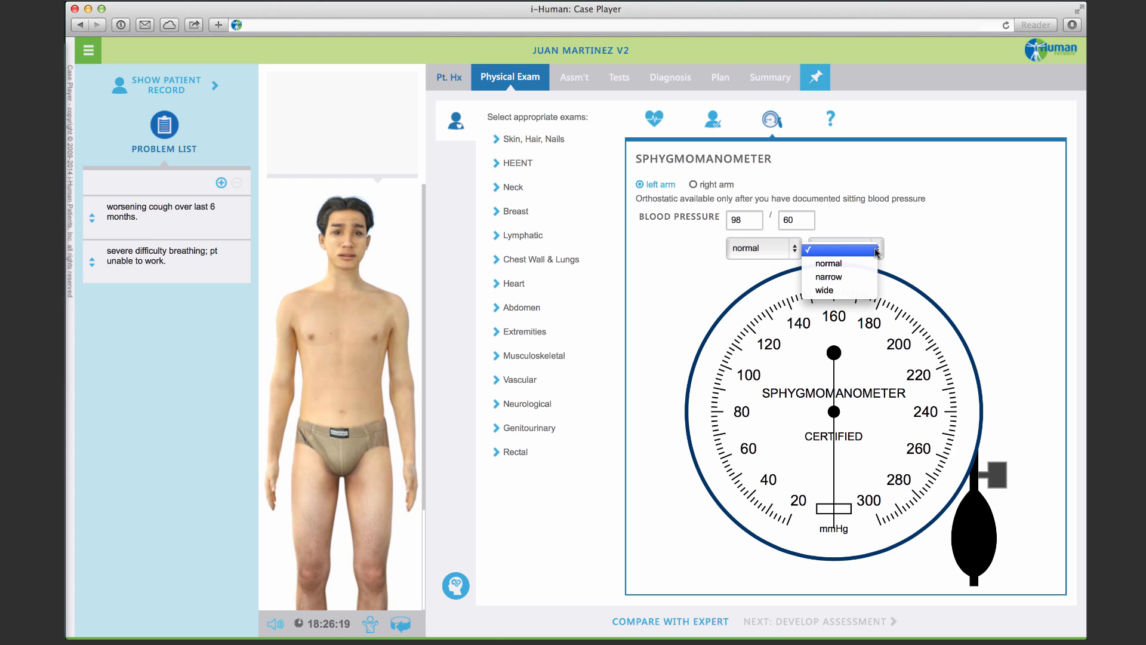
click(828, 263)
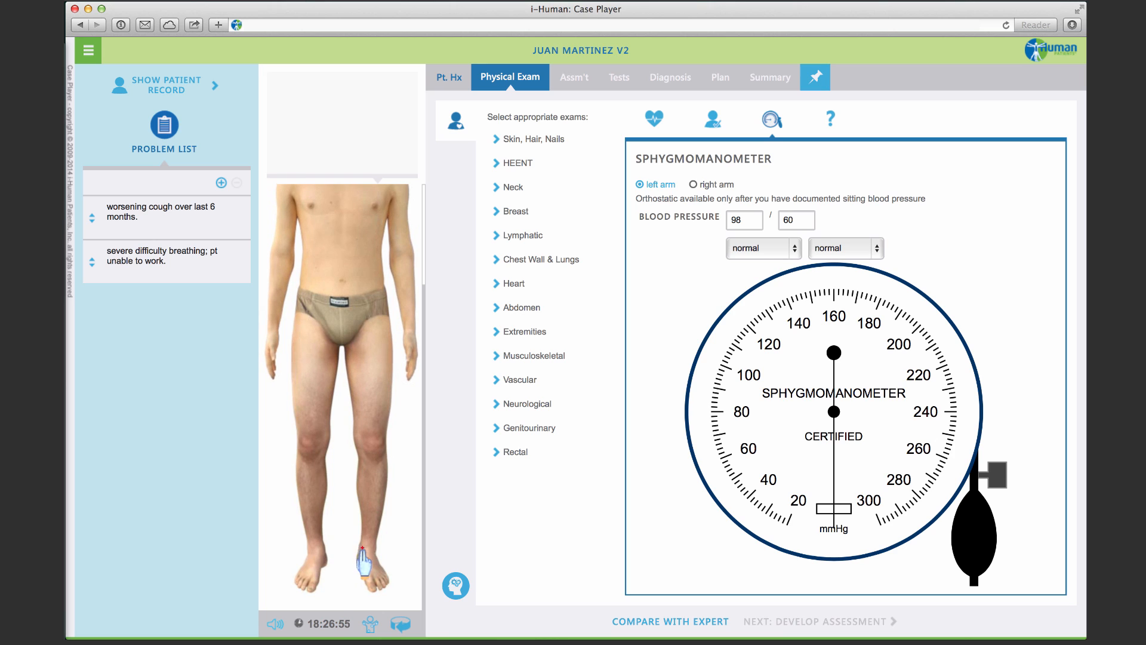
Chart the pulse in vitals as 90, regular and normal
click(653, 118)
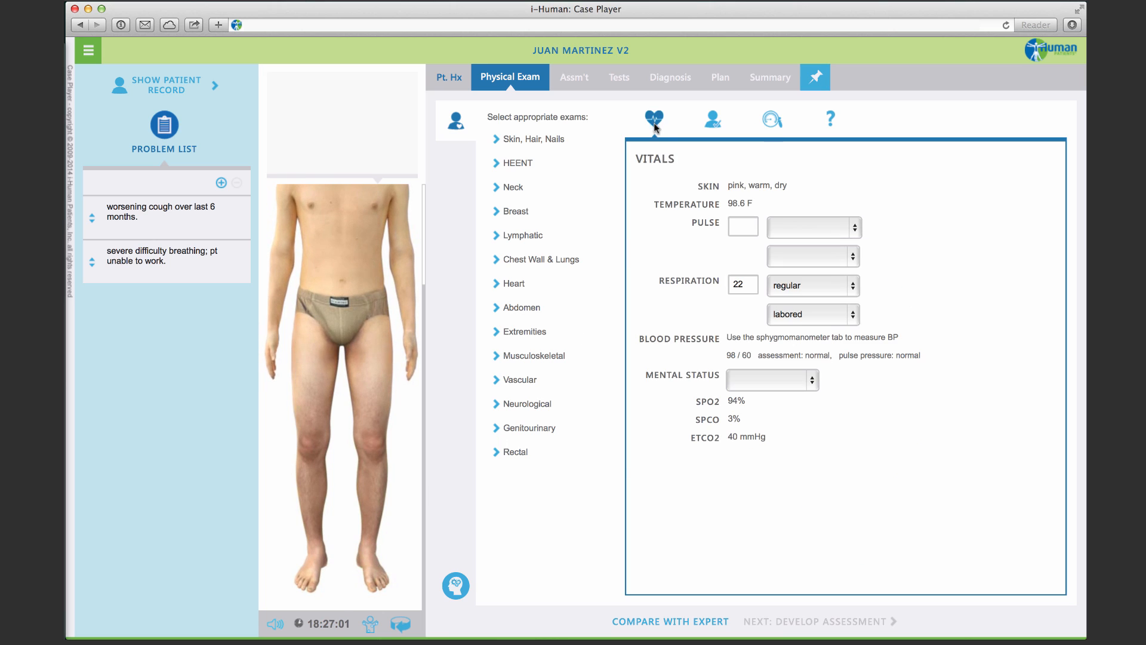
text(90)
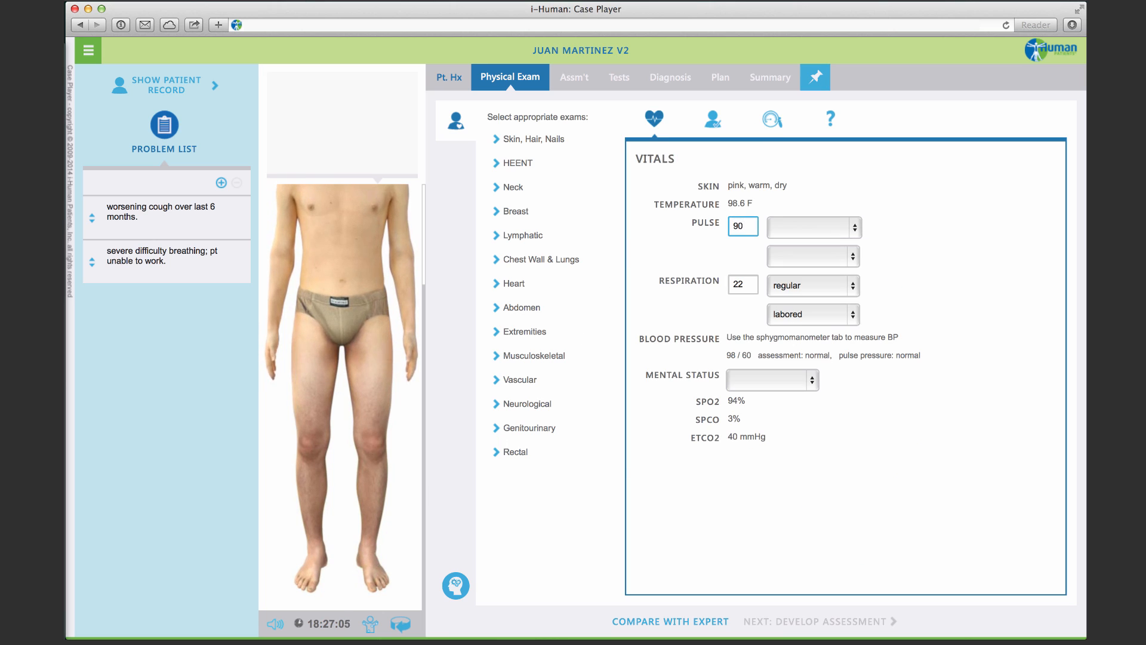
click(811, 226)
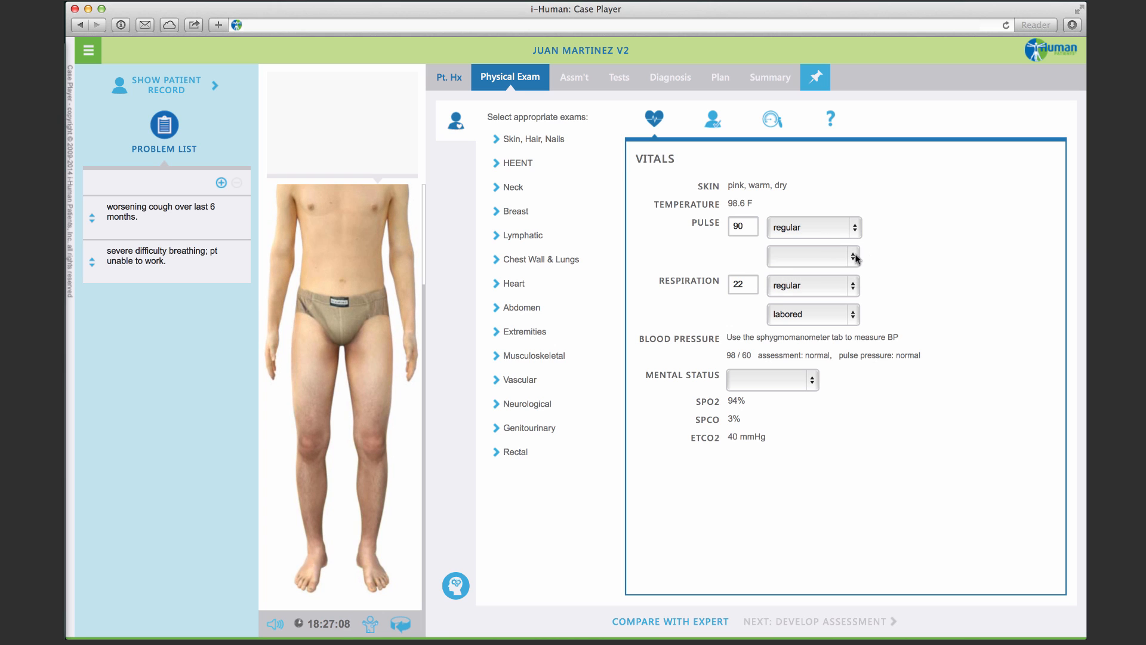
click(811, 256)
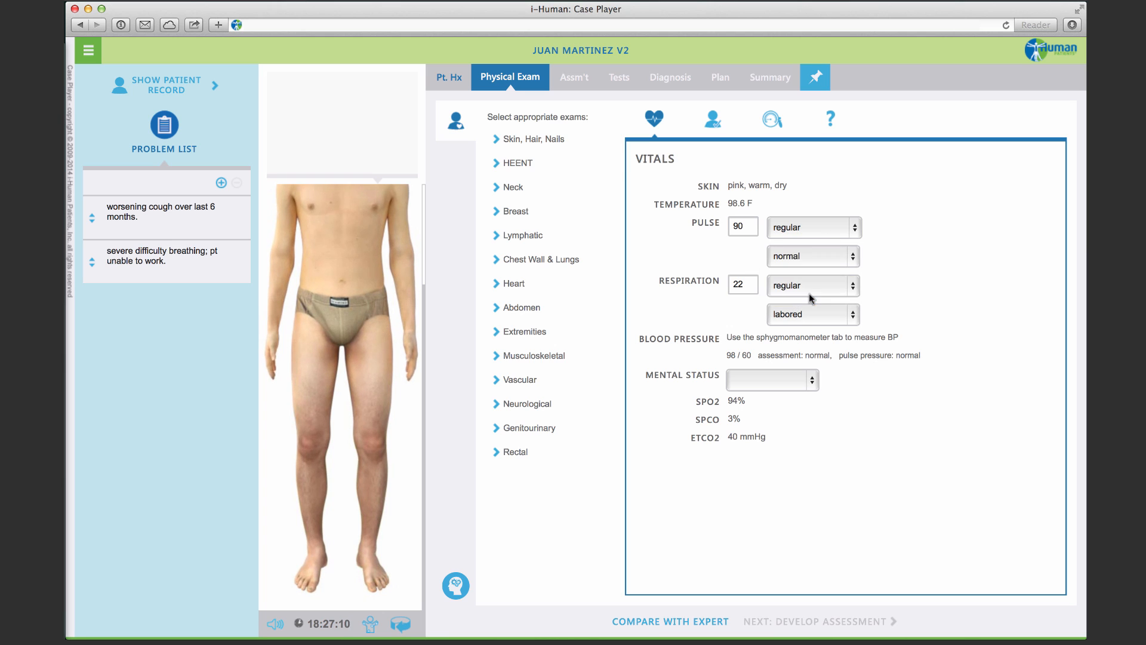
mouse_move(501, 169)
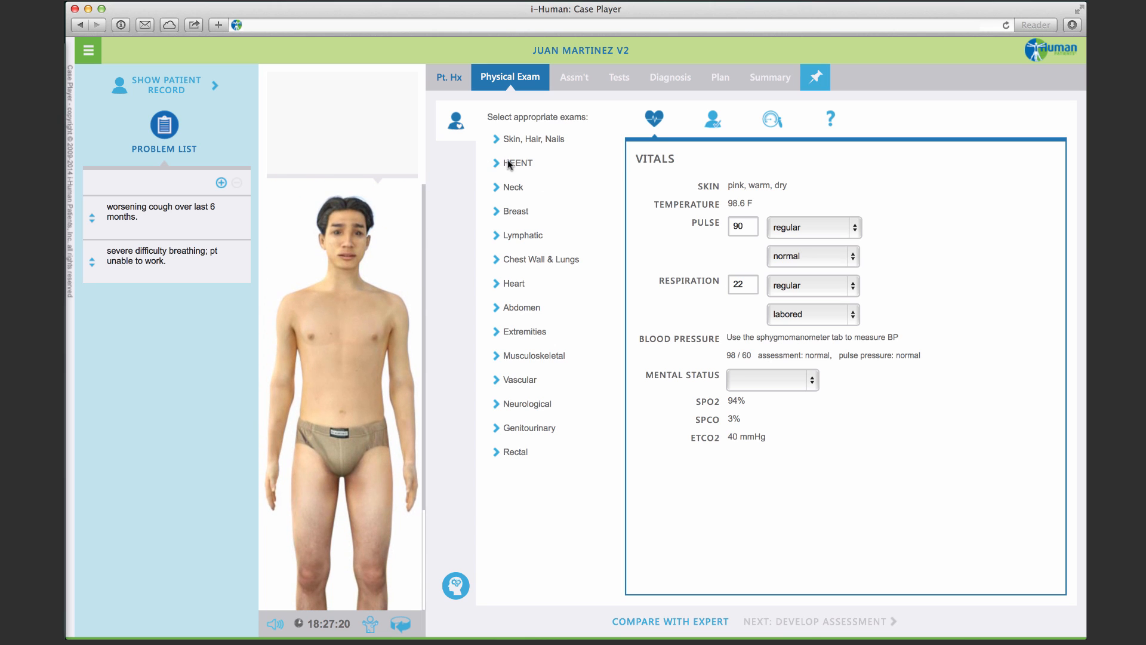
Run the HEENT ocular motor H-test and chart the eyes as normal
click(516, 163)
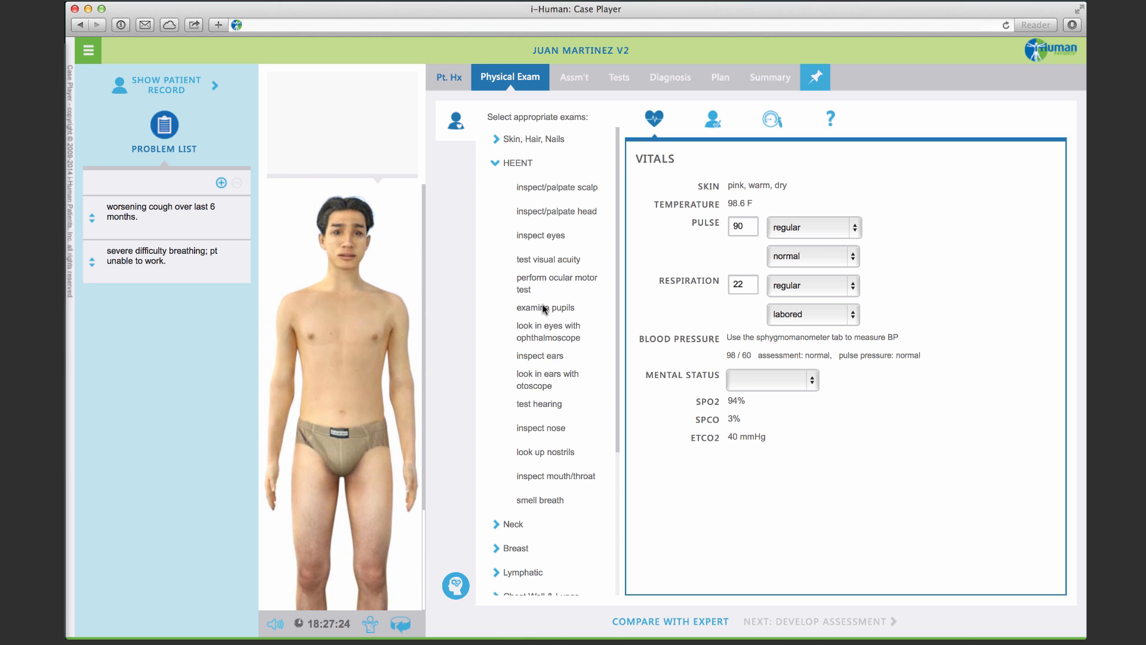
click(545, 307)
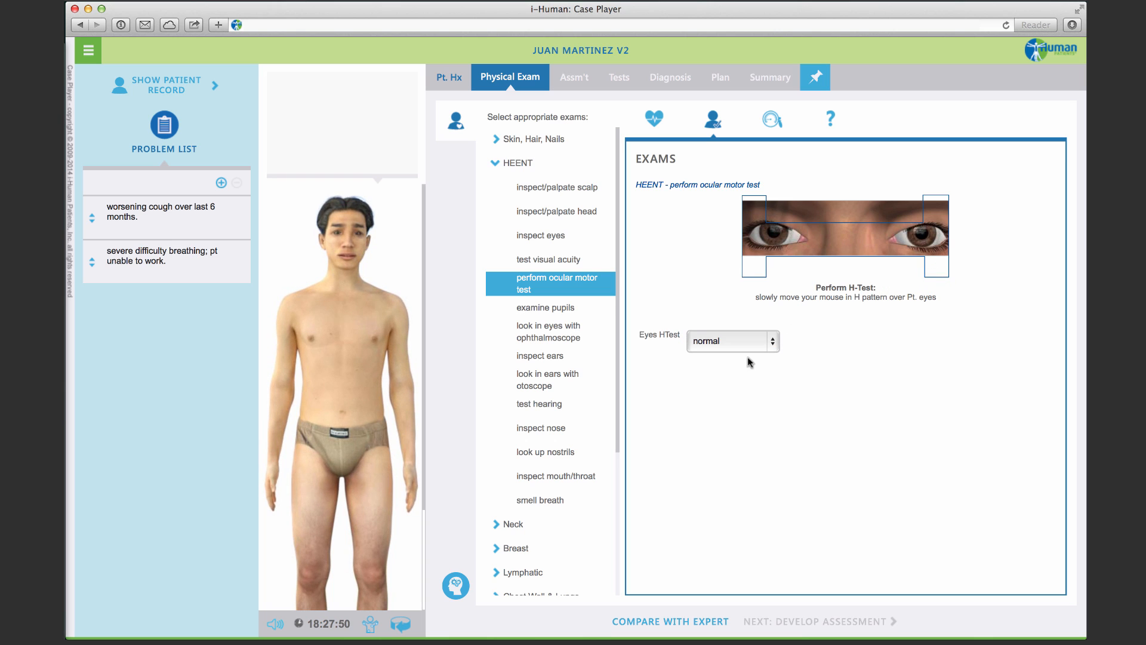
Auscultate the lungs and chart fine crackles in the left and right lungs
click(514, 162)
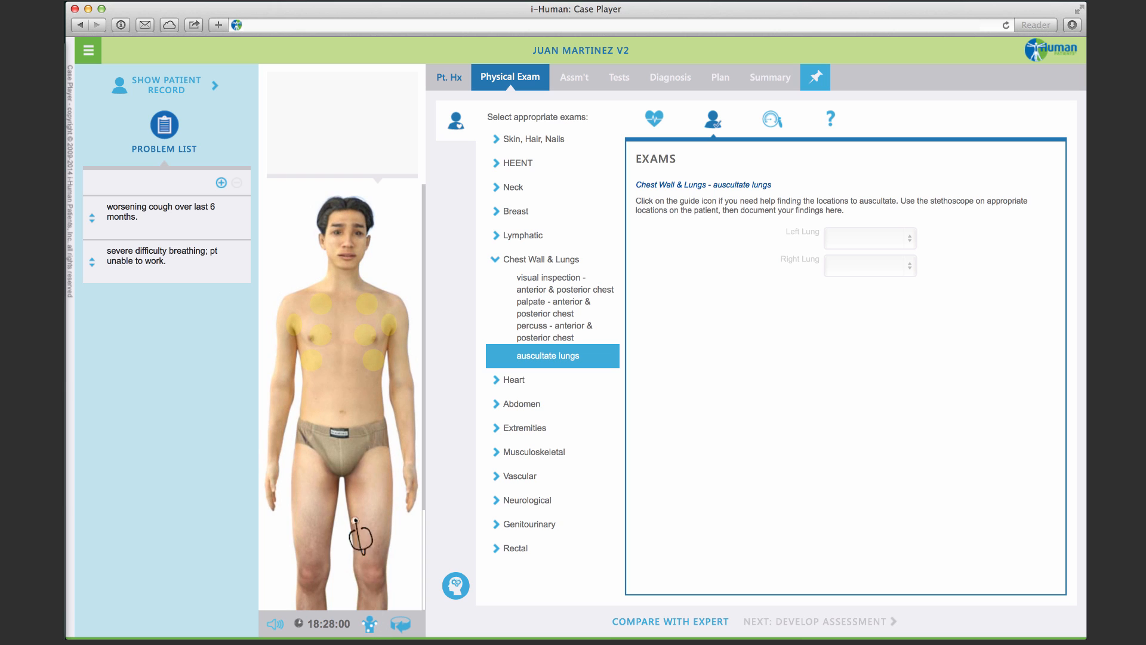
mouse_move(326, 324)
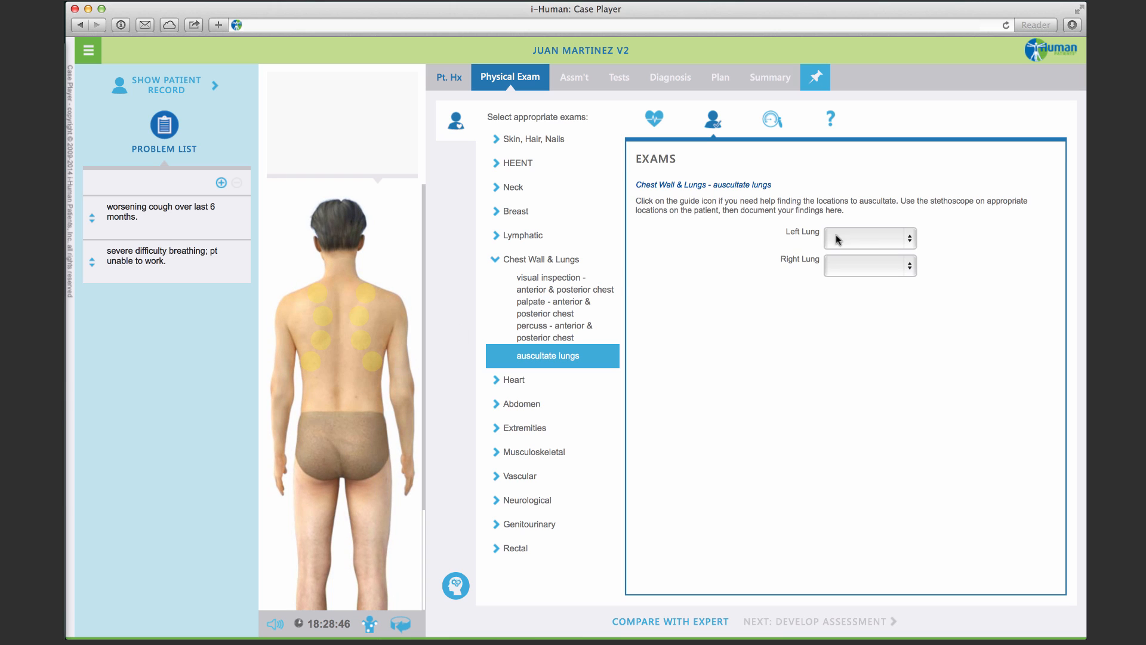
click(866, 238)
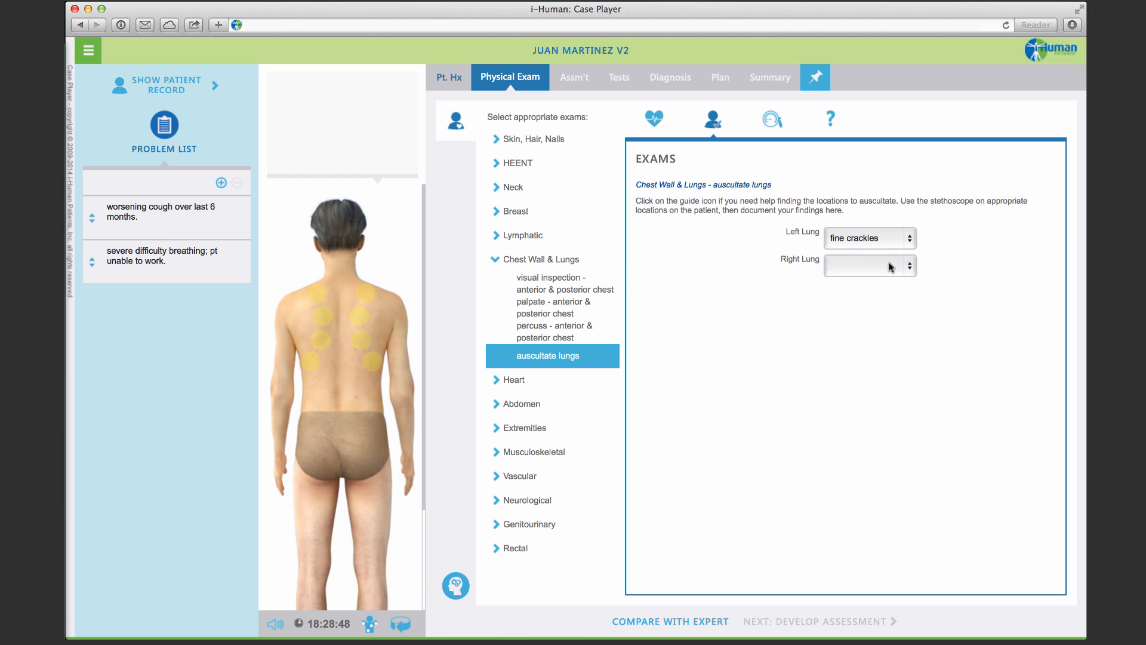
click(866, 264)
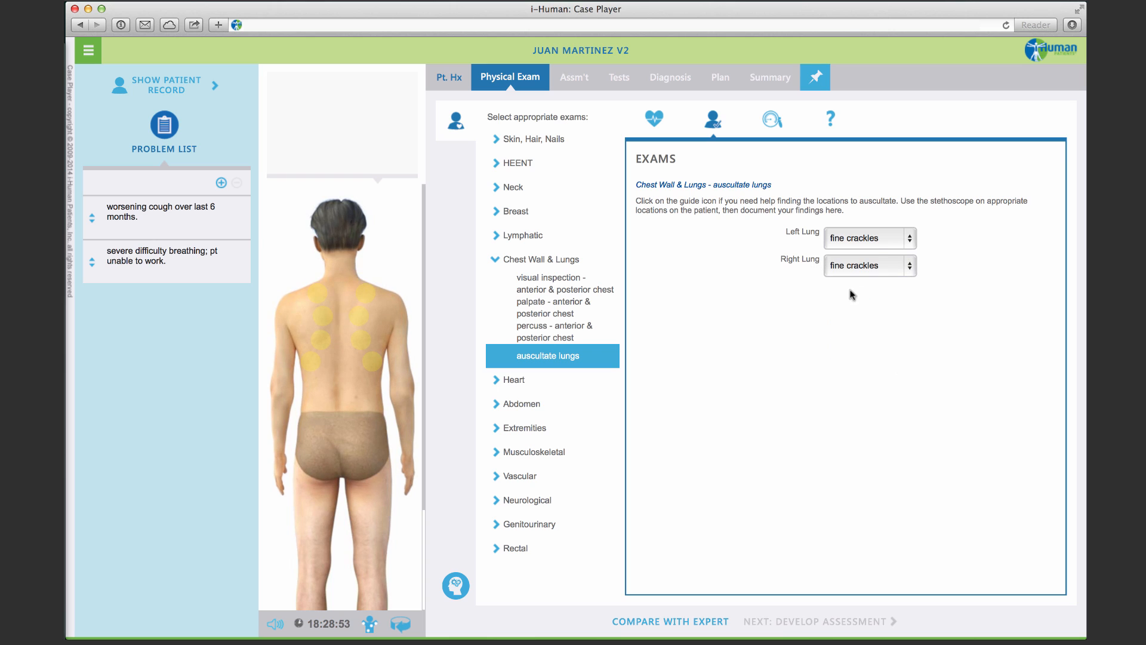
mouse_move(478, 263)
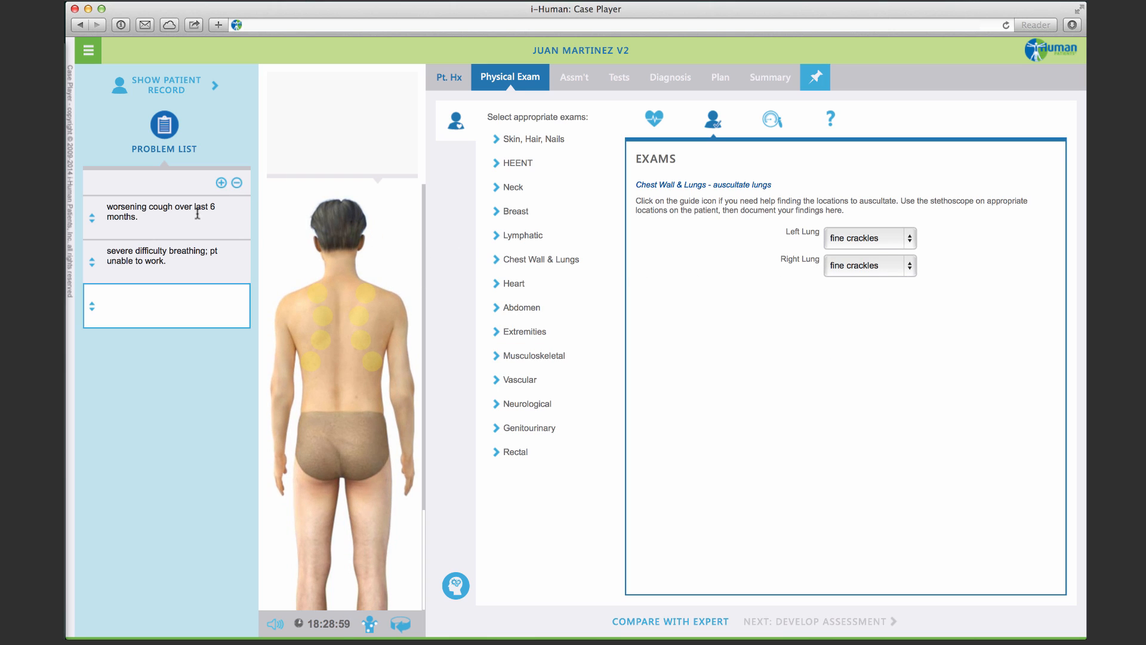
Enter 'fine crackles in both lungs' as a new problem list entry
text(fine crackles in both)
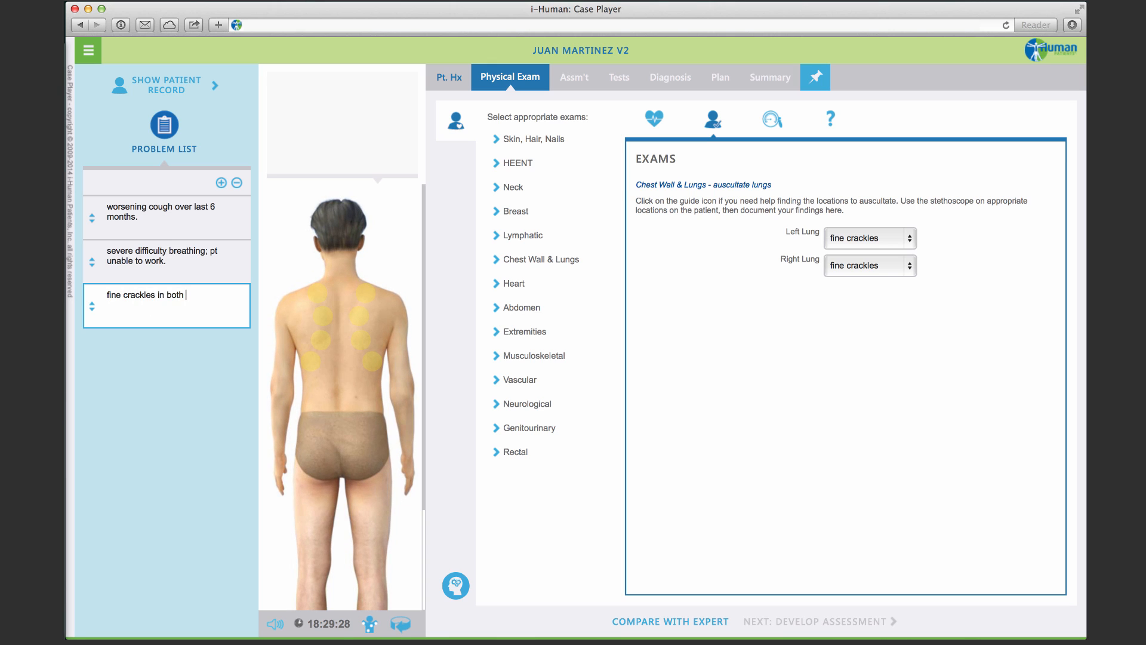
text(lungs)
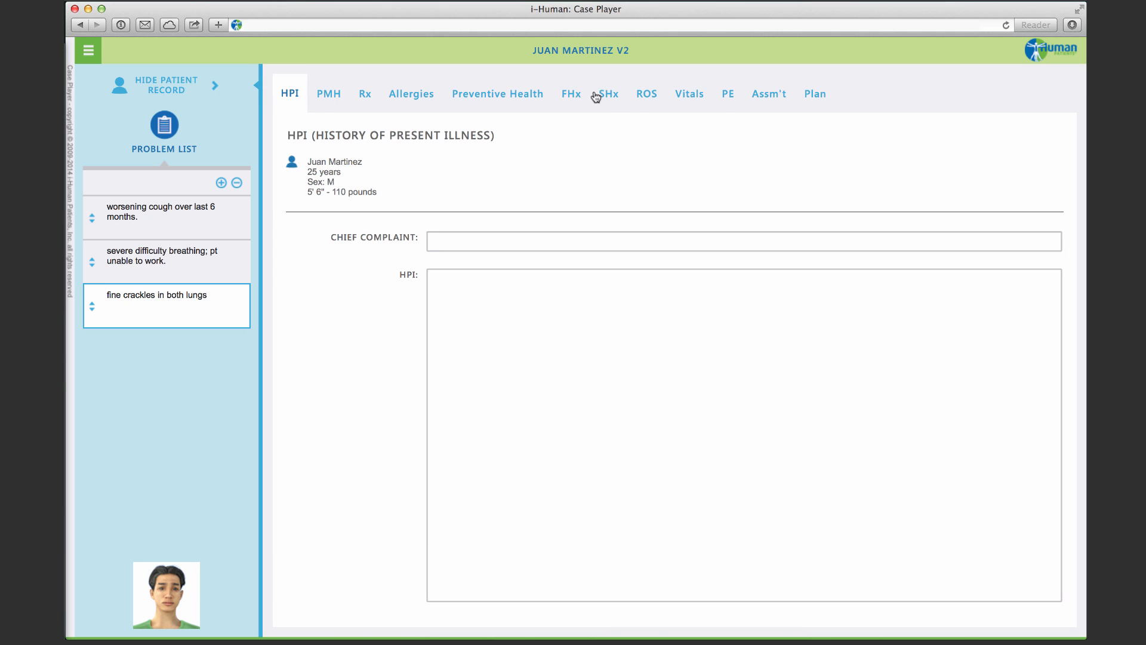
Record 'fine crackles at base of lungs, bilateral' in the PE Respiratory notes
click(727, 94)
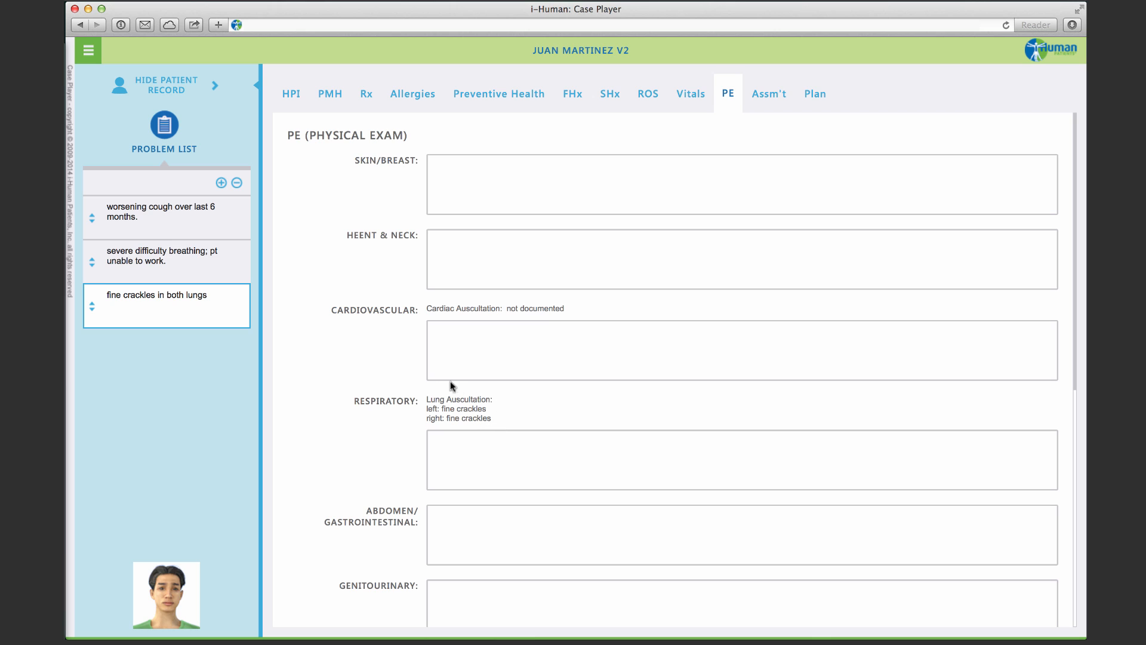
mouse_move(492, 402)
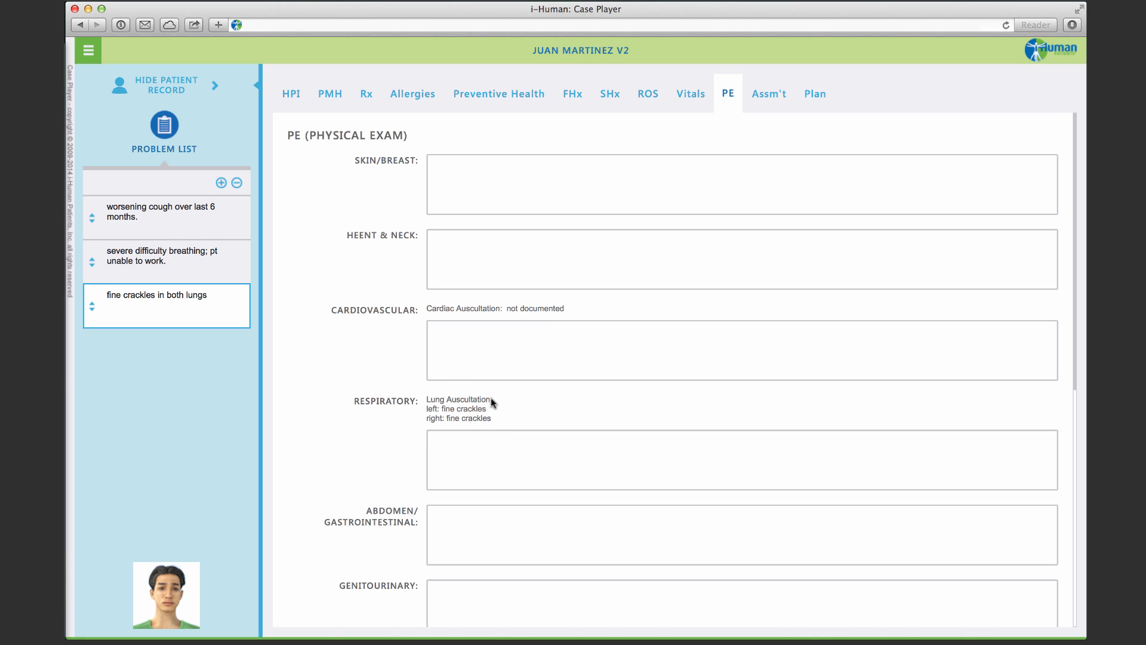
text(fine crackles at)
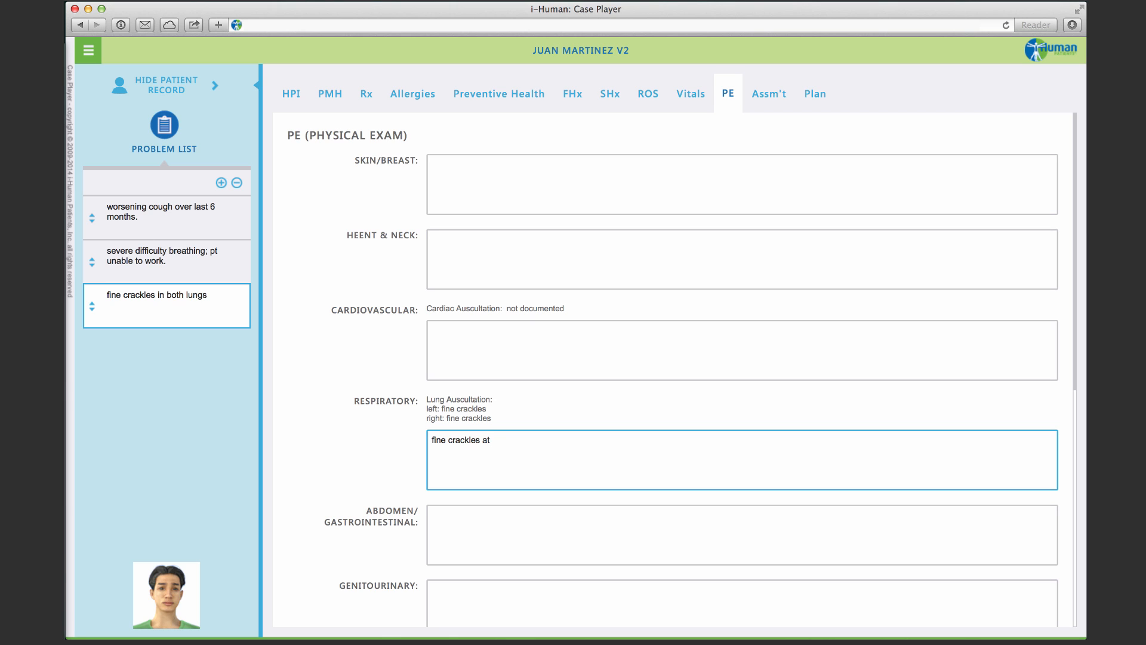
text(base of)
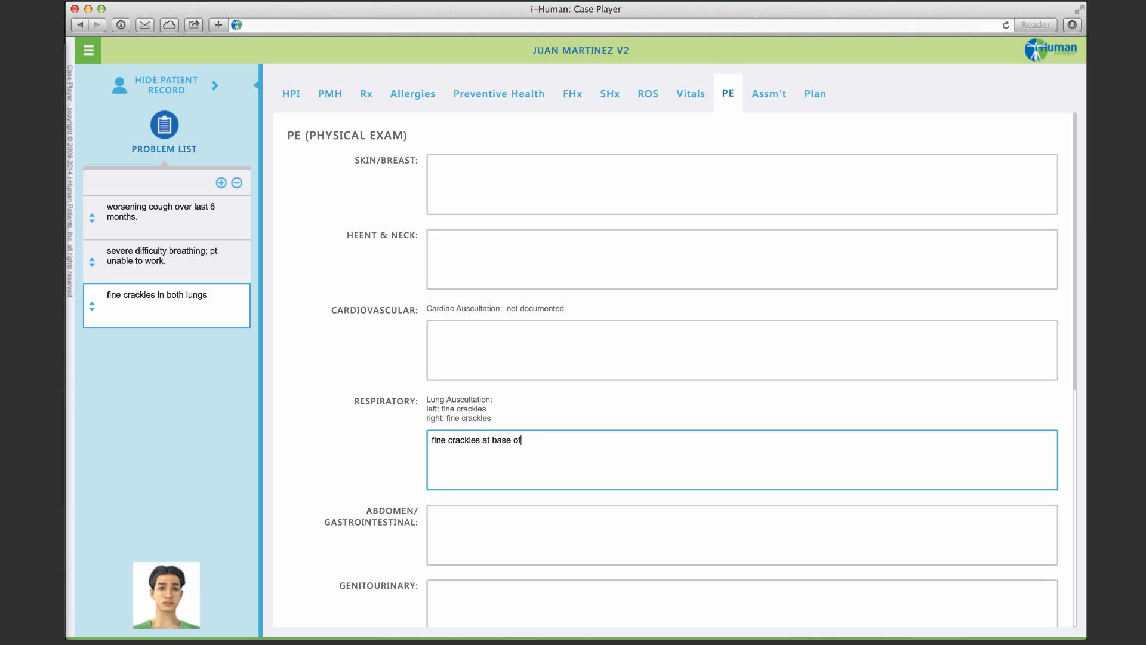
text(lungs, bi)
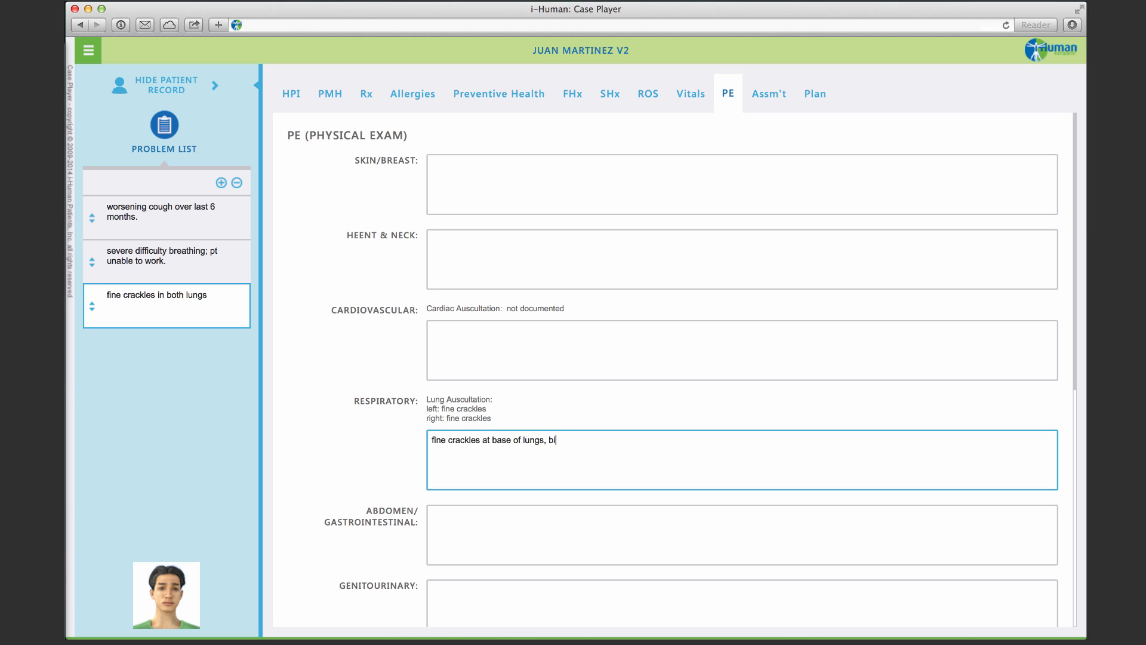
text(lateral)
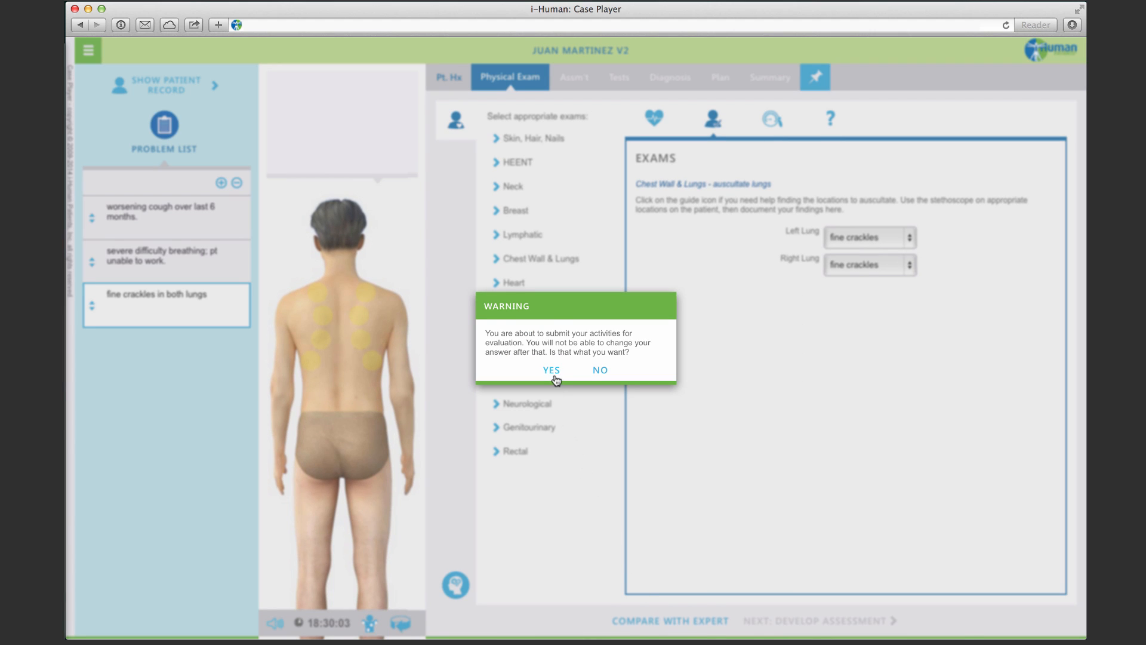
Confirm the exam submission and scroll through the expert feedback
click(551, 371)
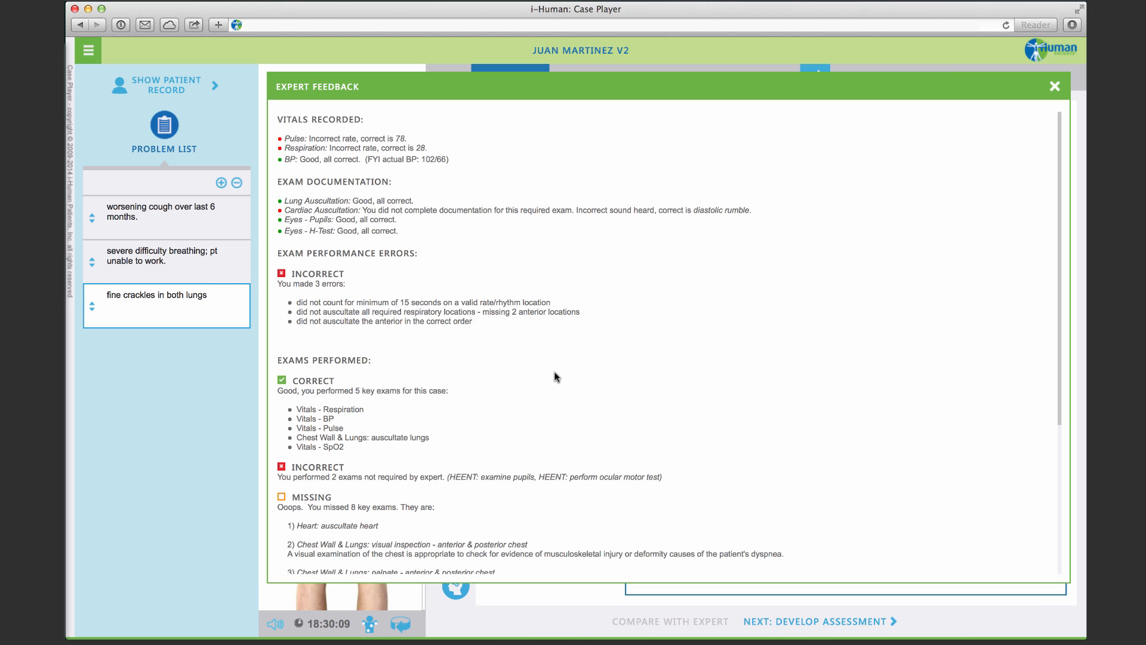
mouse_move(508, 176)
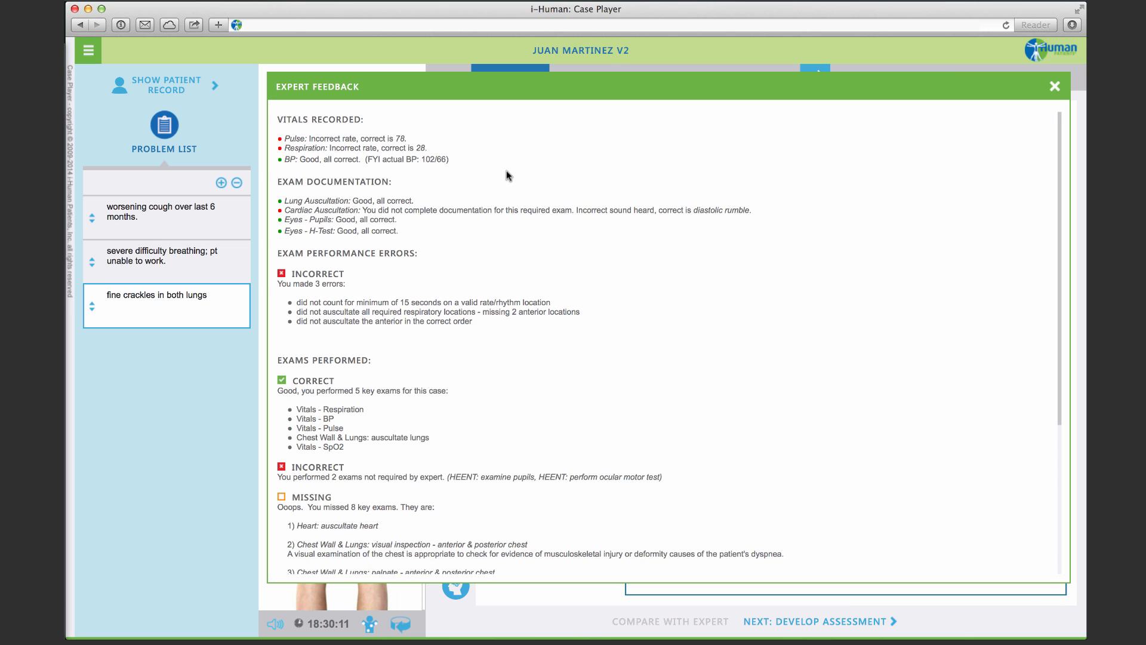
mouse_move(886, 130)
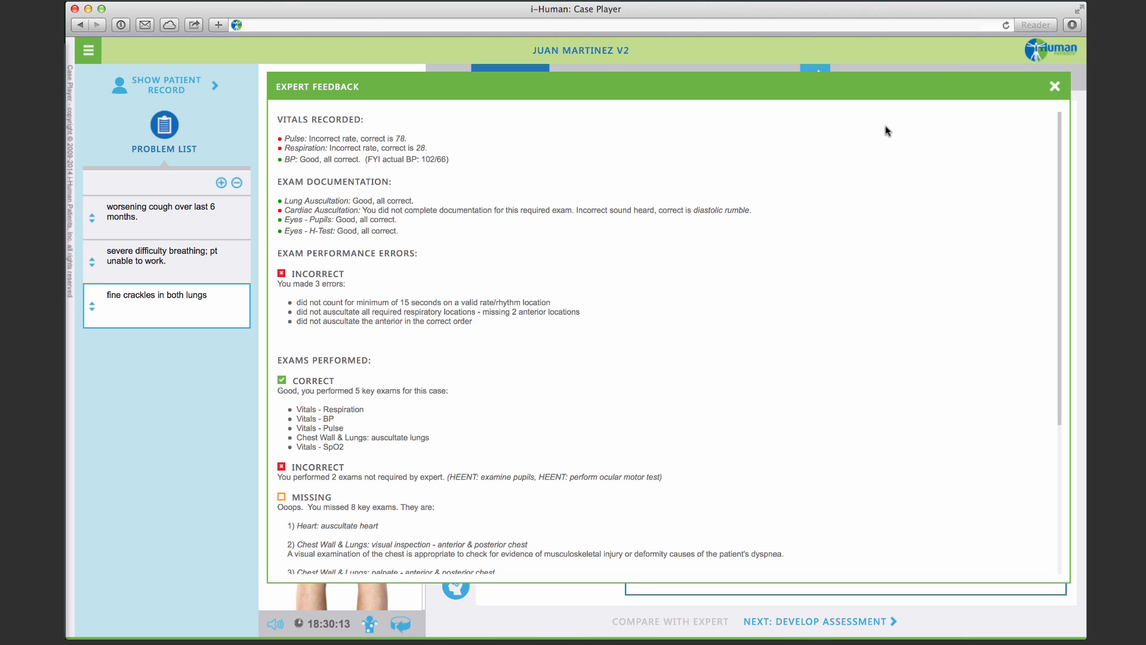
mouse_move(1064, 137)
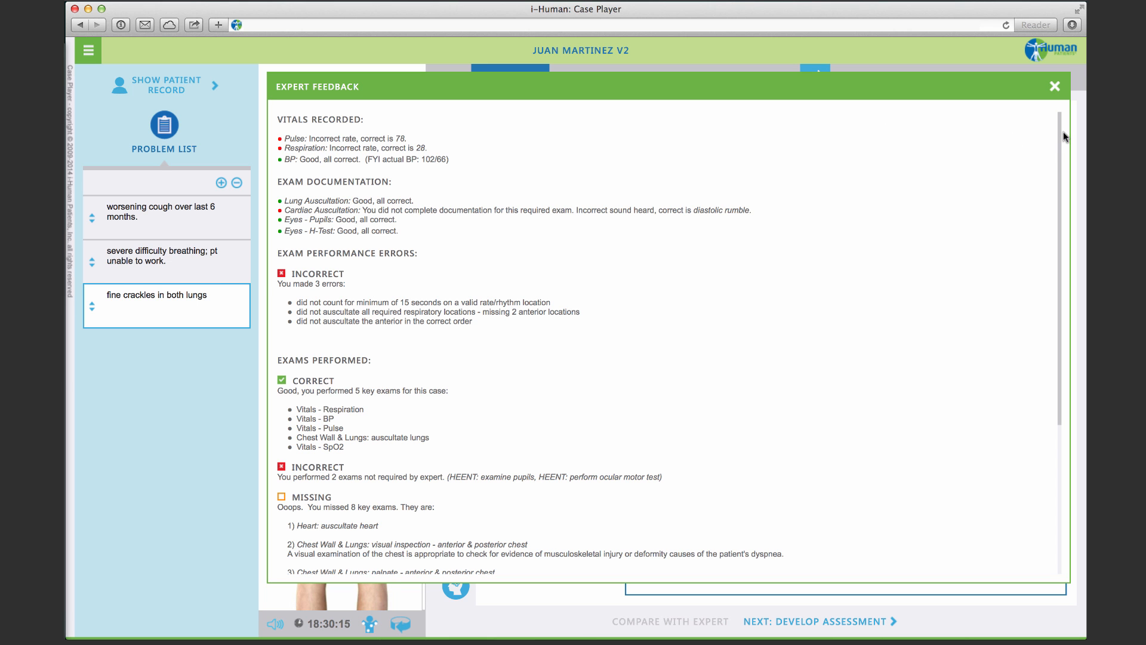
scroll(down, 3)
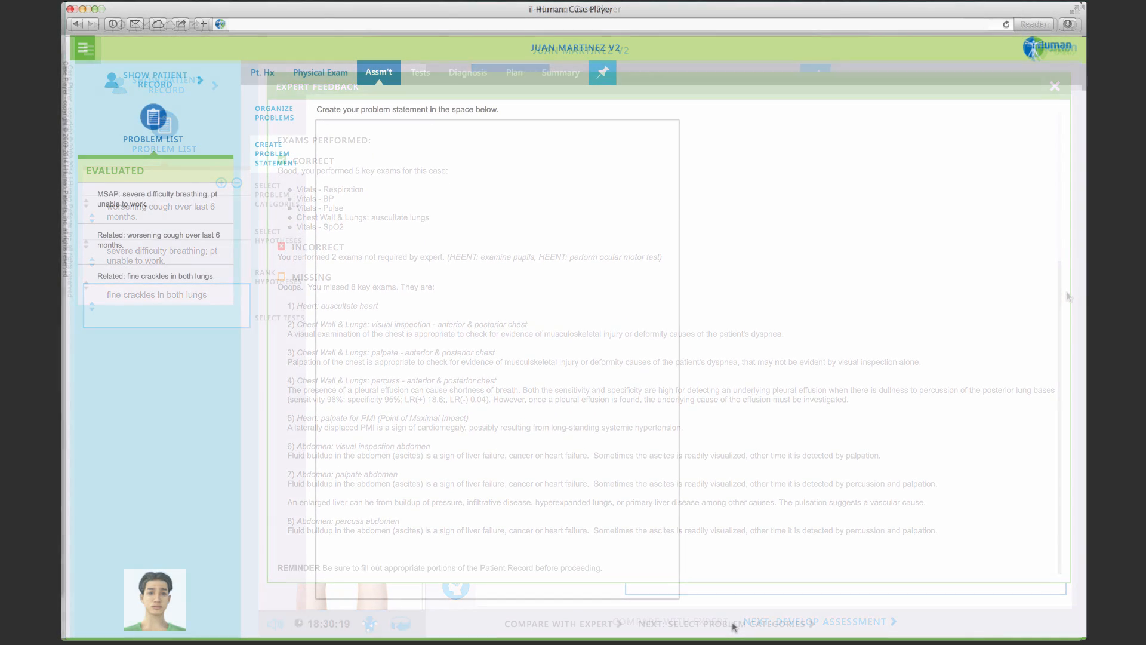
Write the statement on Juan's fatigue, exertional dyspnea and chronic cough, then compare with expert
click(1055, 86)
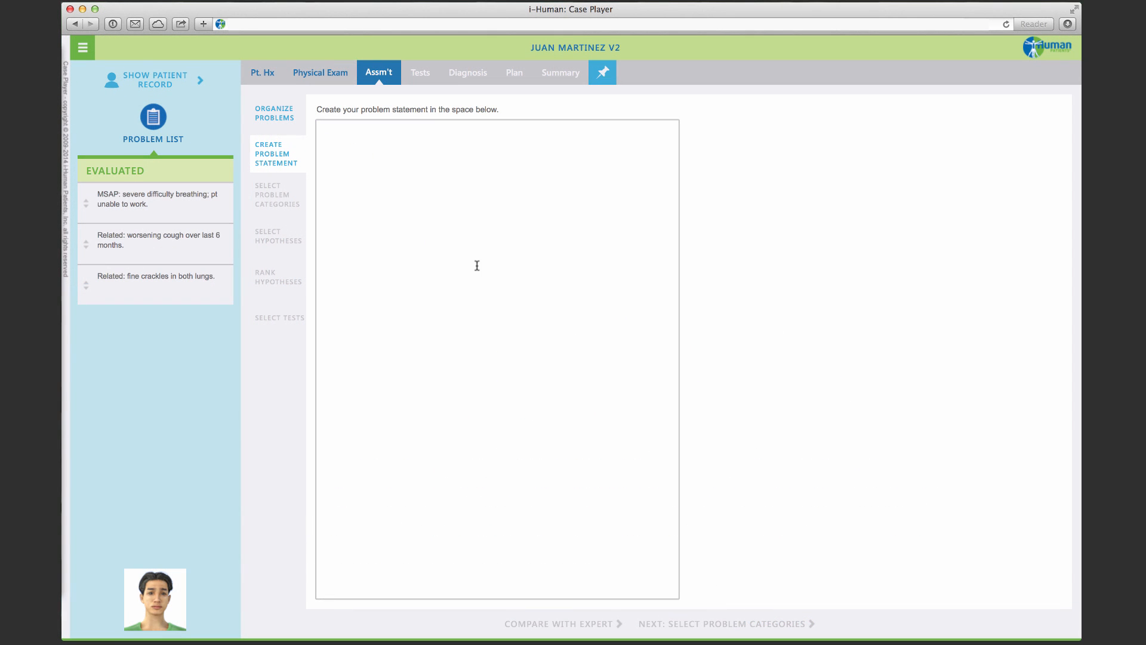
text(Juan is a 25-year-old male complaining of progressive)
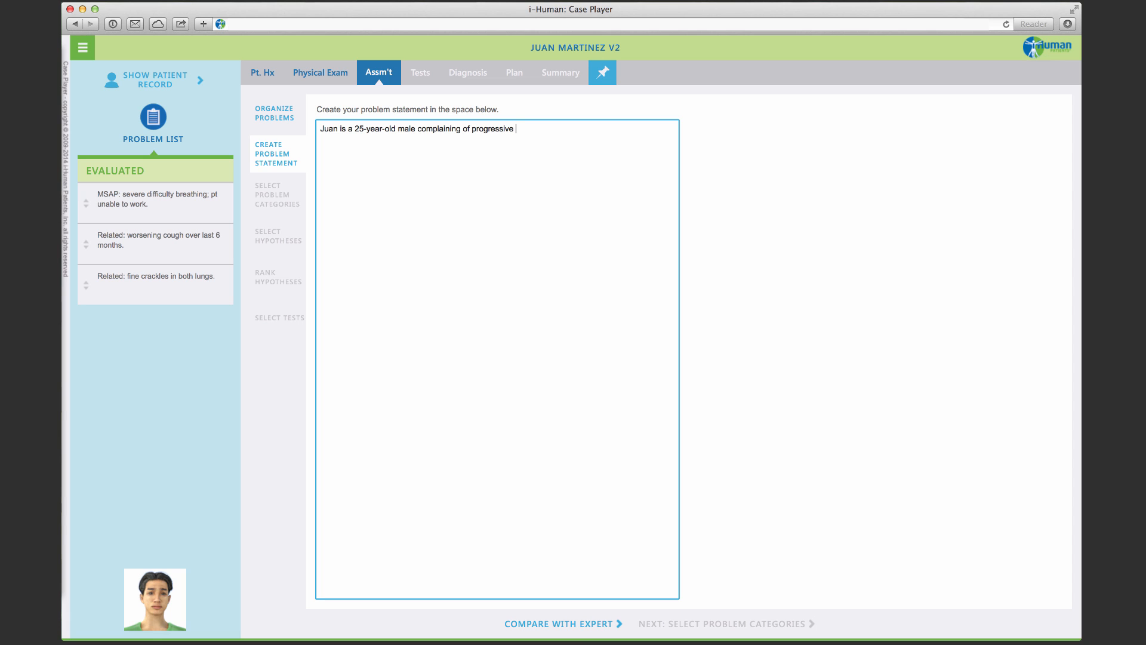
text(fatigue and dyspnea)
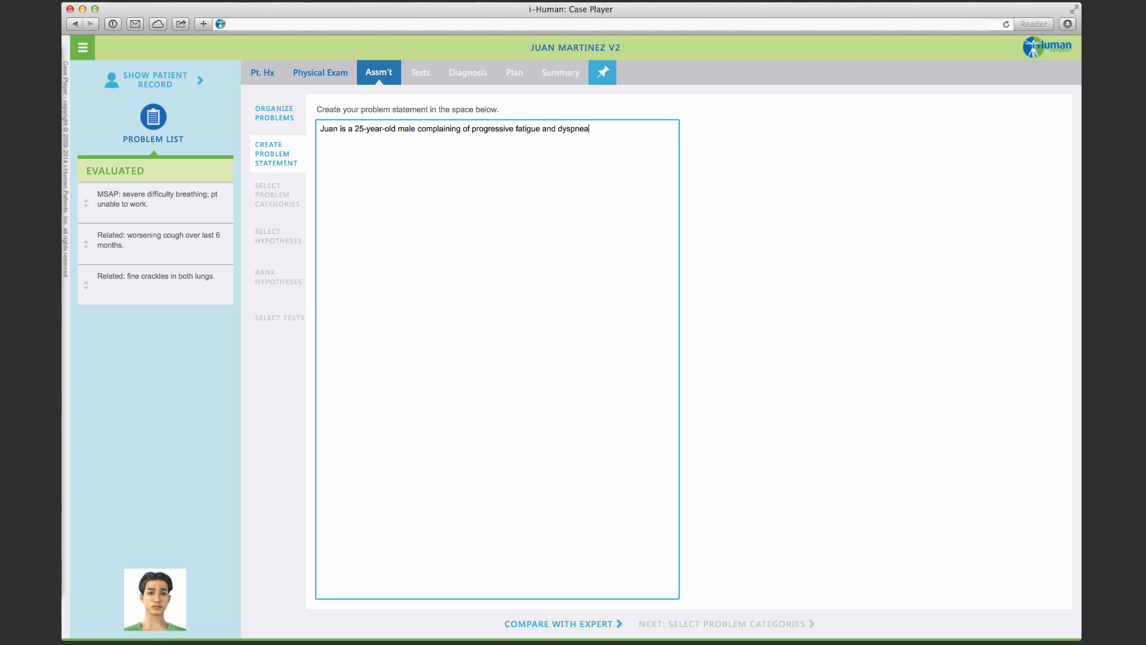
text(on exertion)
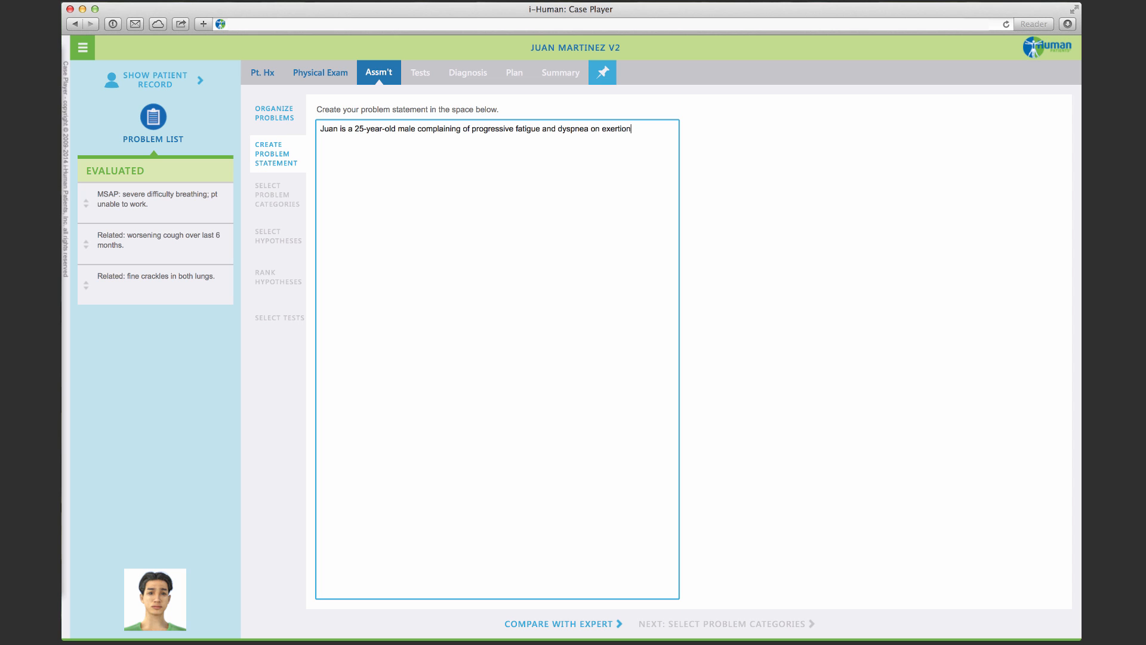
text(with a chronic)
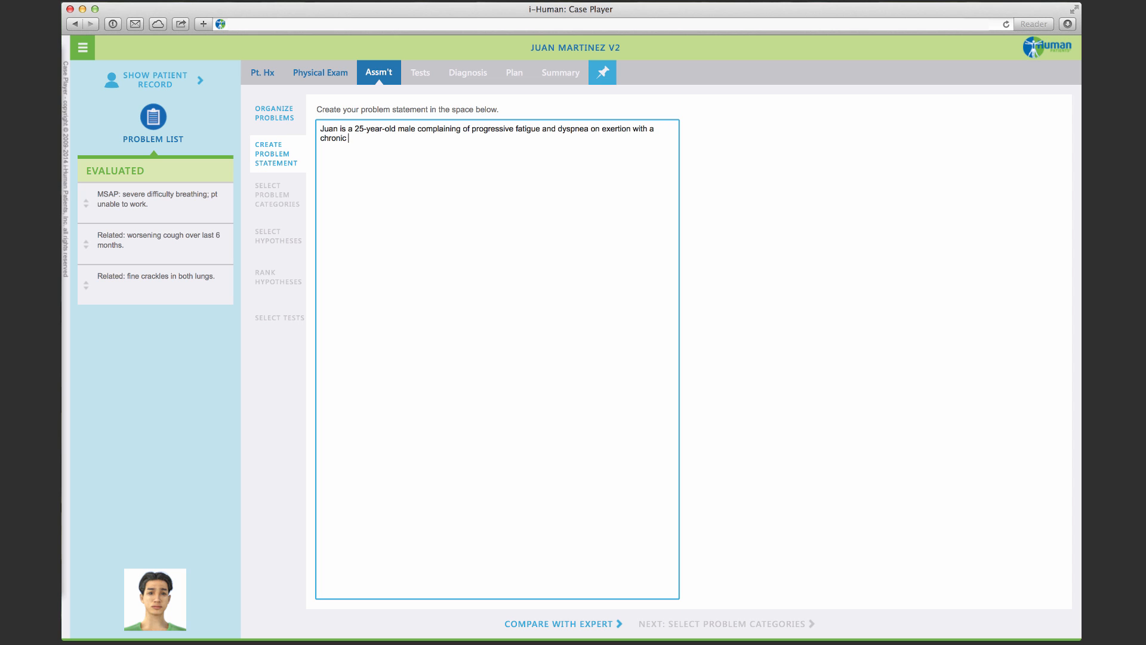
text(cough.)
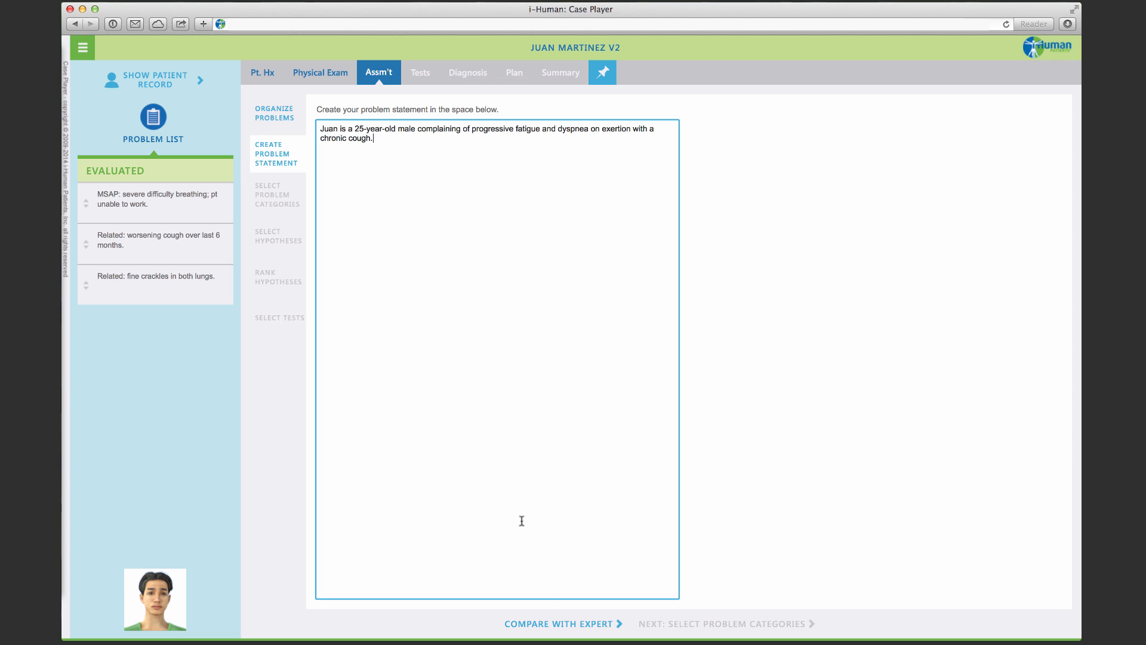
click(559, 623)
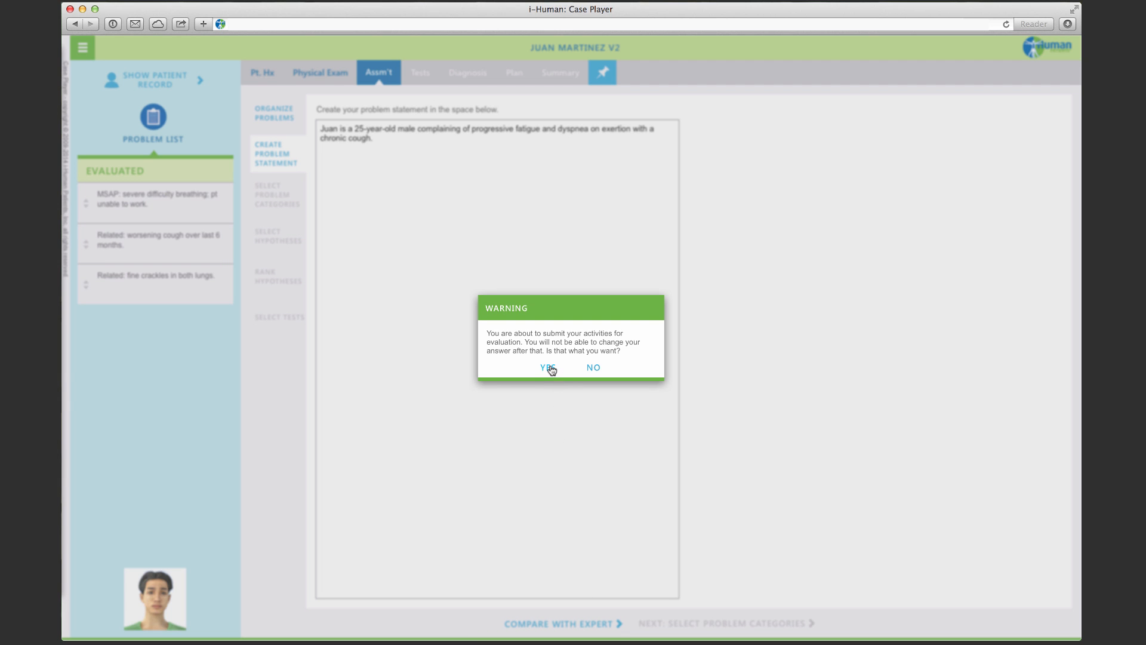
click(546, 368)
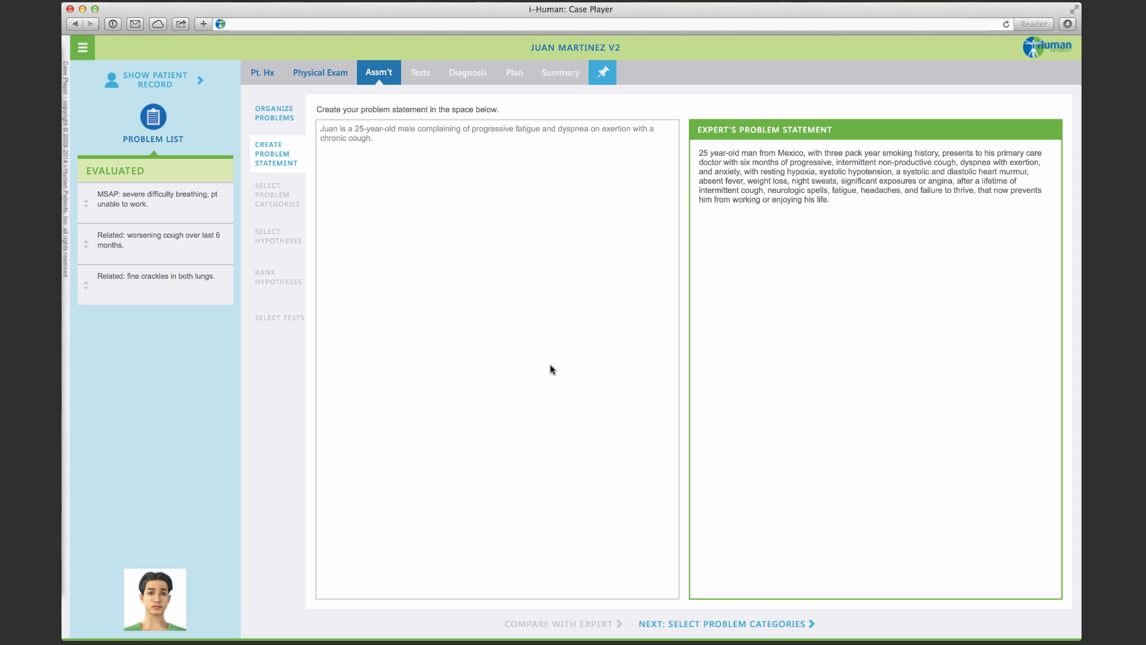
mouse_move(742, 232)
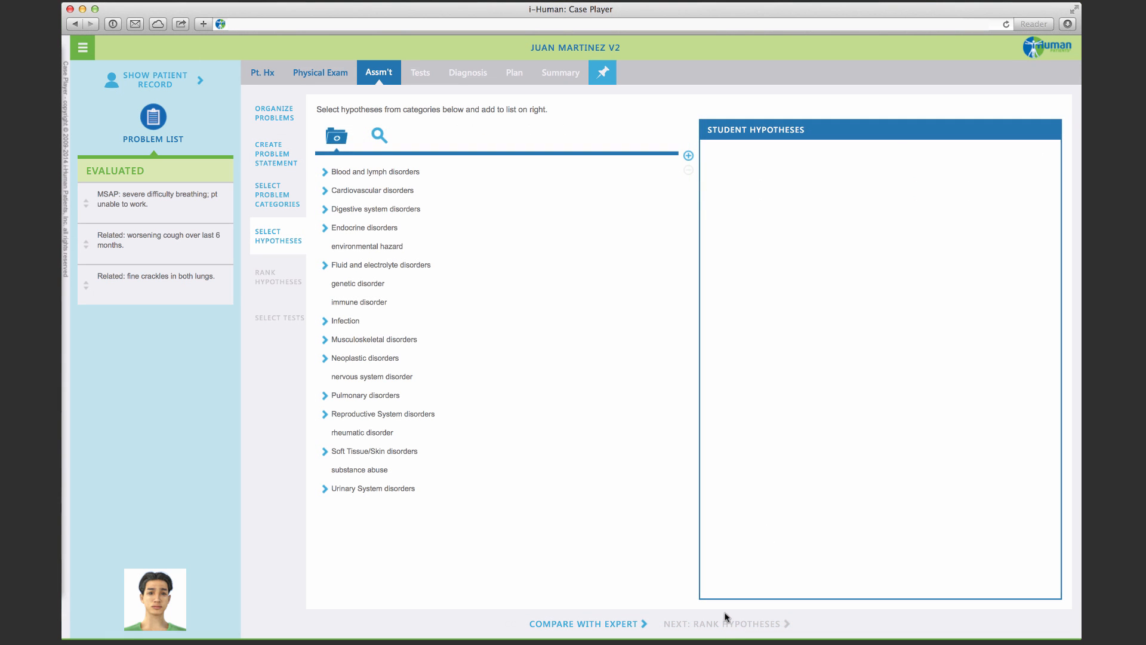
mouse_move(393, 173)
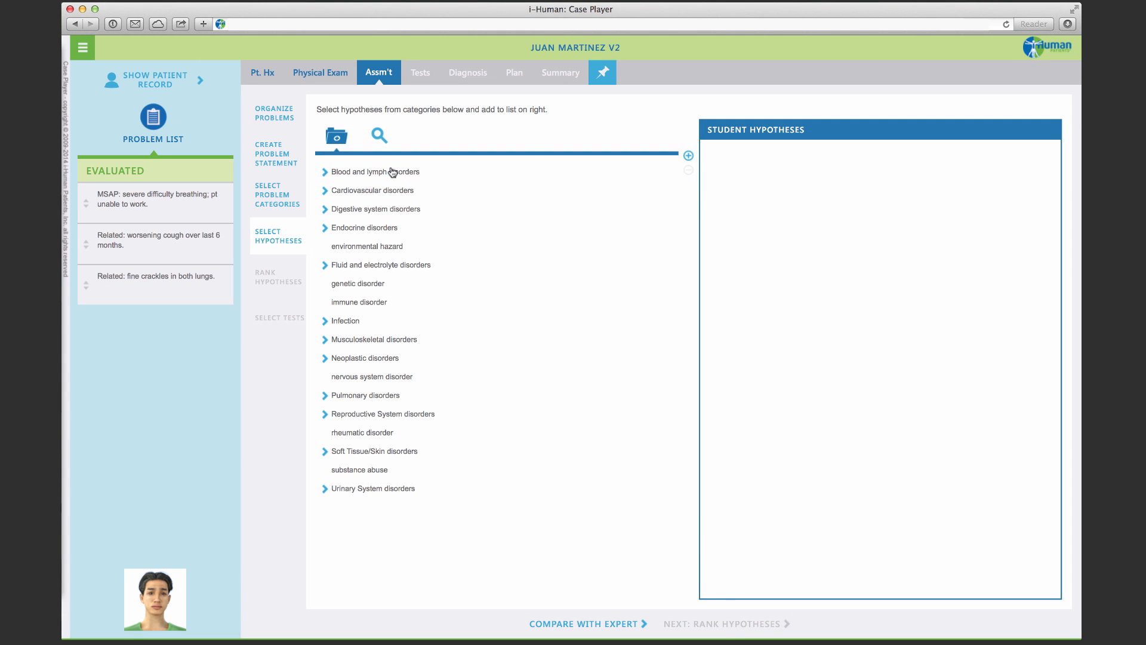
mouse_move(336, 230)
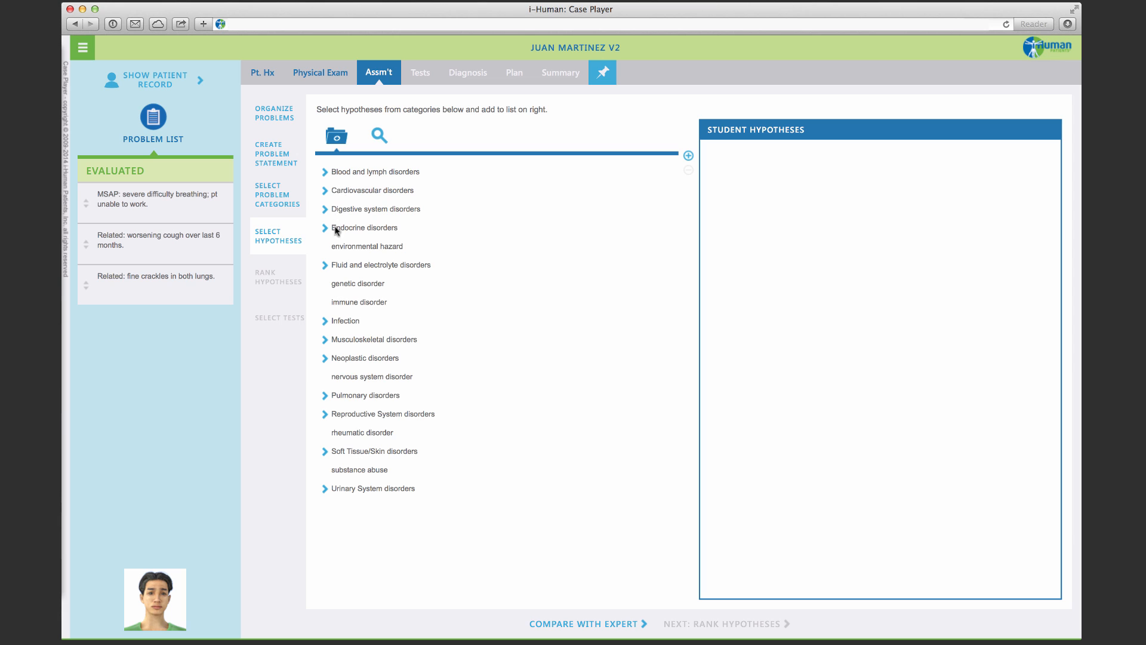
mouse_move(324, 195)
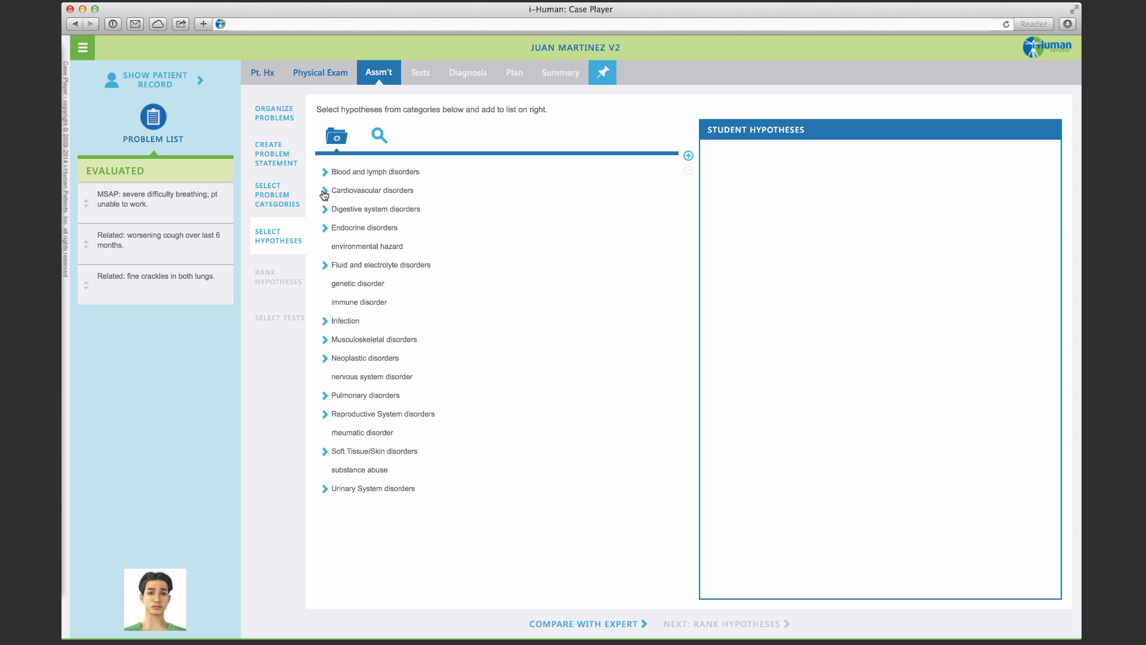
Add 'congenital heart disease, intracardiac shunt' to student hypotheses and search 'resp'
click(324, 190)
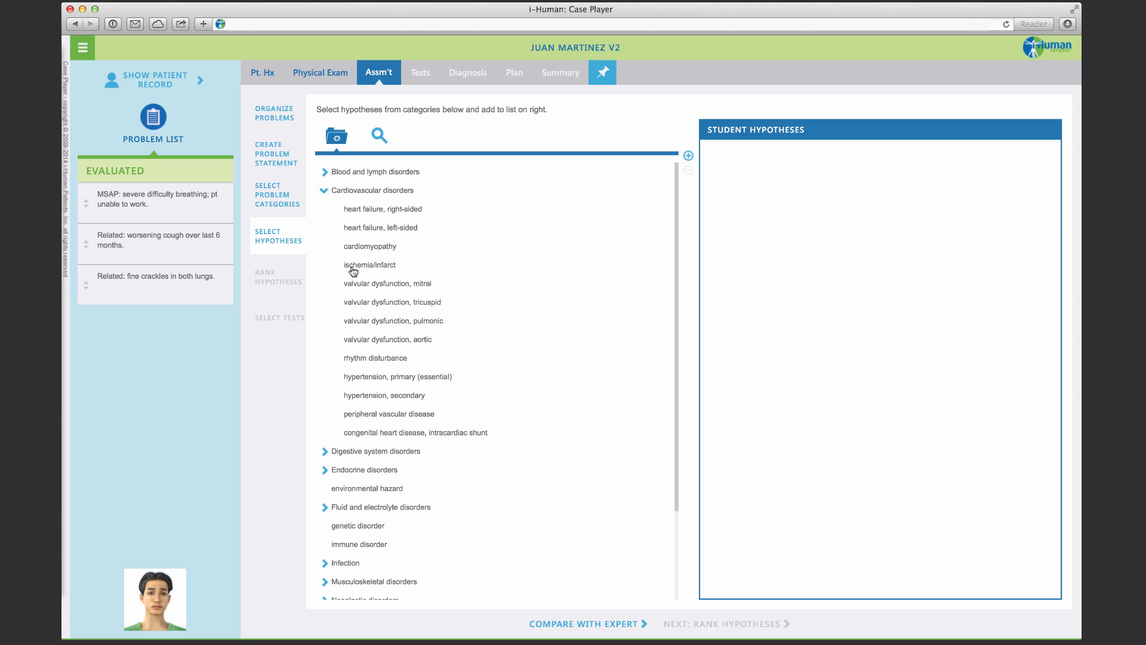
mouse_move(343, 407)
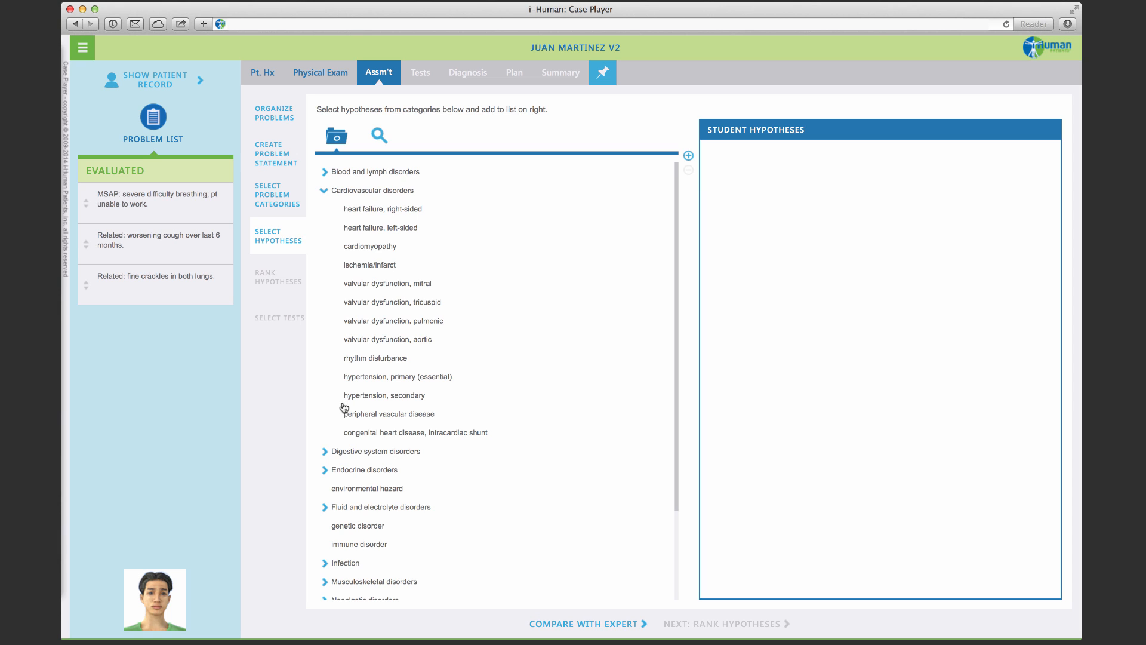
click(416, 432)
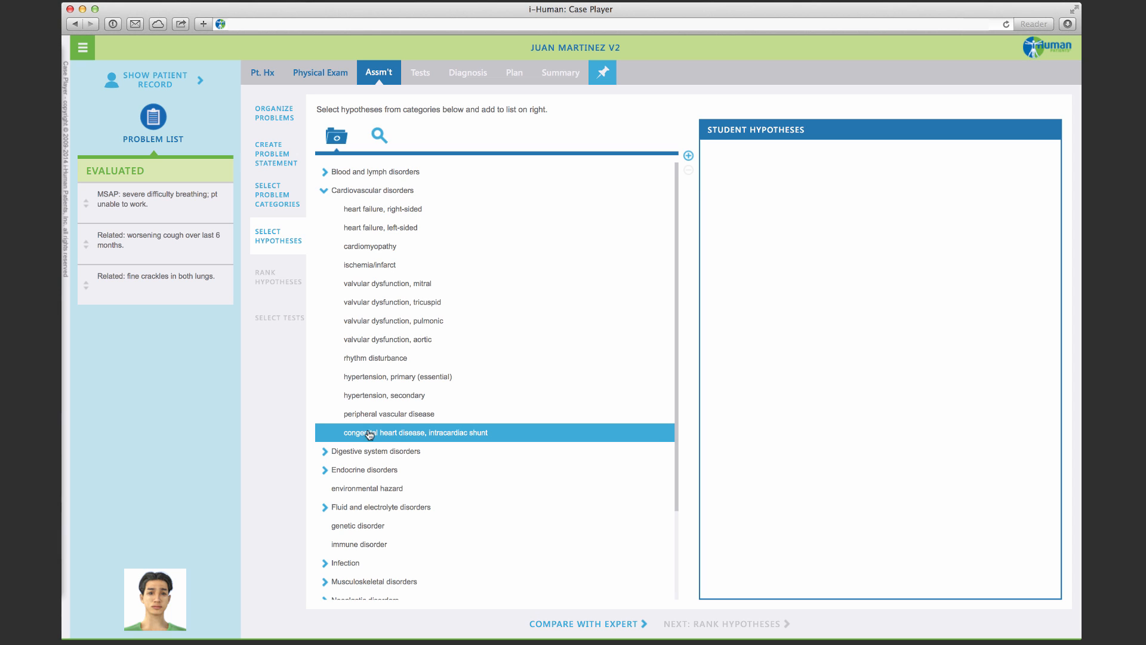
mouse_move(675, 190)
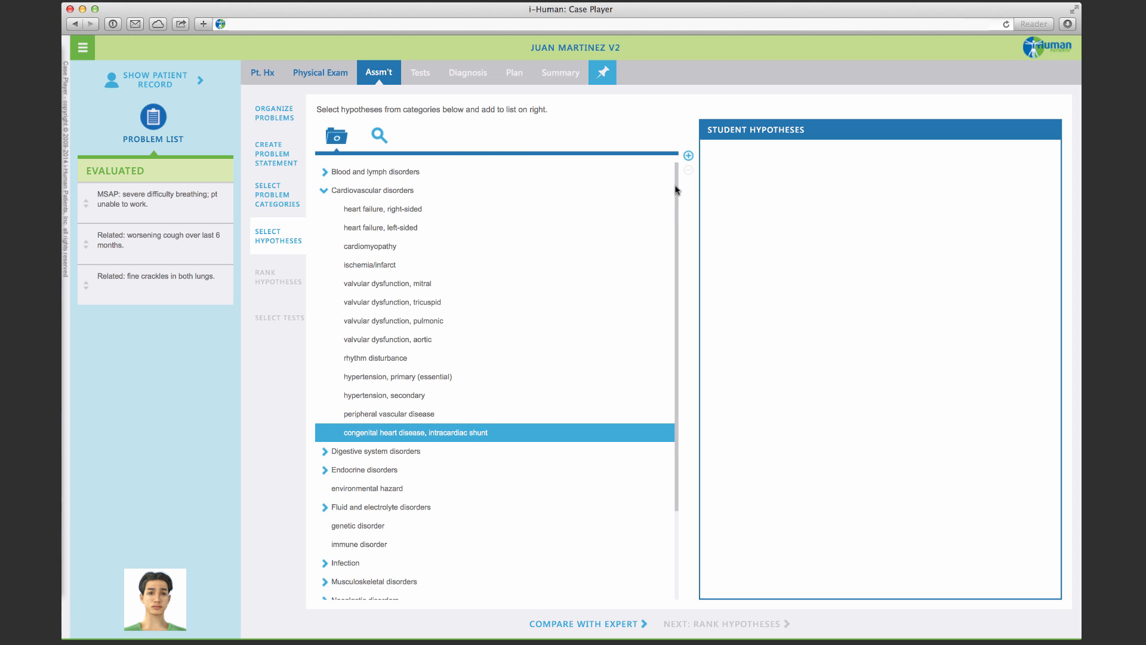
click(687, 155)
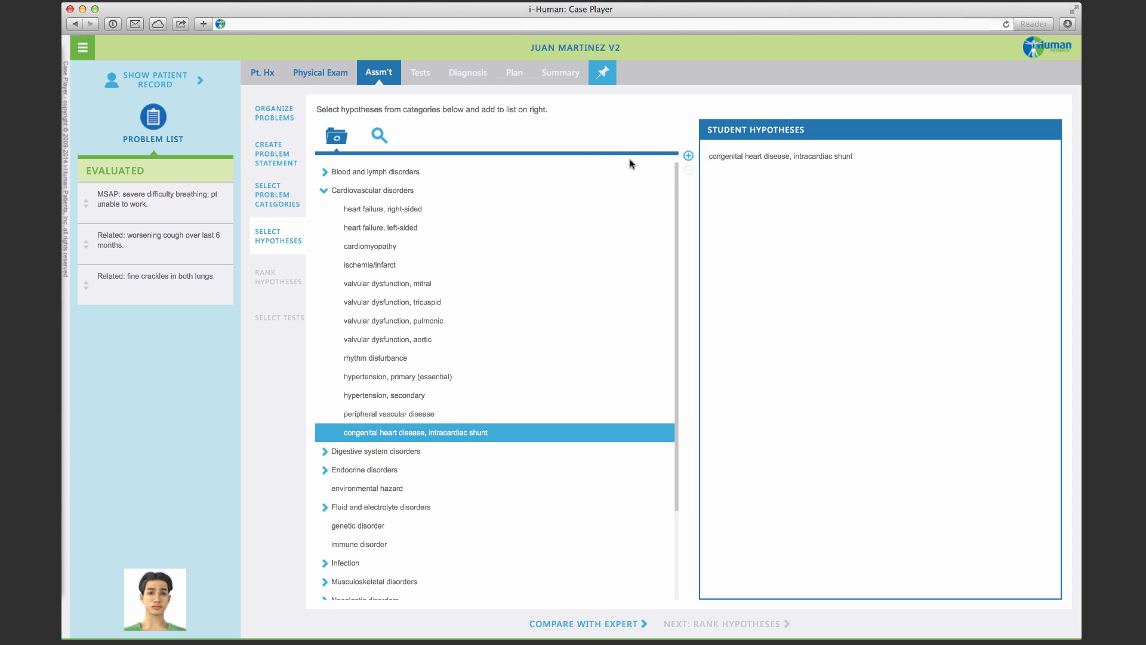
click(378, 136)
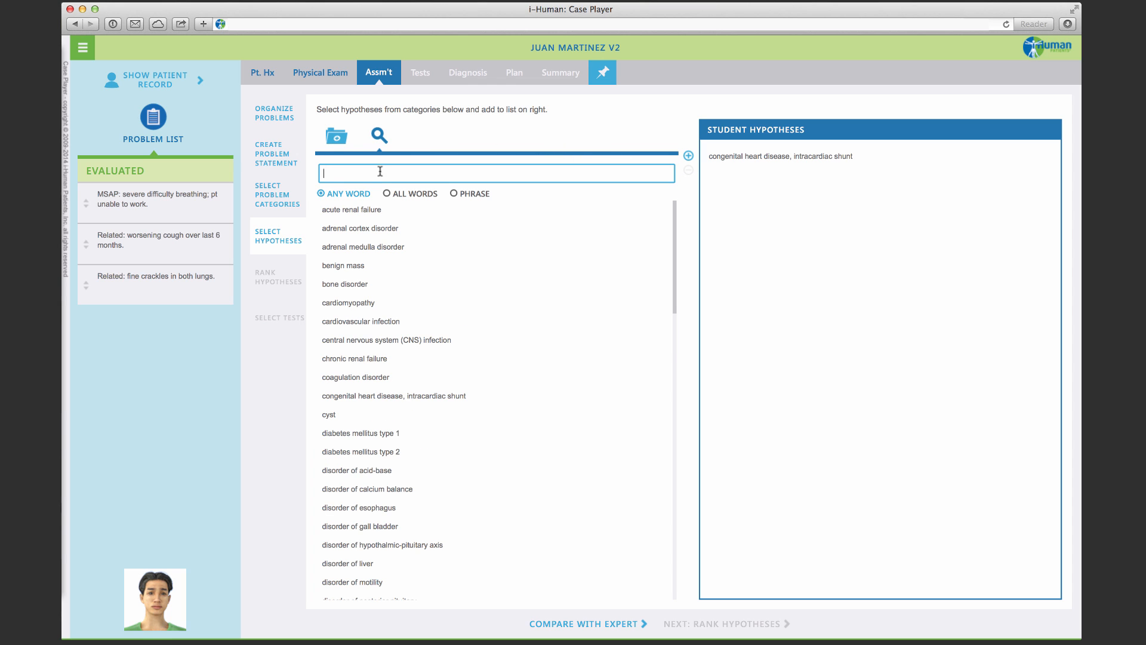
text(resp)
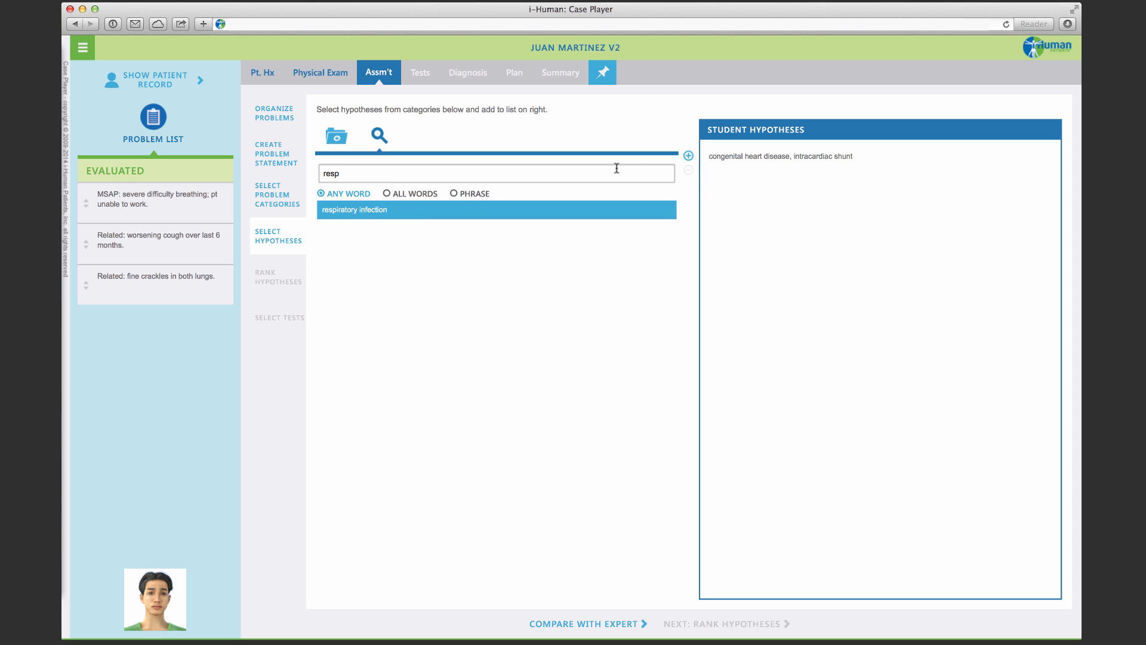
Add respiratory infection and rank it and congenital heart disease as LEAD hypotheses
click(257, 274)
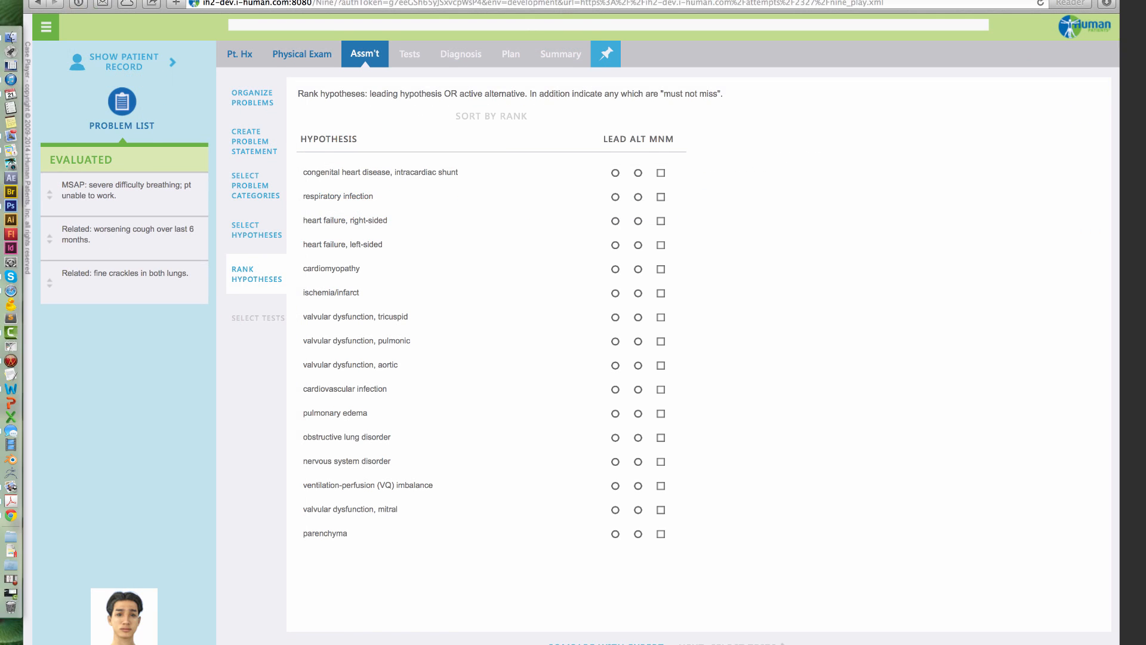
click(612, 183)
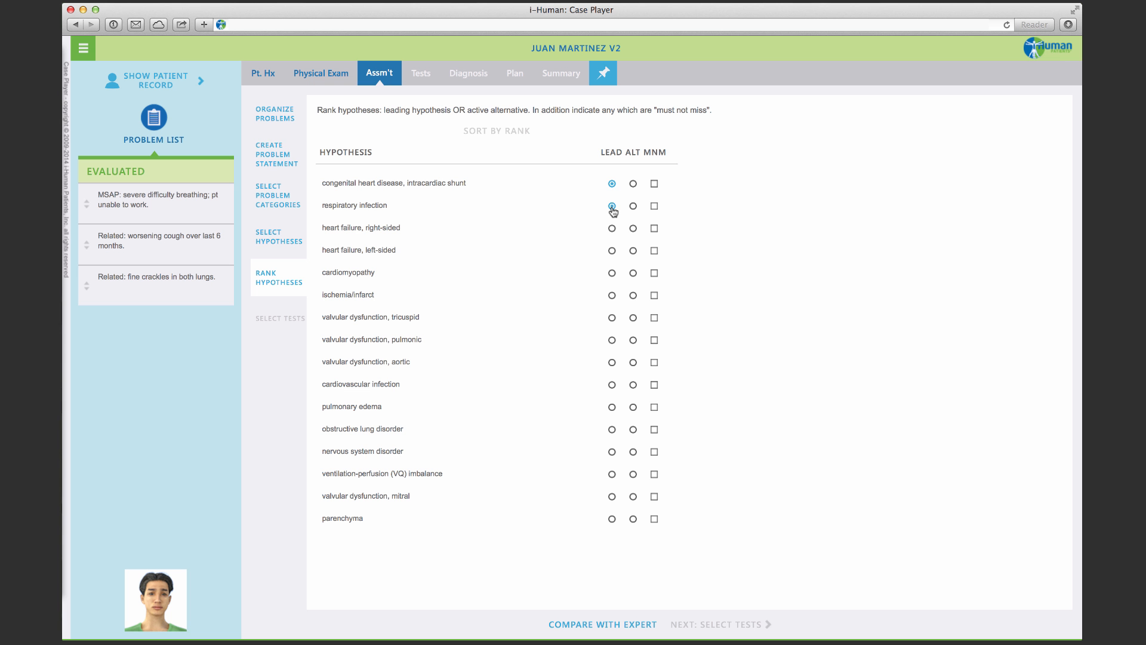
click(654, 183)
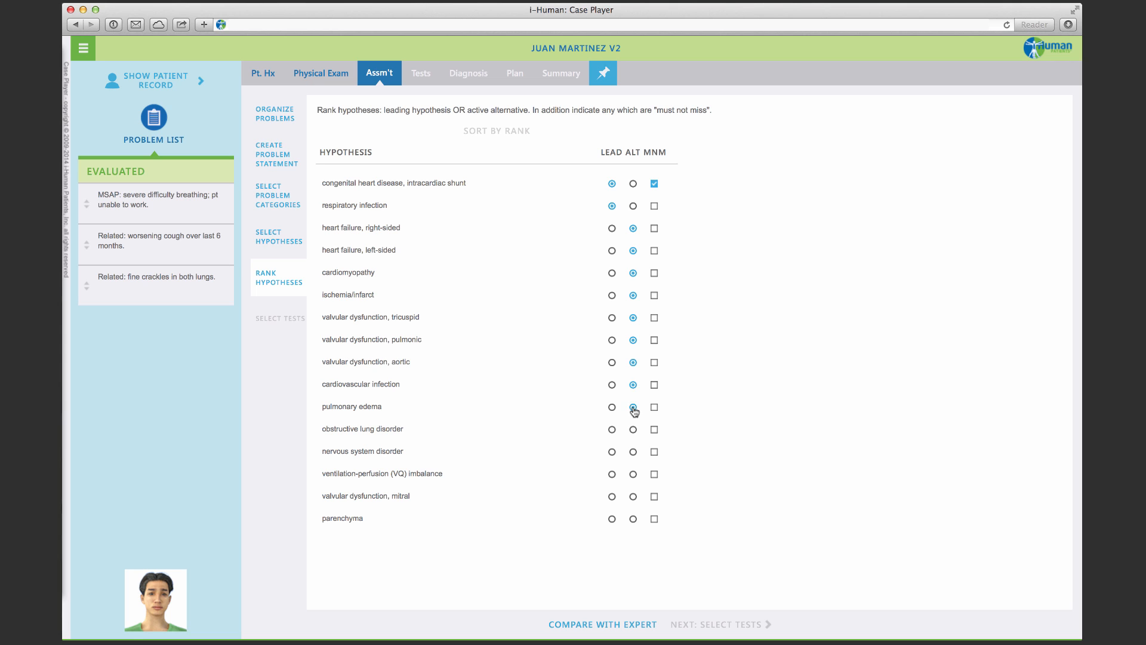
Link the chest x-ray PA and lateral to congenital heart disease, intracardiac shunt
click(280, 318)
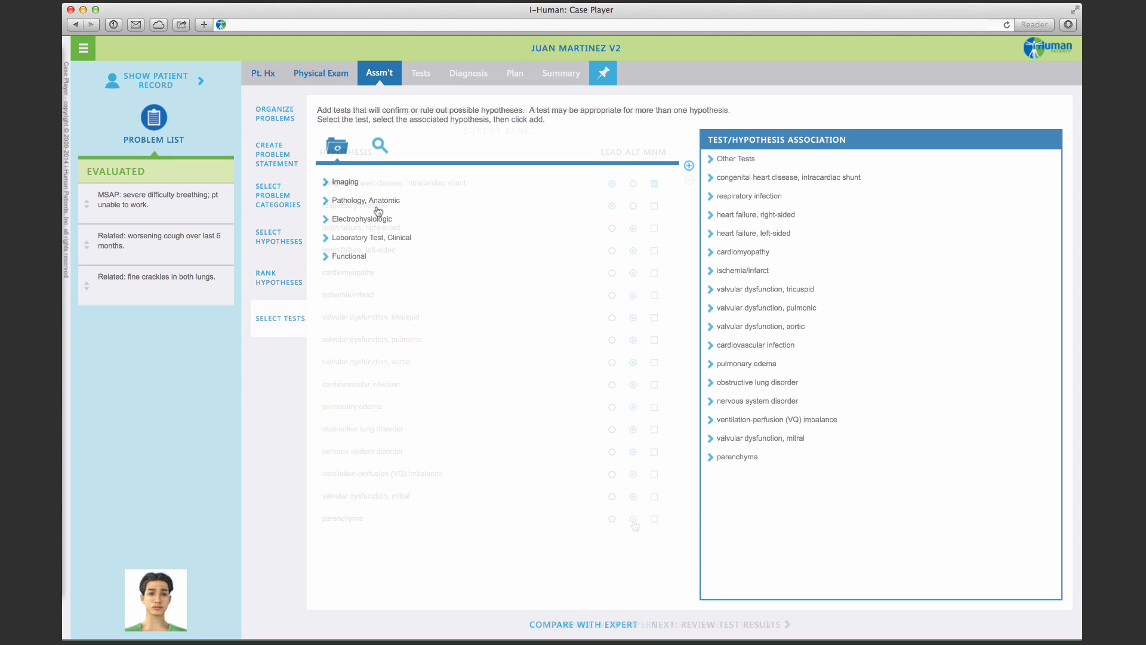
click(326, 182)
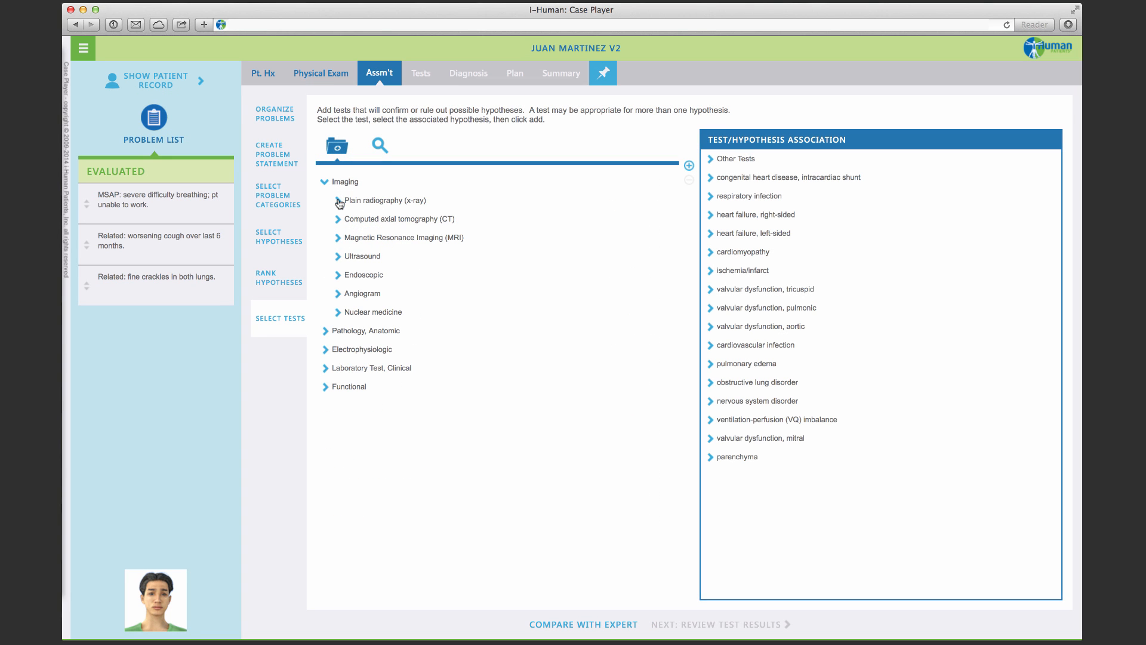
click(338, 201)
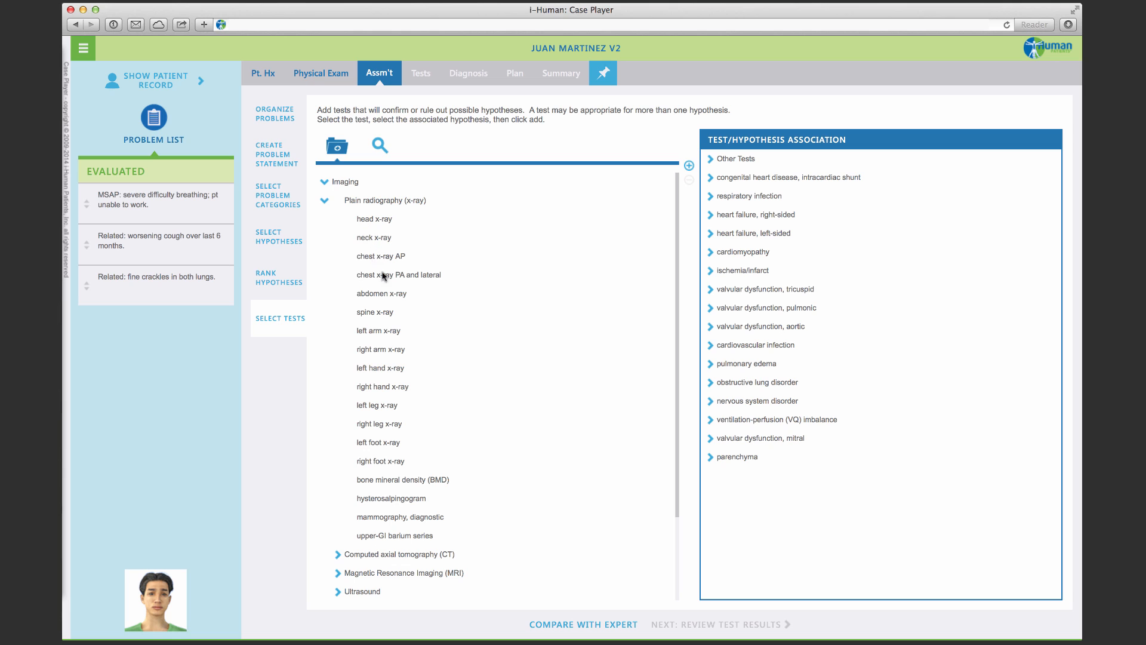
click(398, 274)
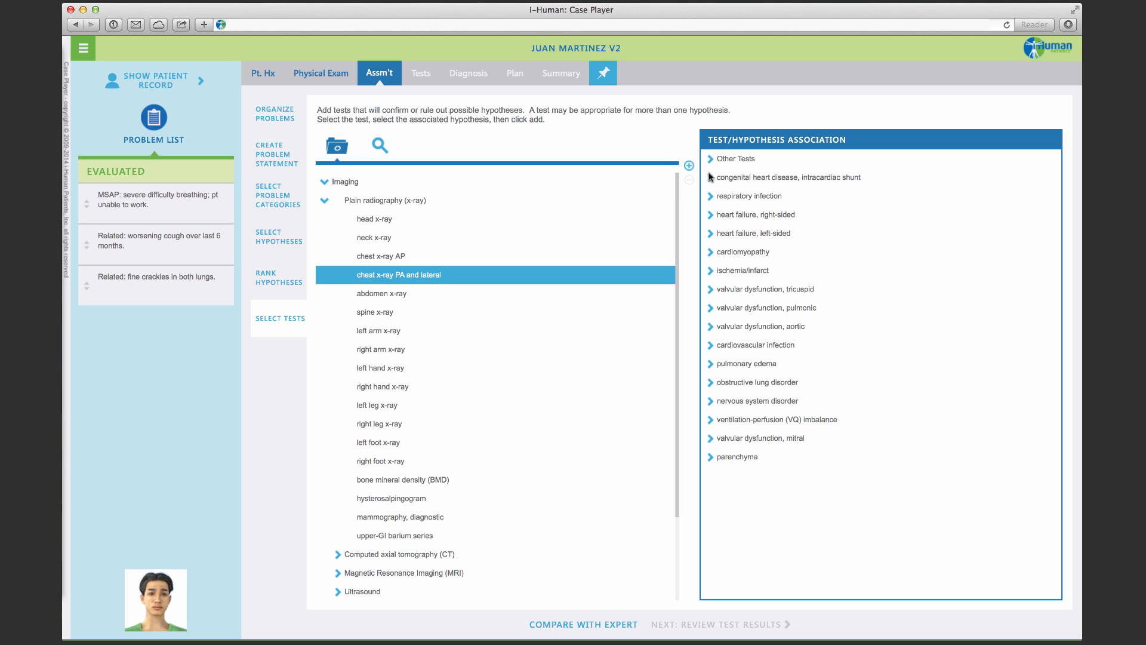
click(711, 177)
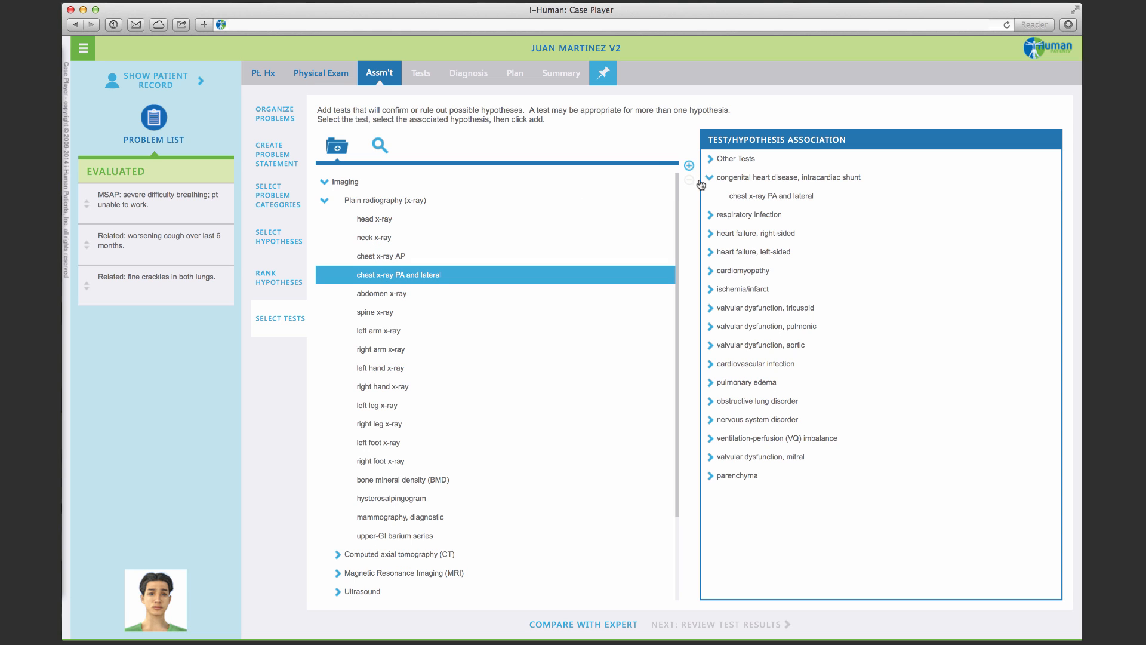
click(420, 72)
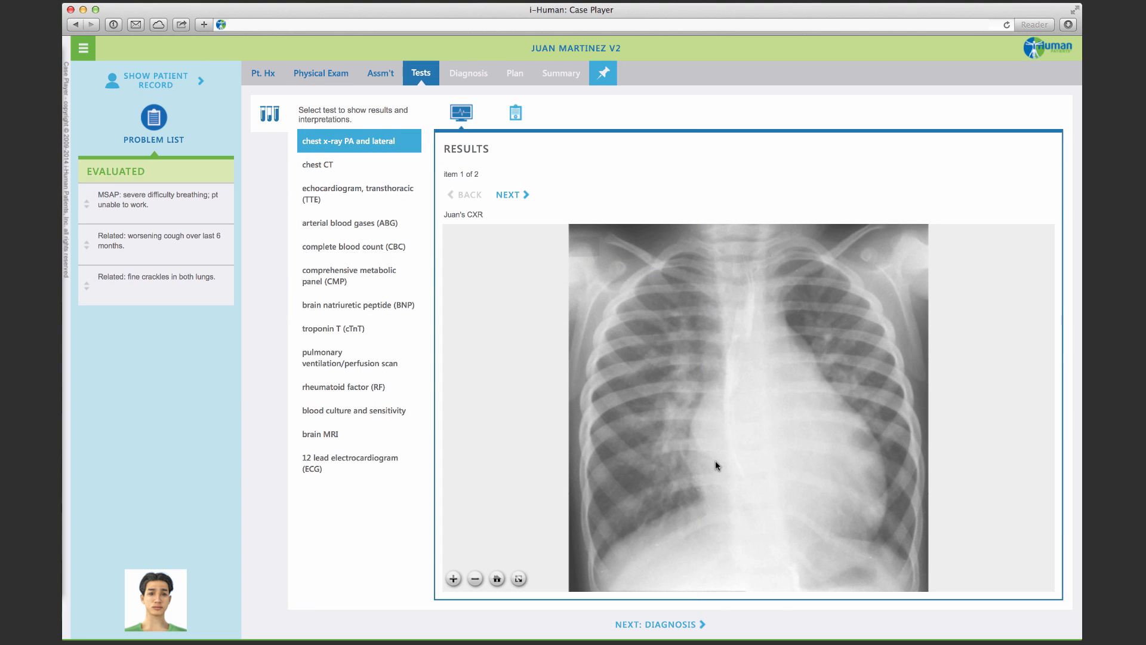
click(453, 578)
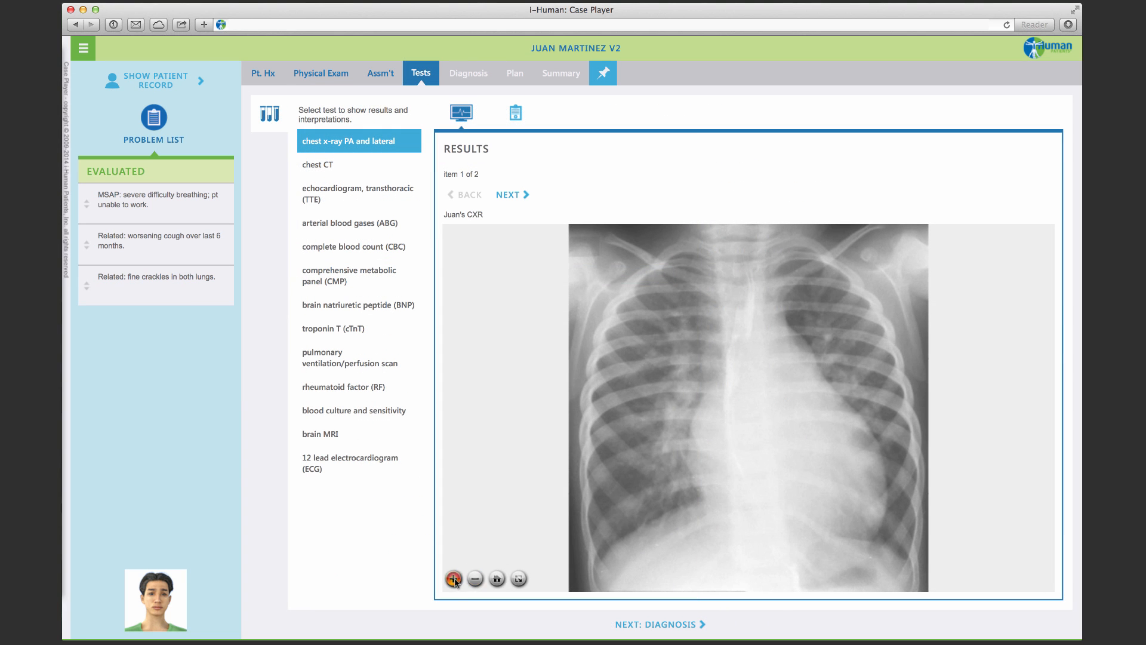
click(453, 578)
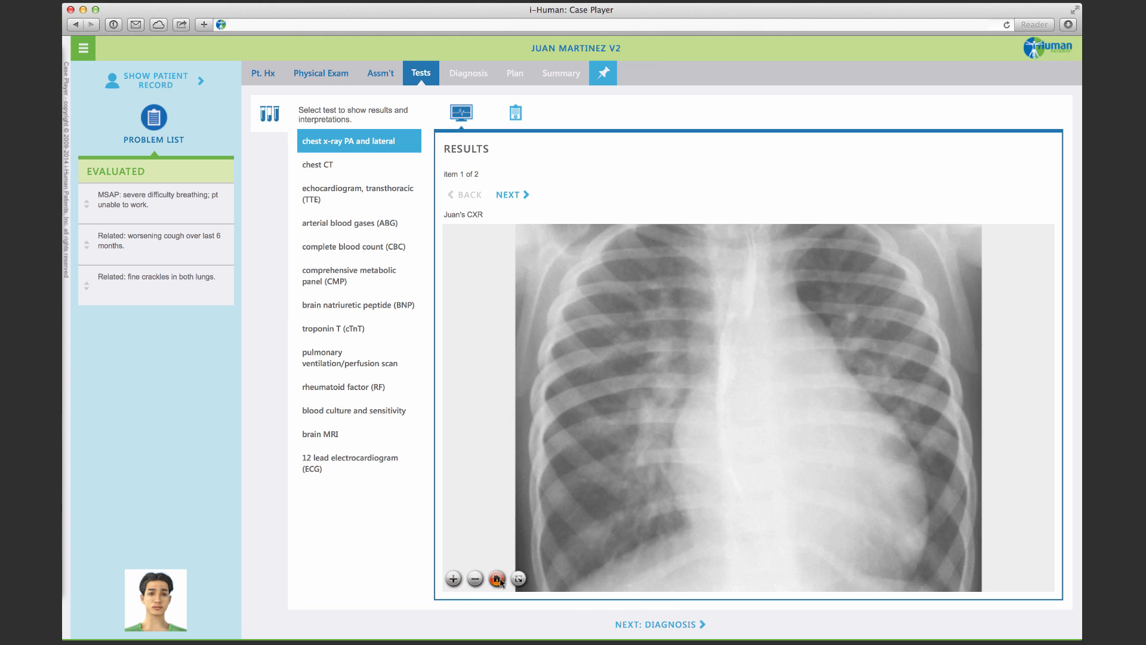
click(518, 579)
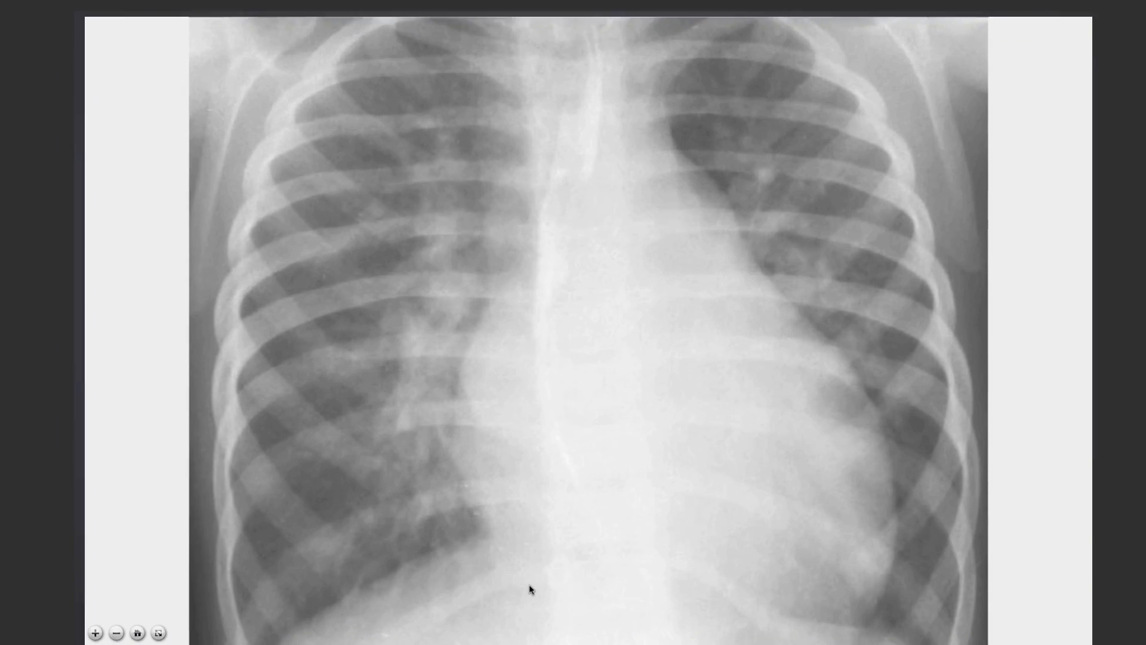
click(95, 632)
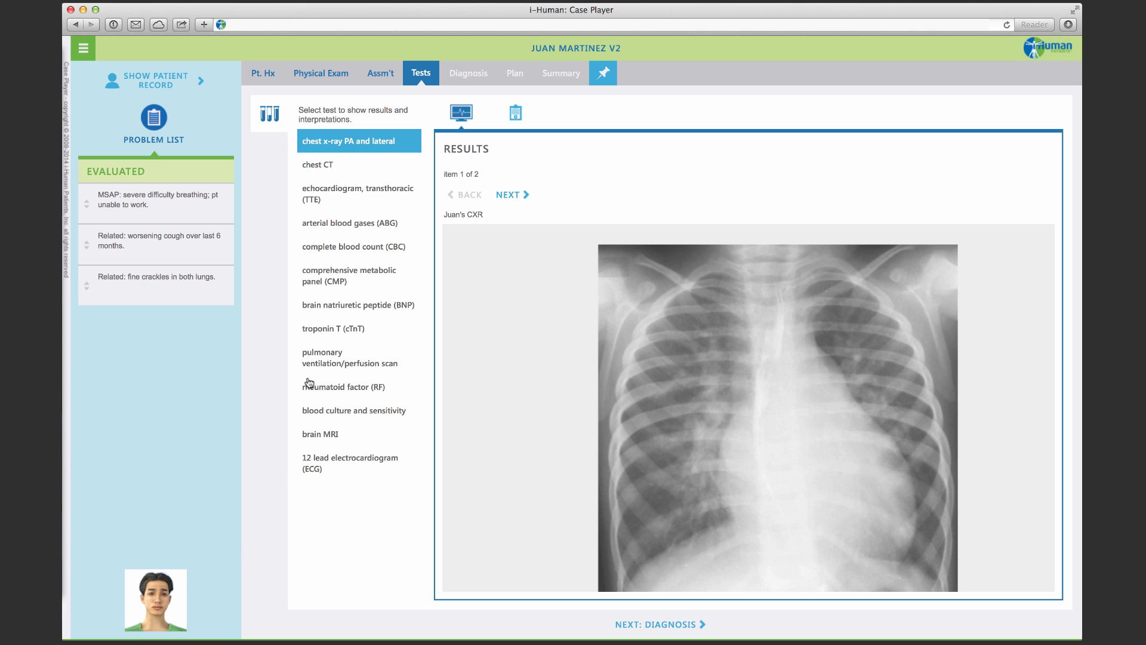
Review the CBC and echocardiogram results, including playing the TEE video
click(354, 247)
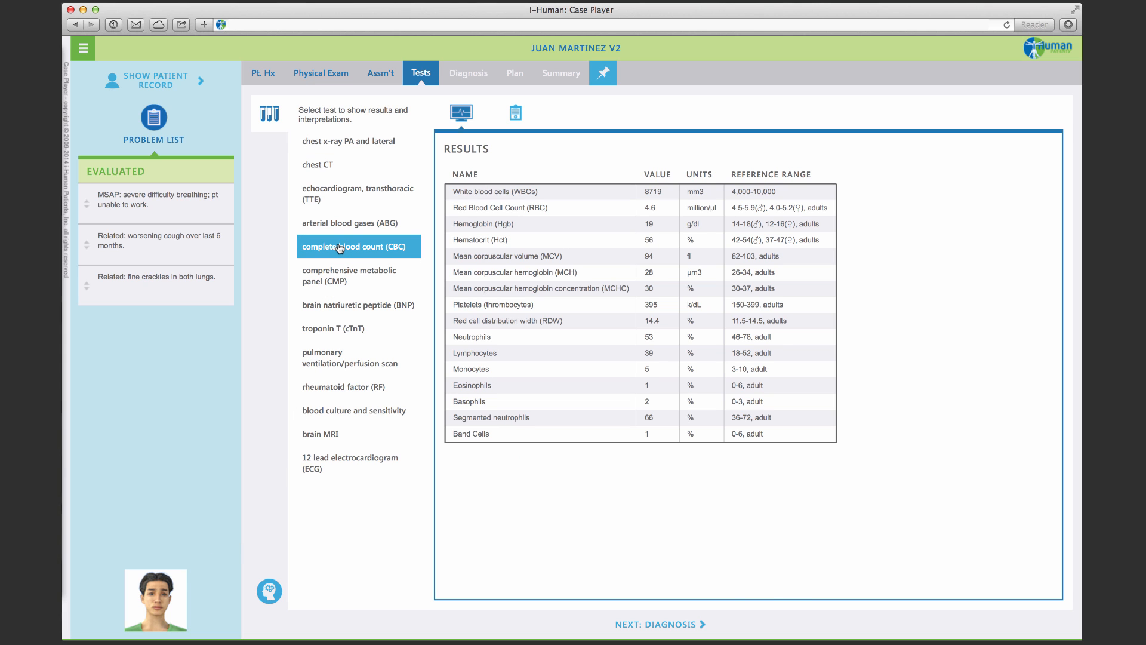
click(357, 193)
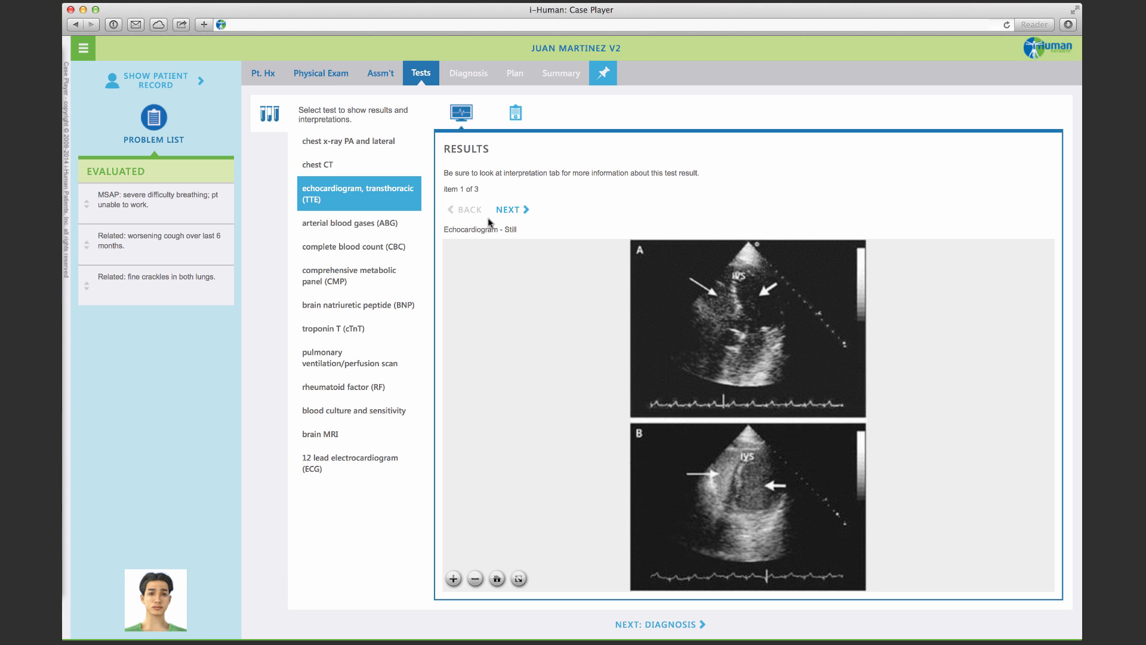
click(509, 210)
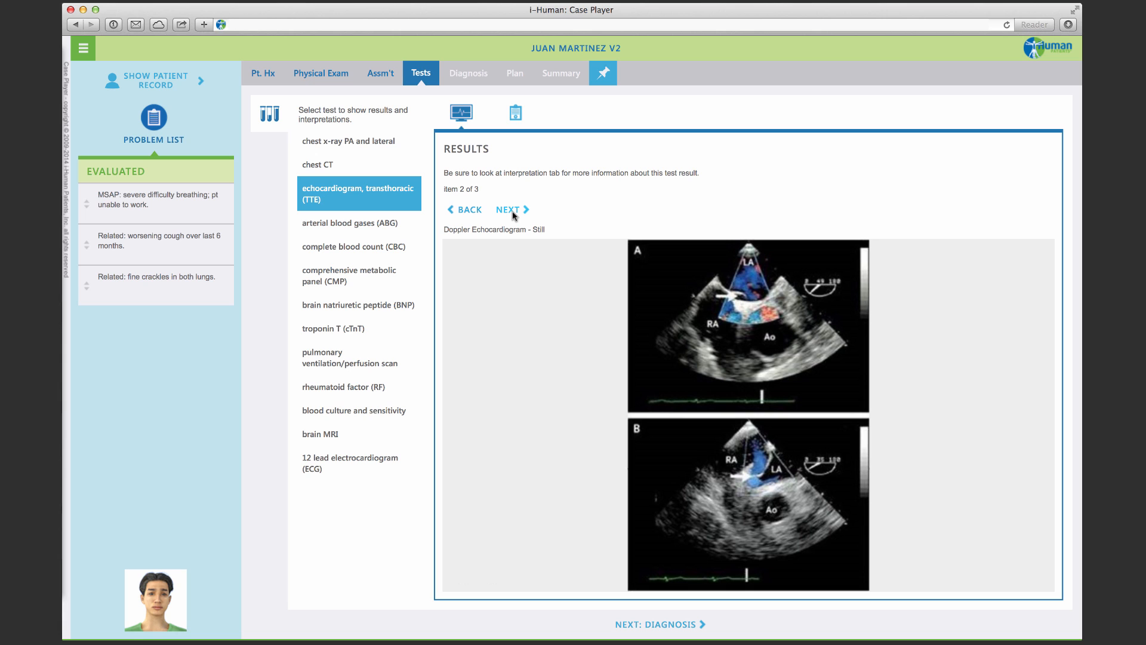
click(509, 209)
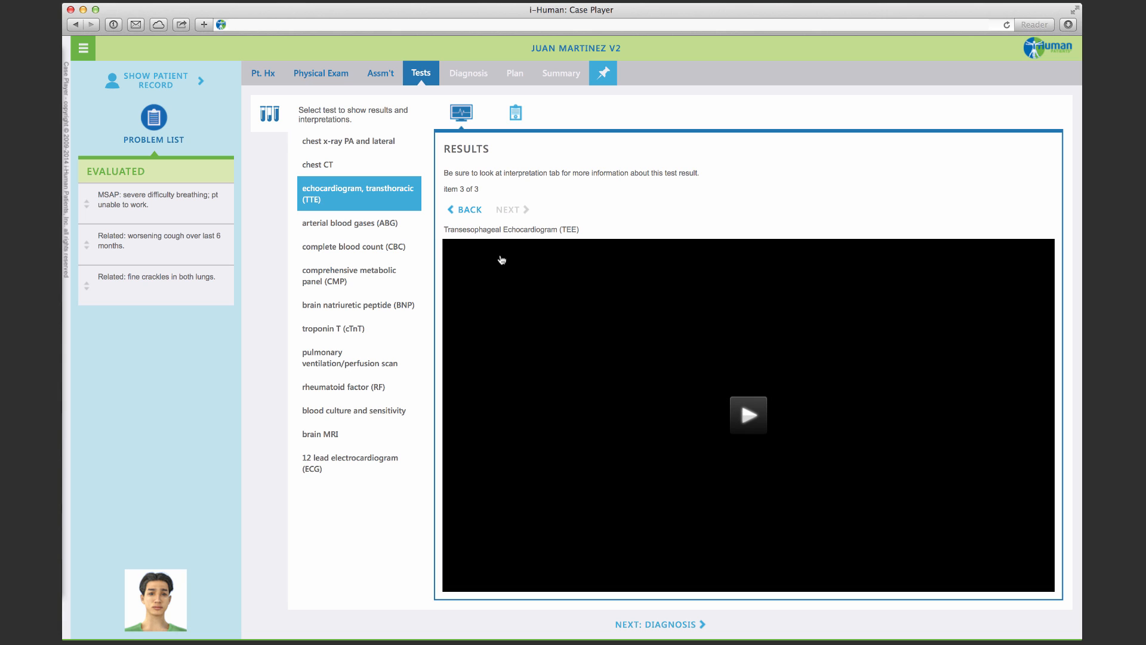
click(748, 414)
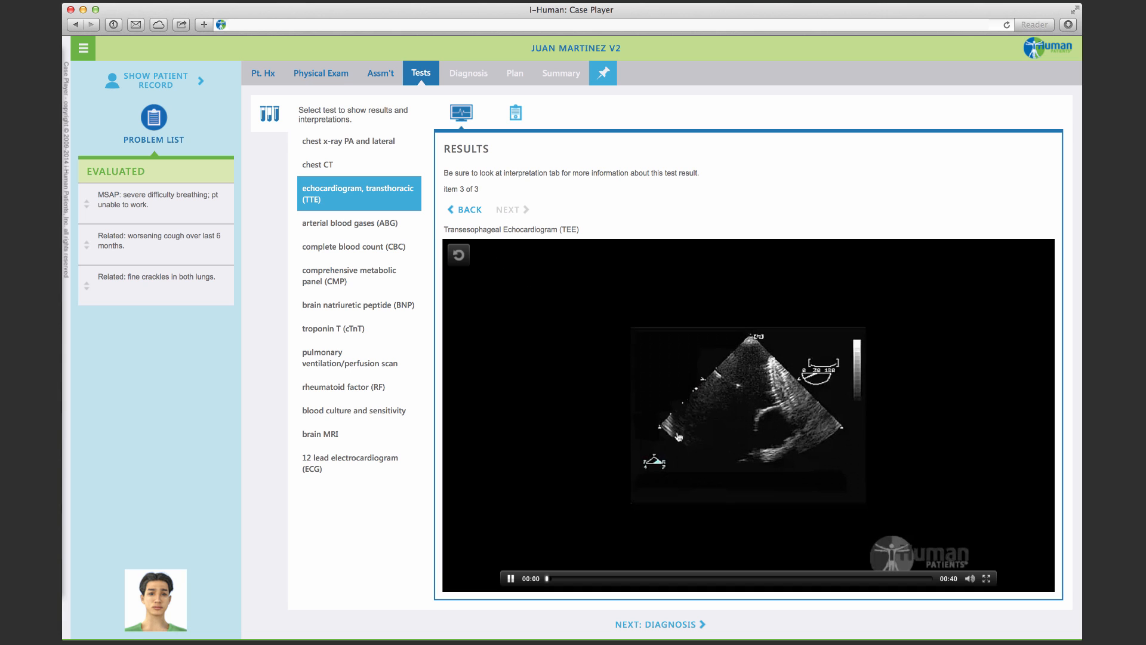
click(510, 578)
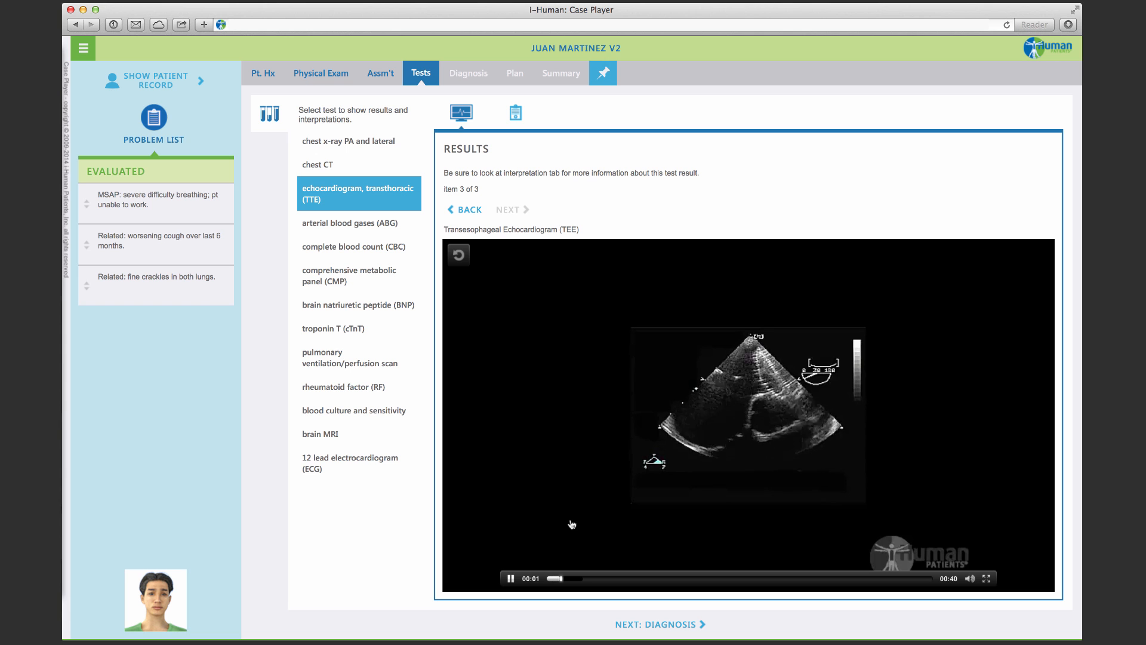
click(468, 72)
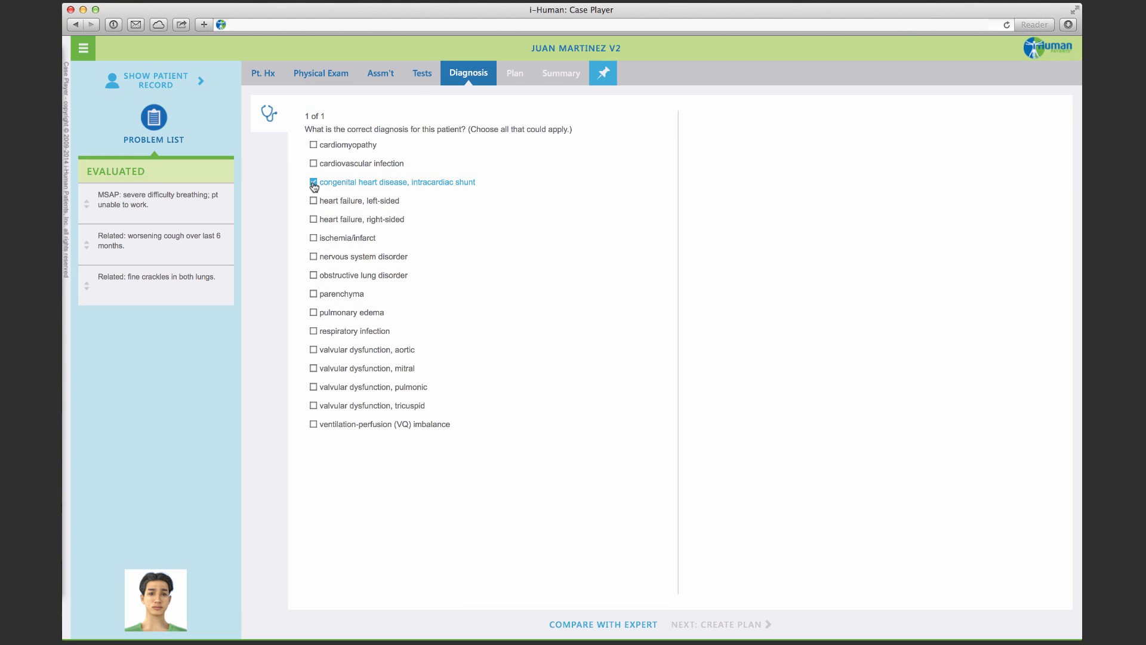
Submit 'congenital heart disease, intracardiac shunt' for expert comparison and confirm
click(312, 182)
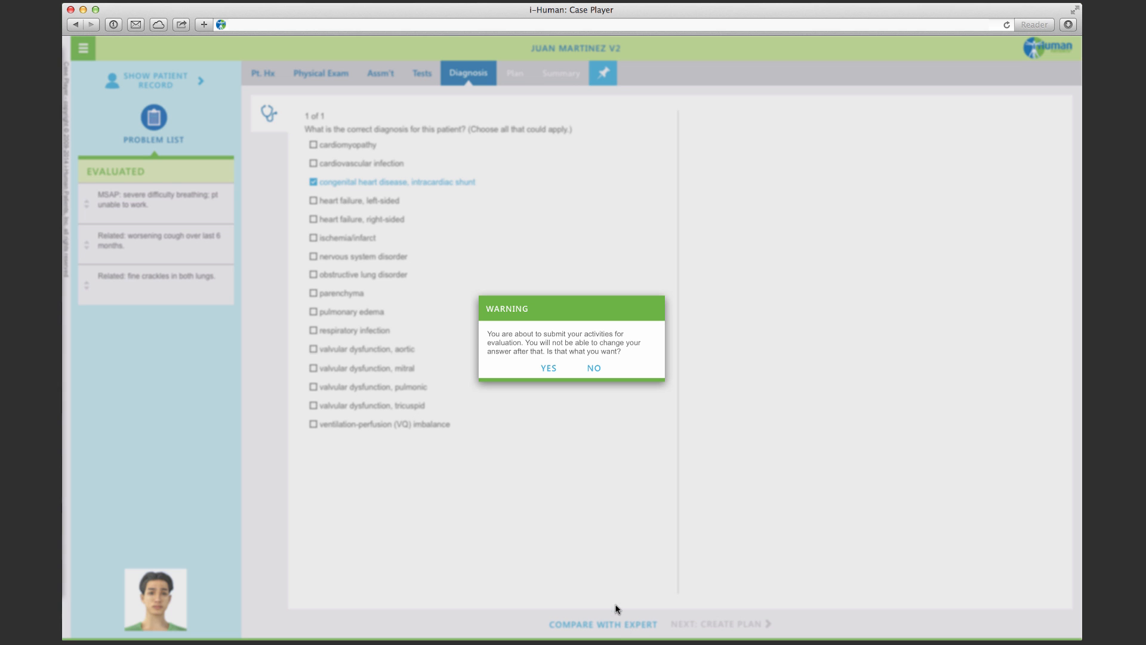
click(547, 367)
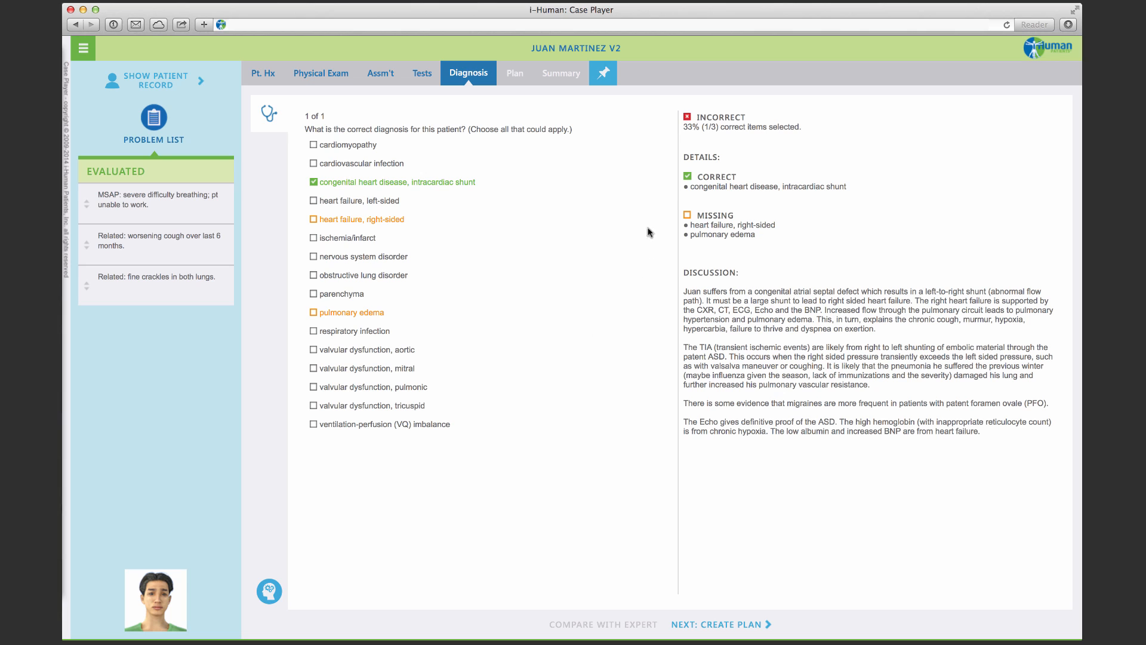
mouse_move(769, 195)
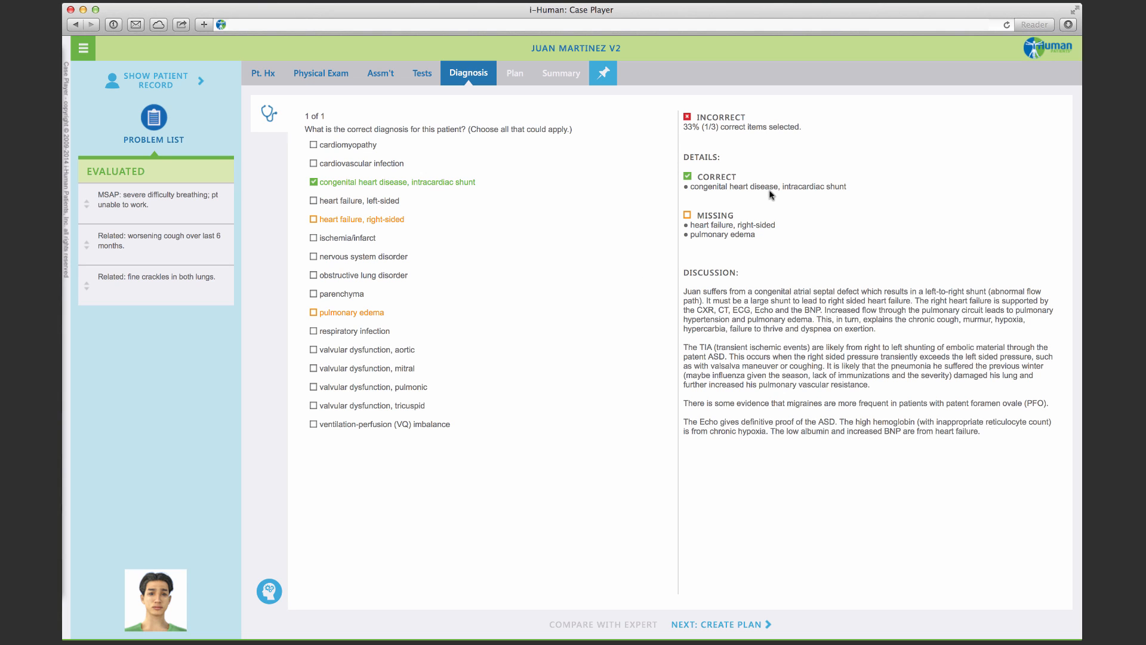
mouse_move(703, 351)
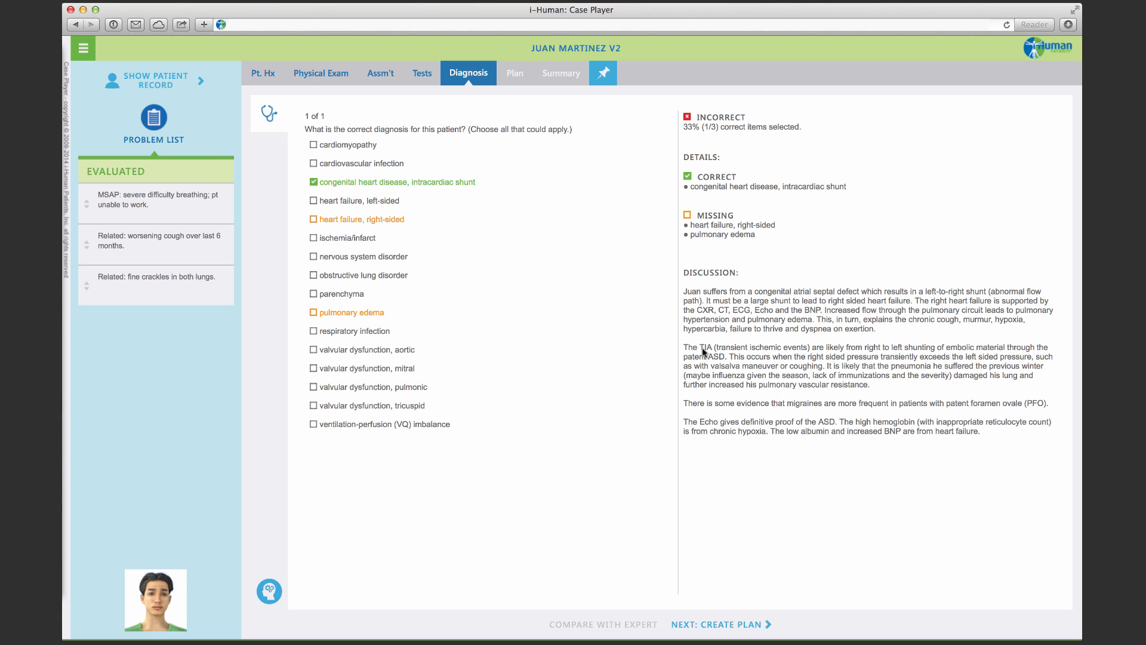
Enter 'Heart surgery' as the plan and compare it with the expert's
click(513, 72)
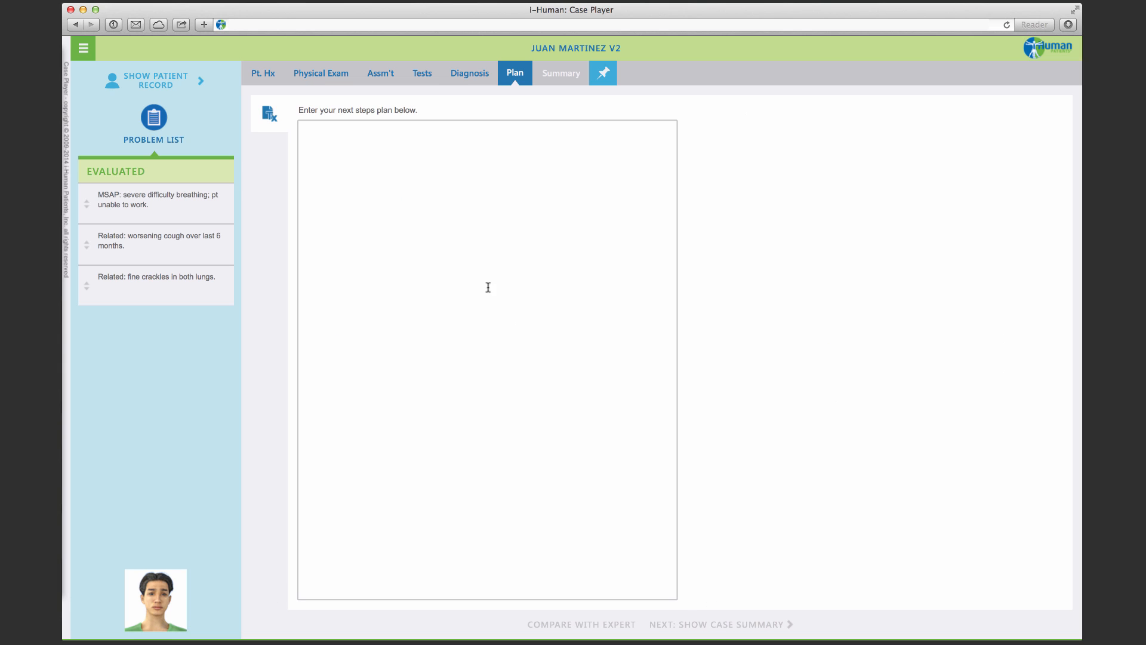
text(Heart surgery)
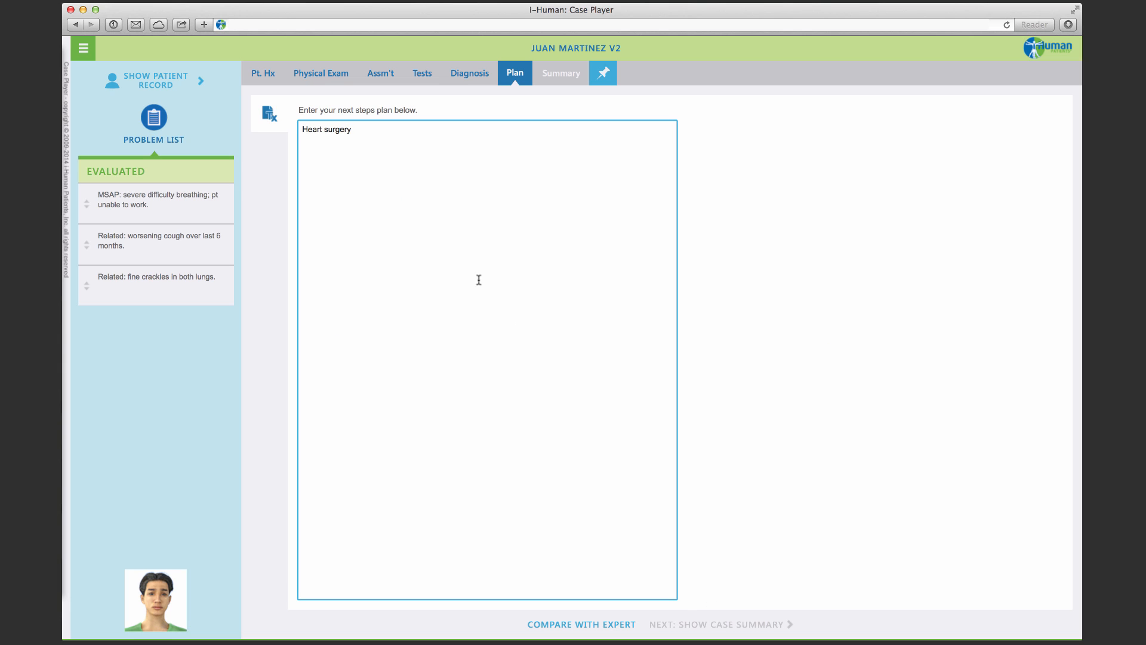
click(725, 623)
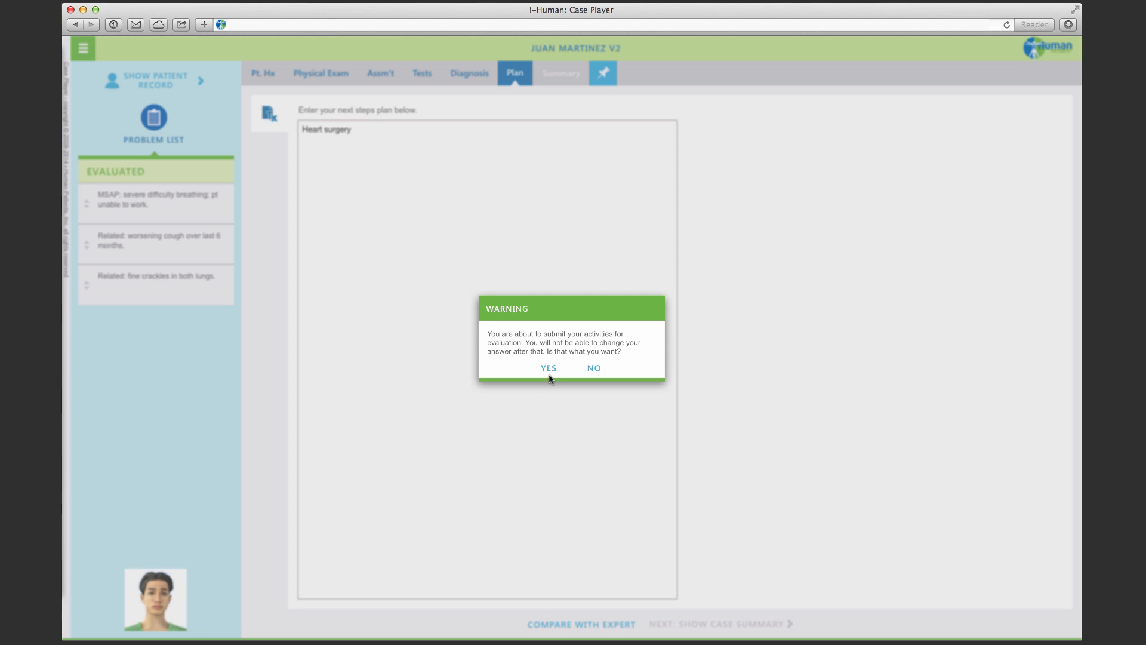
click(548, 368)
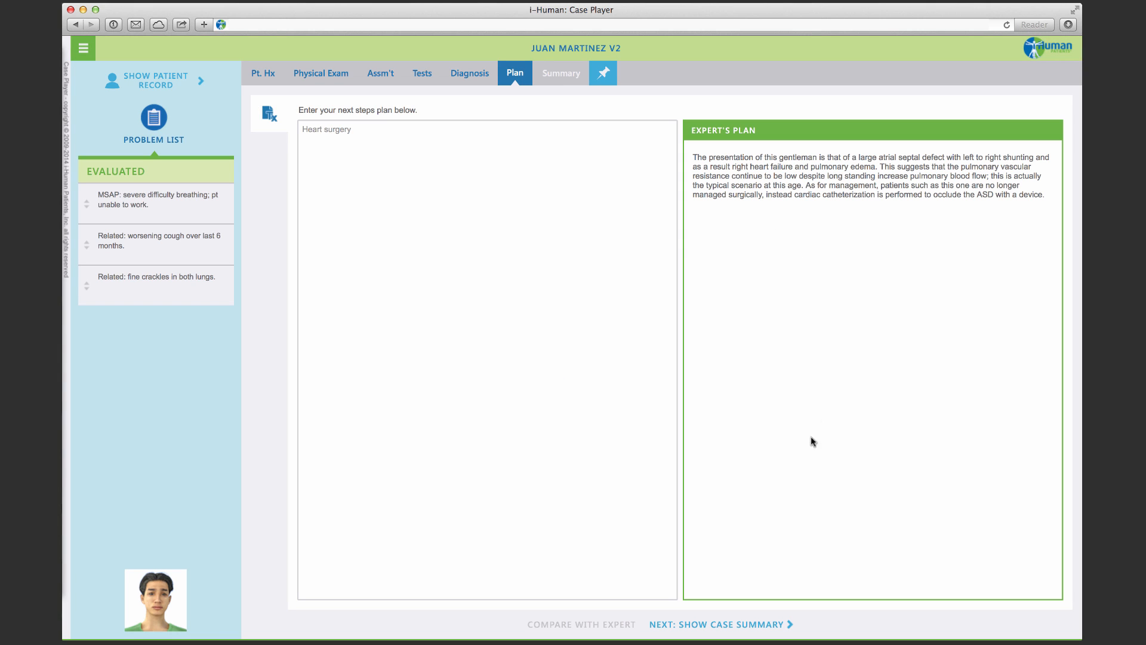
Show the Juan Martinez case summary, then the exercise quiz results (0 of 15 answered) and references
click(560, 72)
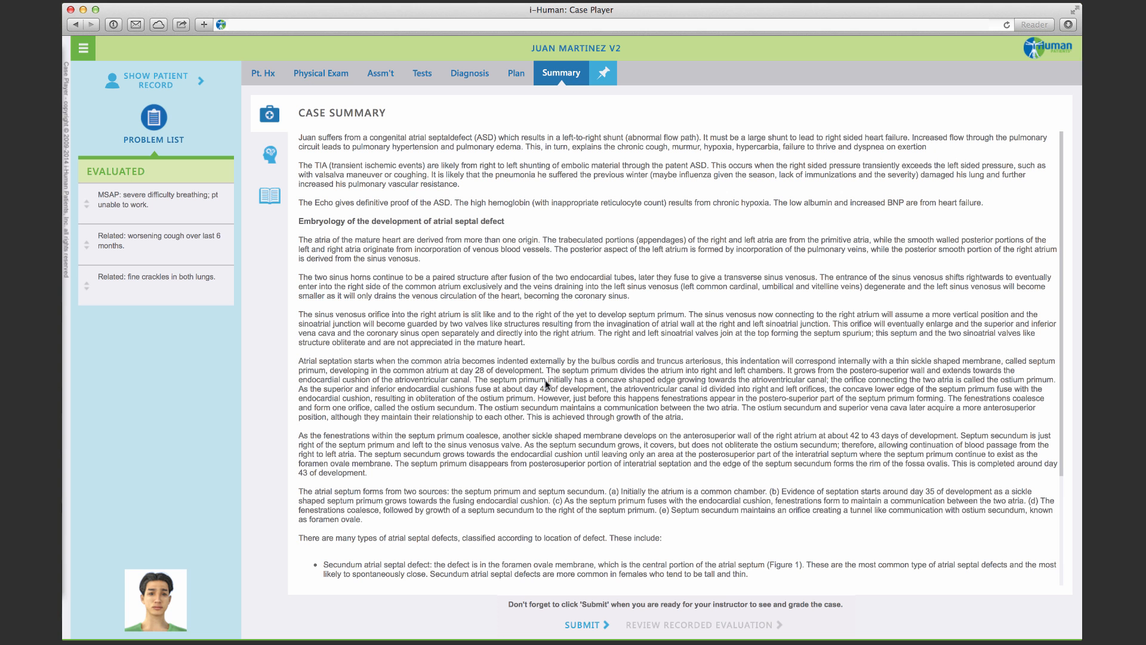
scroll(down, 3)
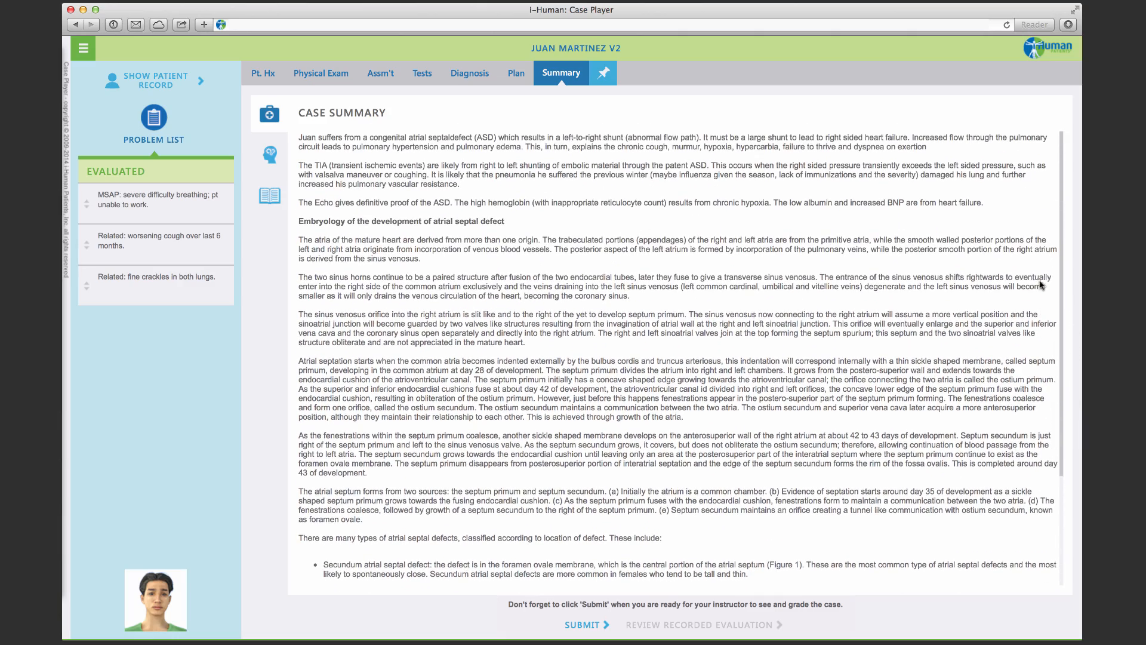
click(269, 154)
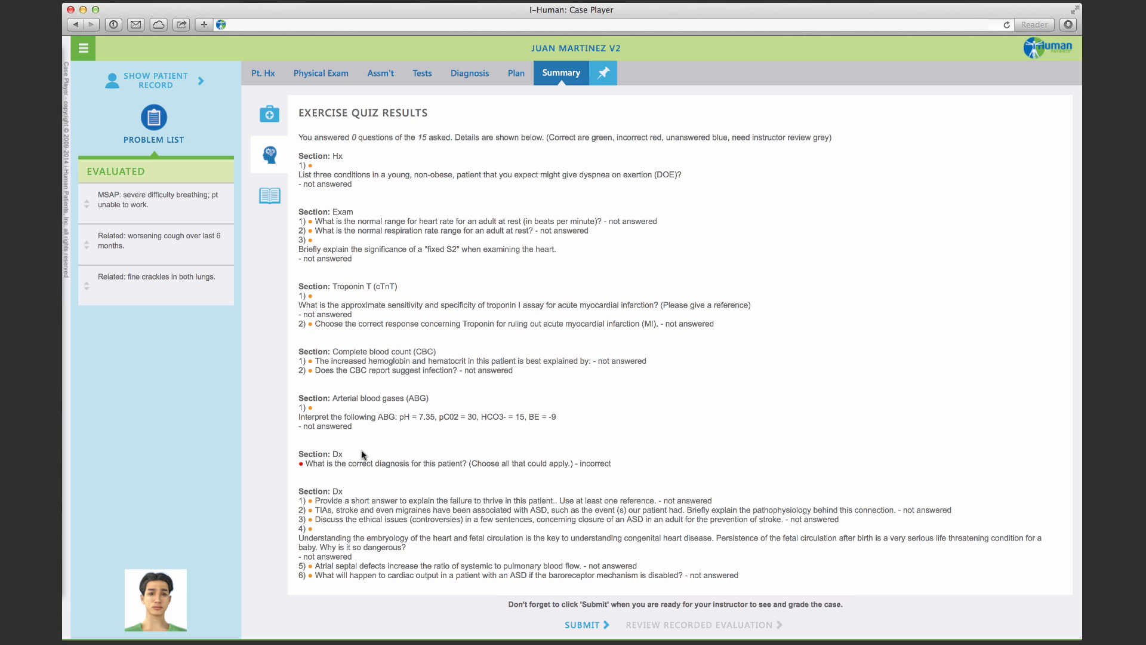
click(268, 195)
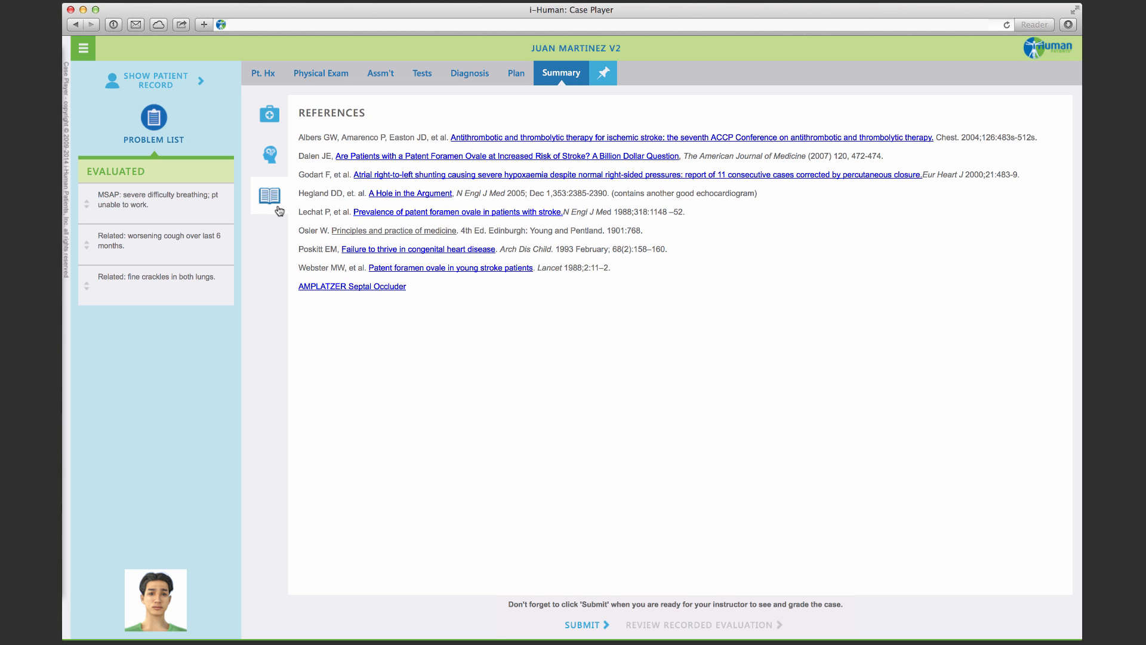
mouse_move(313, 183)
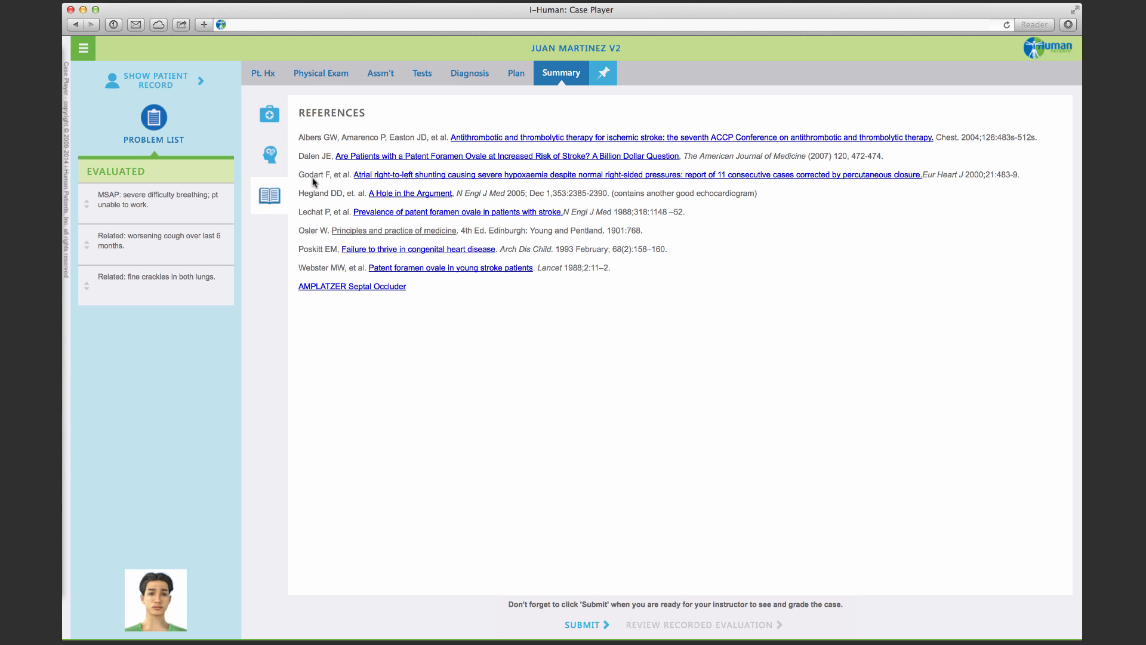
mouse_move(313, 312)
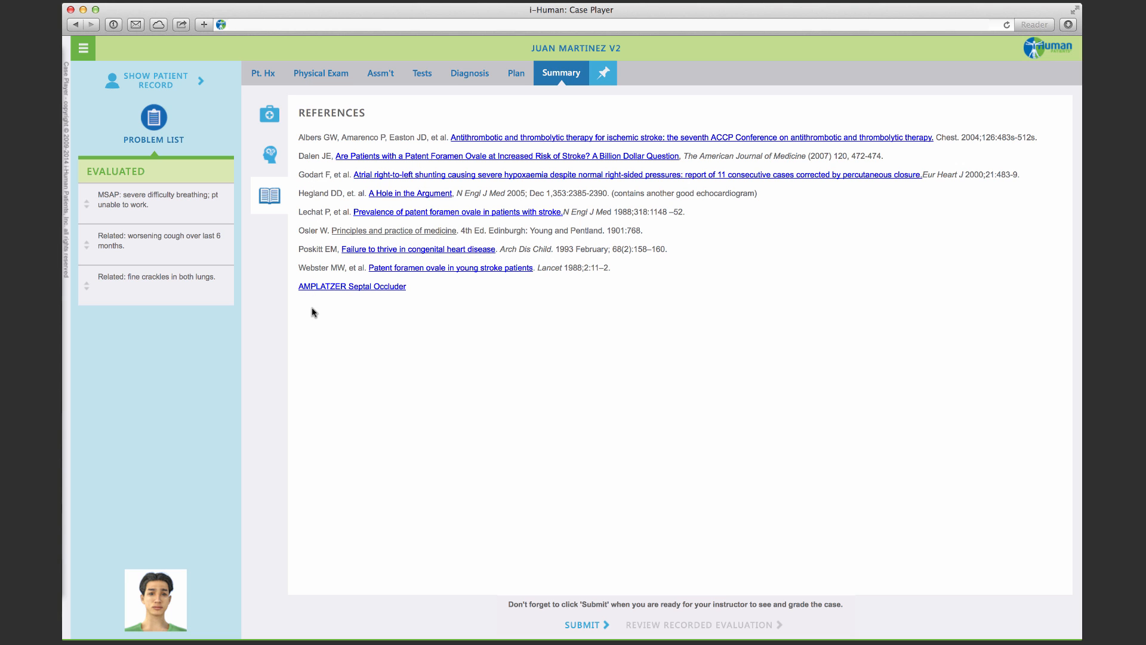